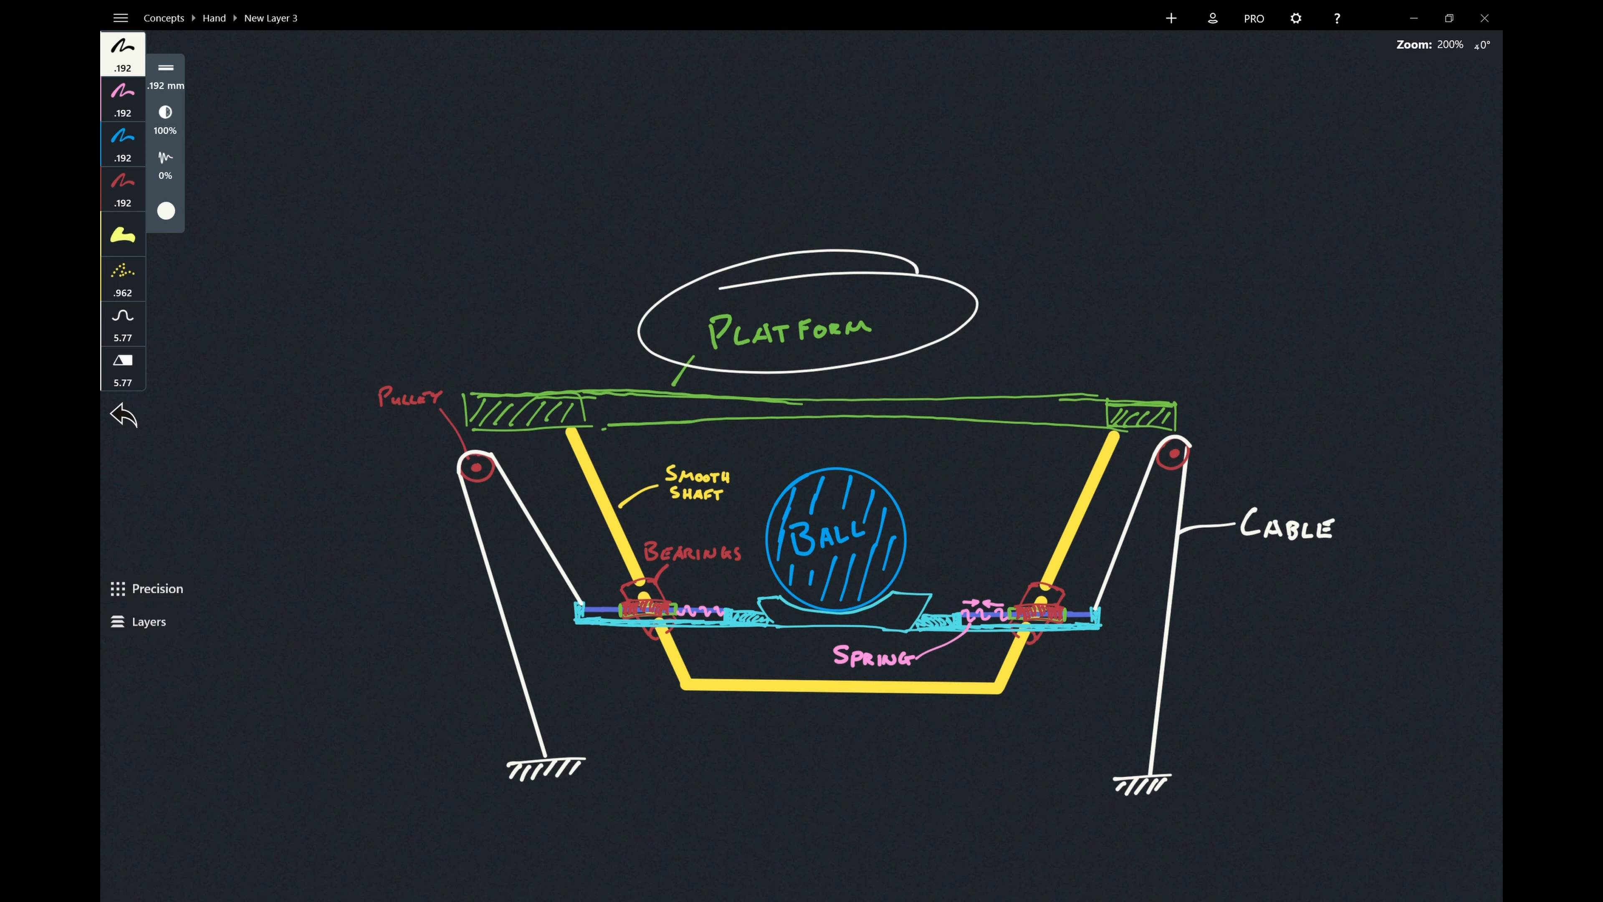
Draw quick marks circling parts of the platform mechanism, then undo them, leaving the upward arrow above the platform.
left_click(123, 414)
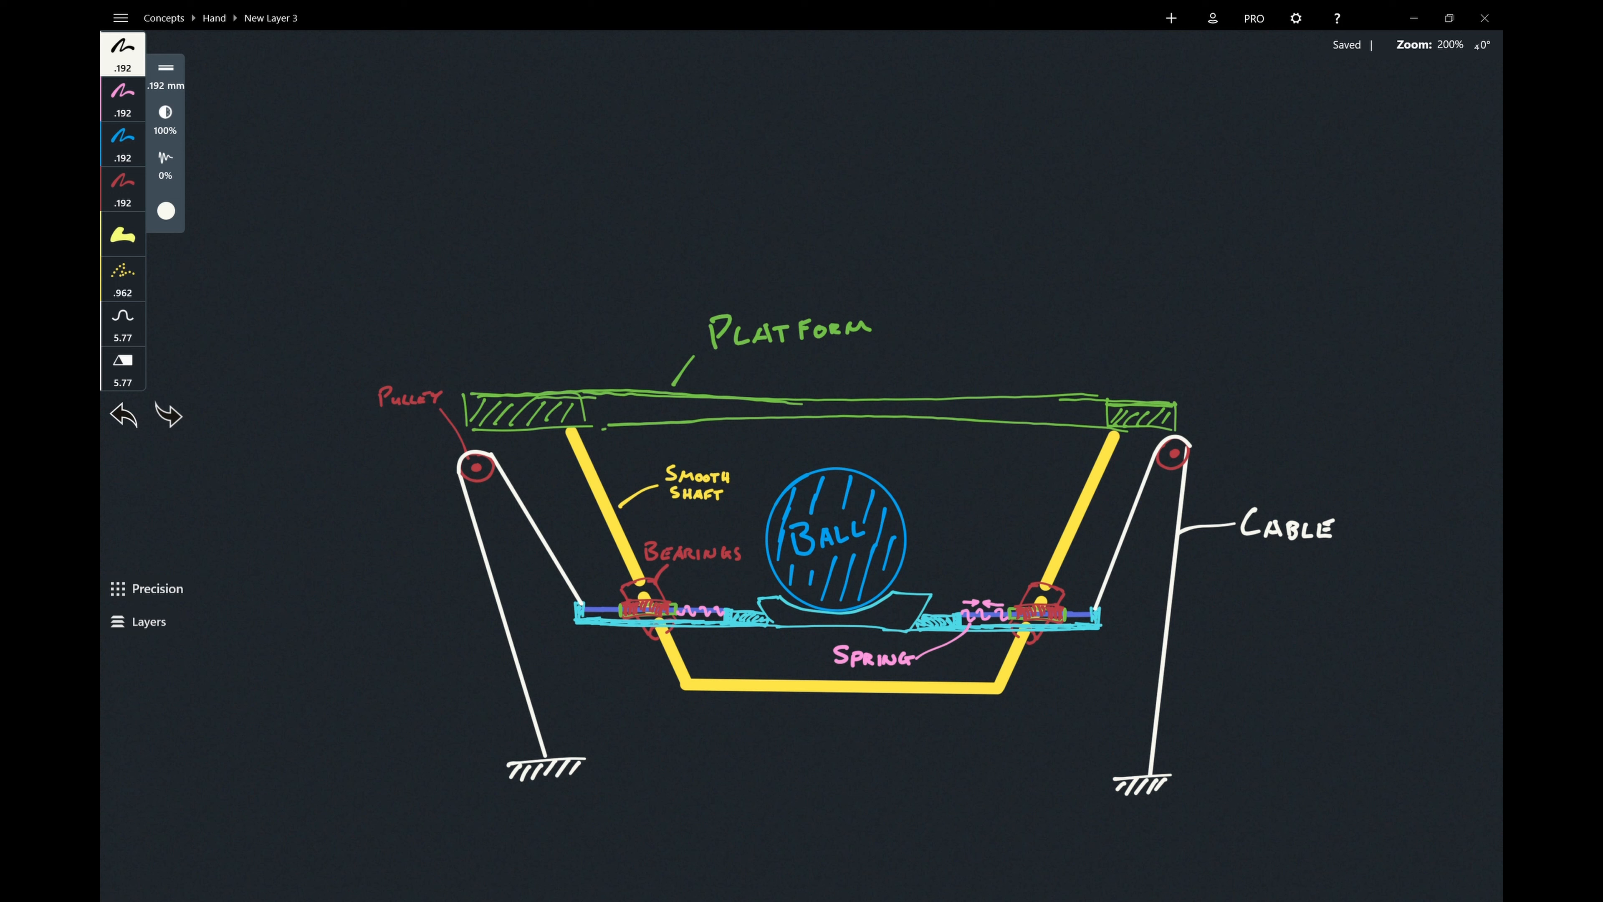
left_click(169, 416)
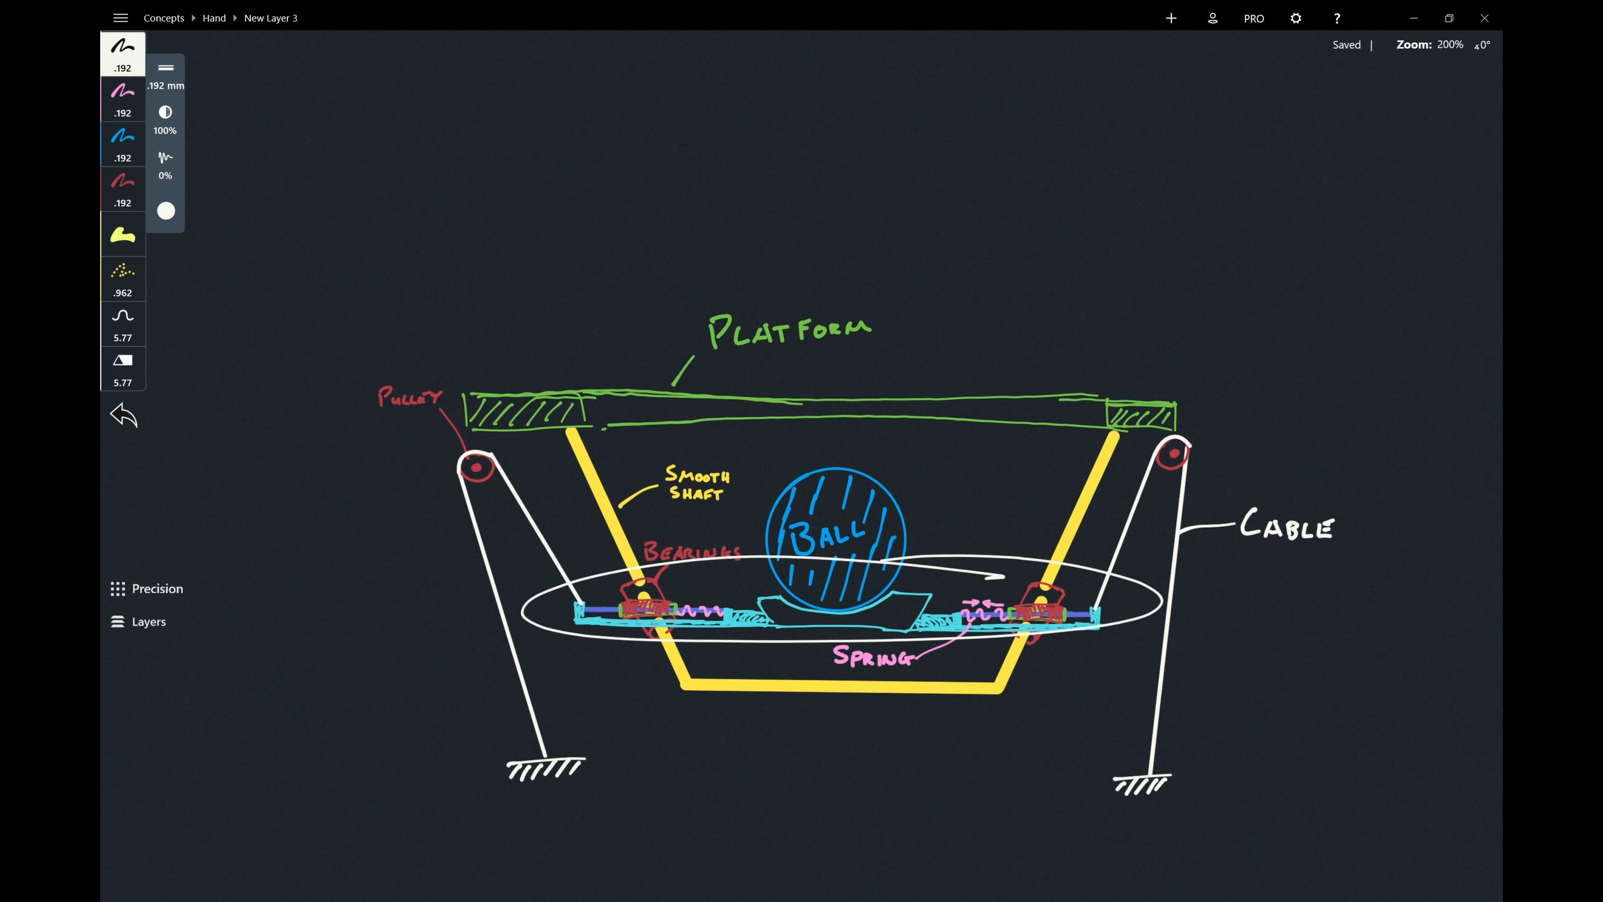
left_click(123, 414)
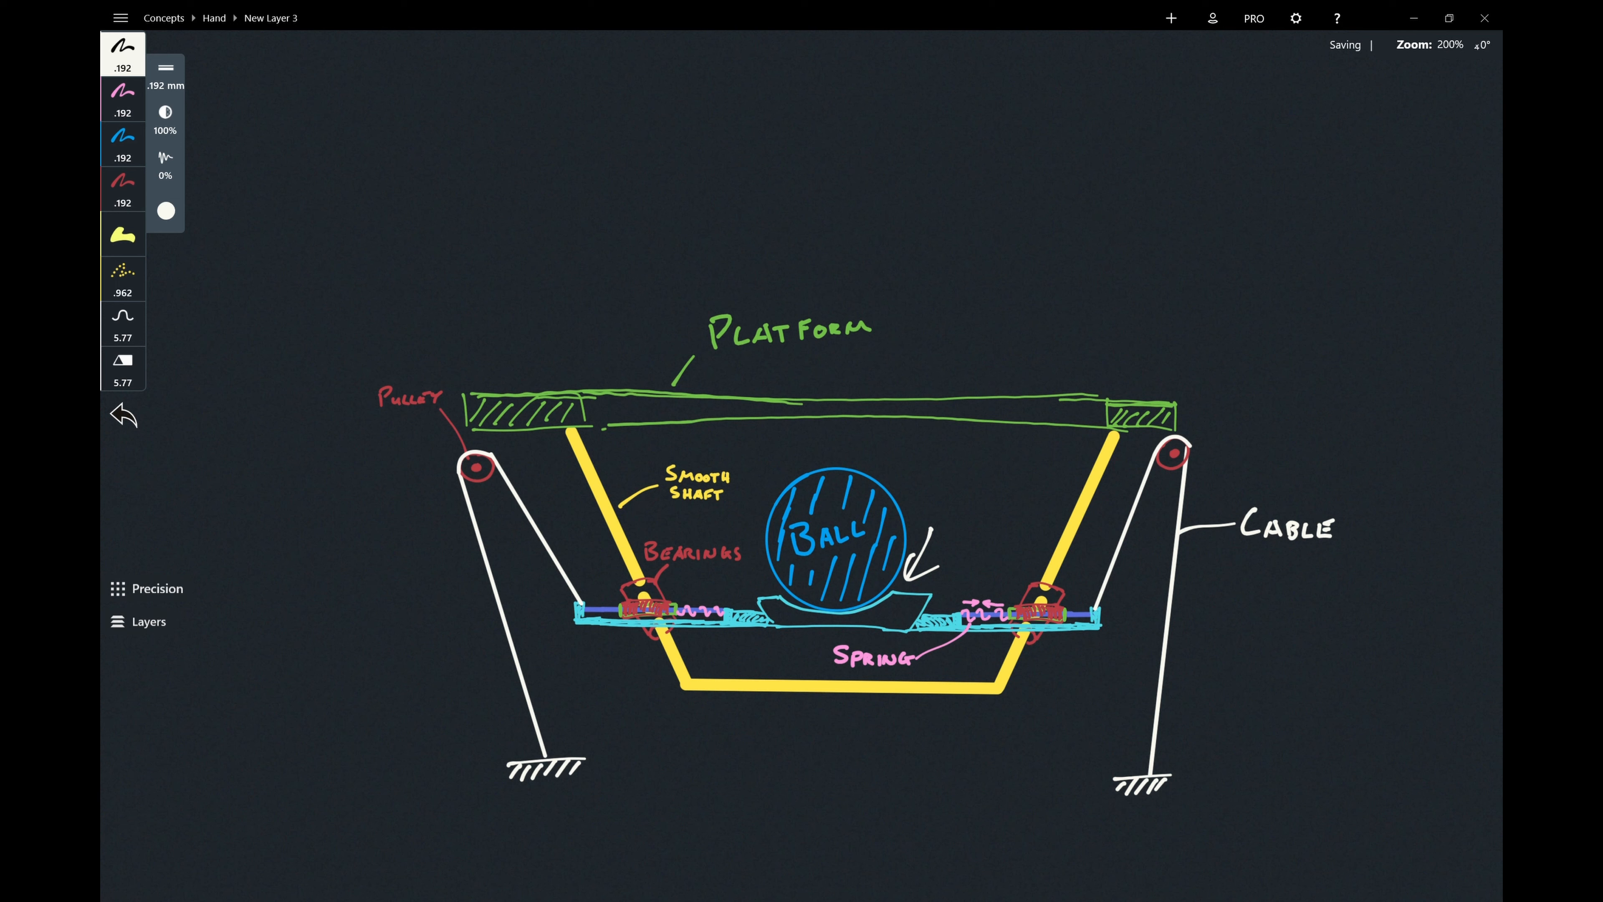
left_click(123, 414)
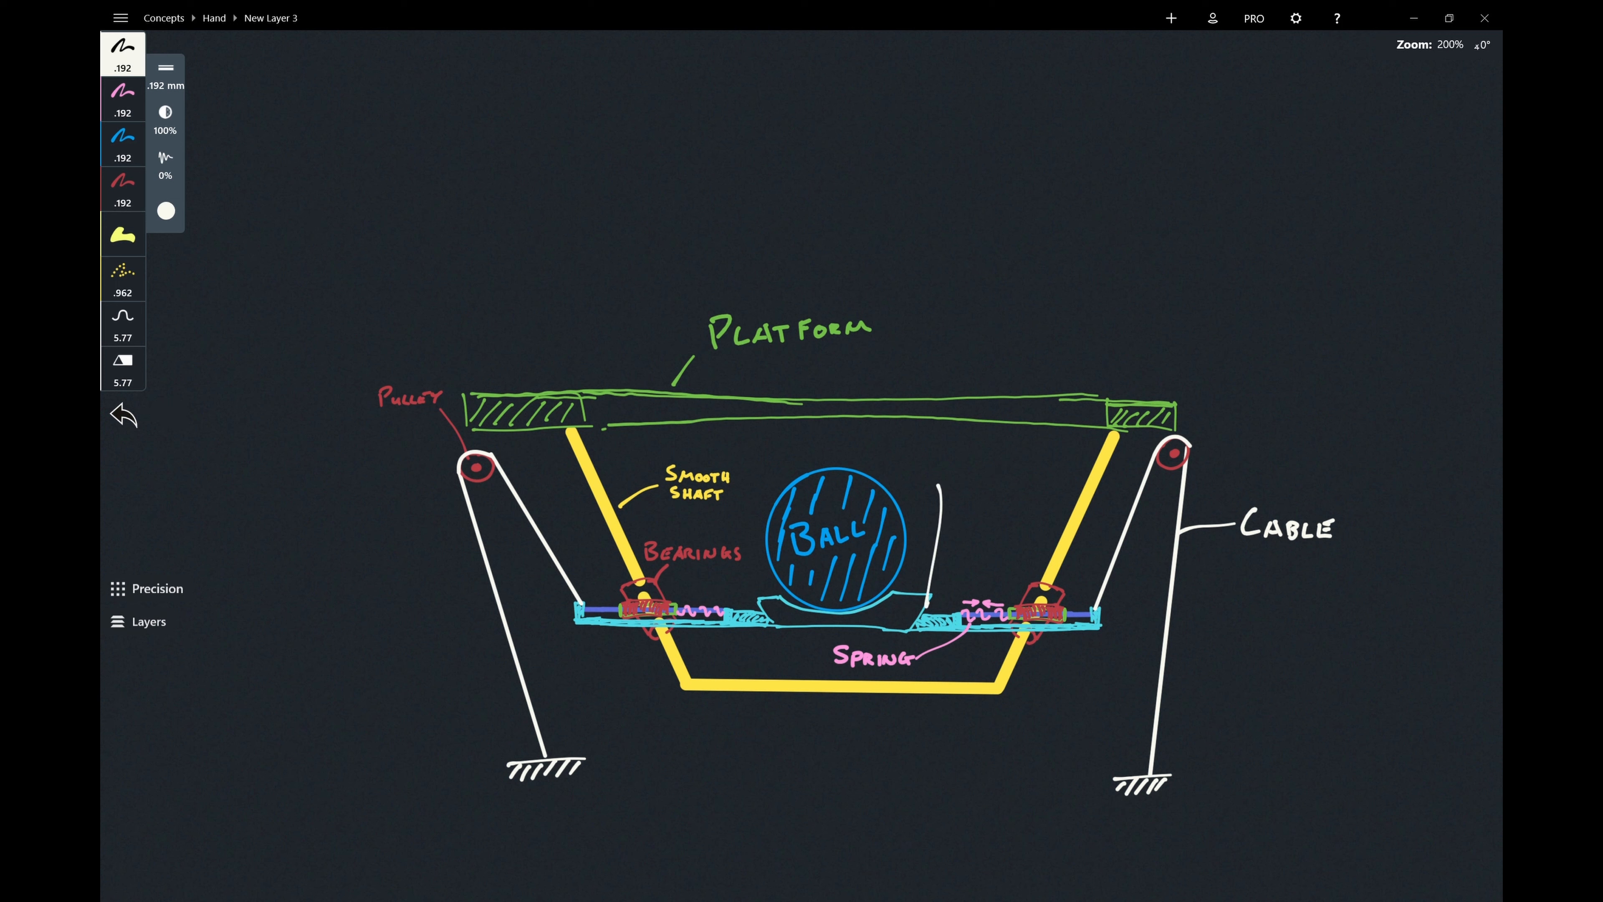
left_click(123, 414)
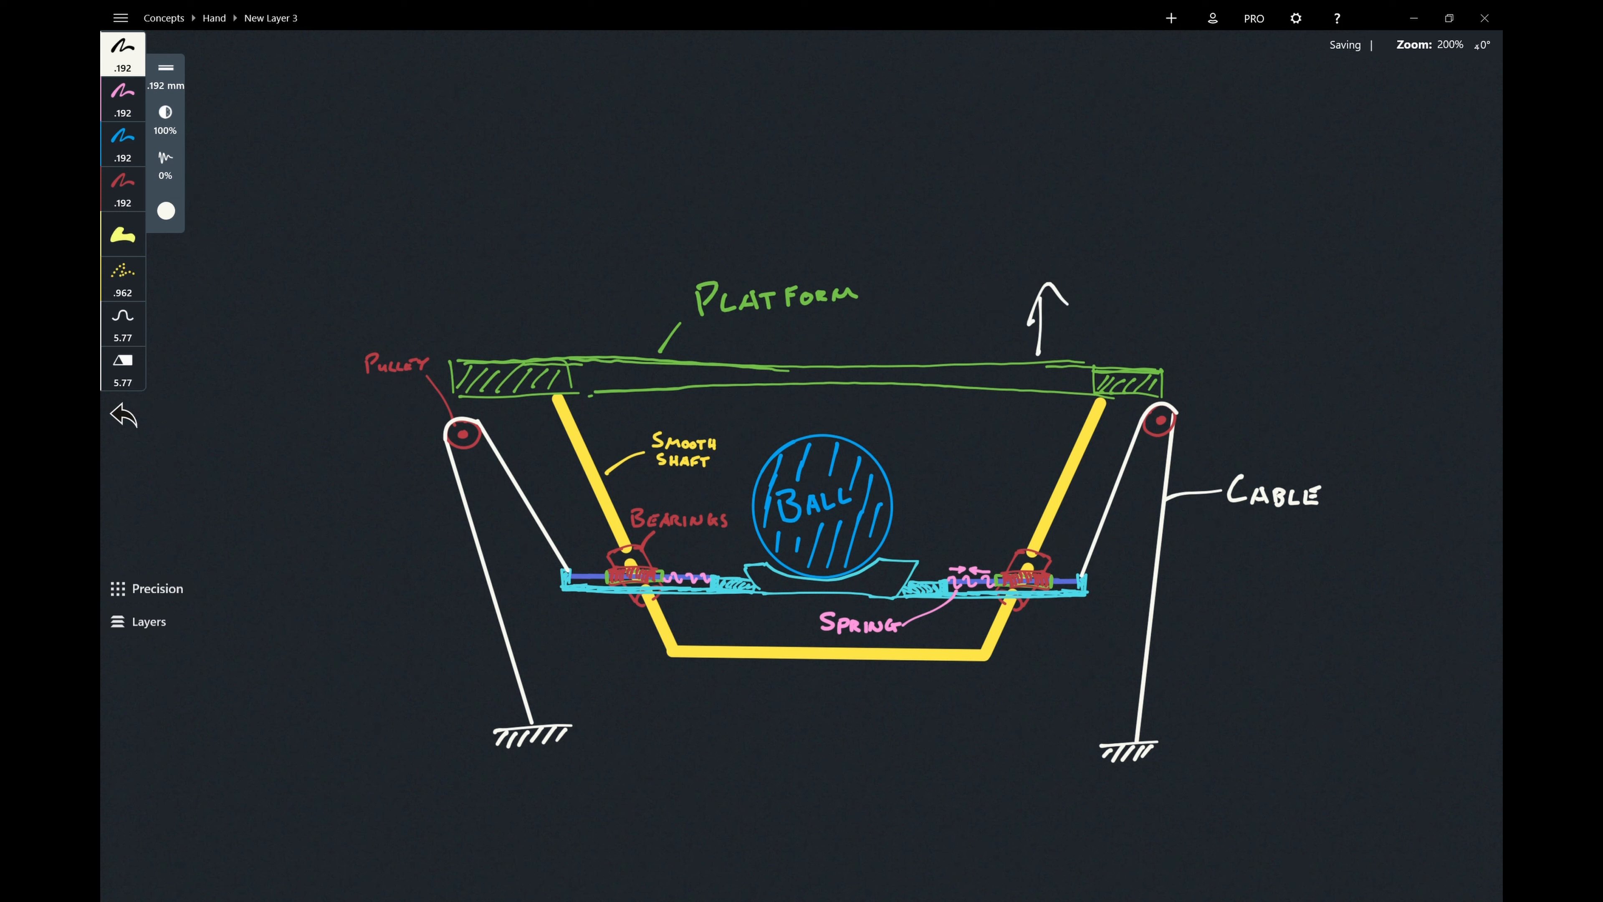
Draw a second upward arrow beside the ball carrier and a loop around the right spring.
left_click(122, 414)
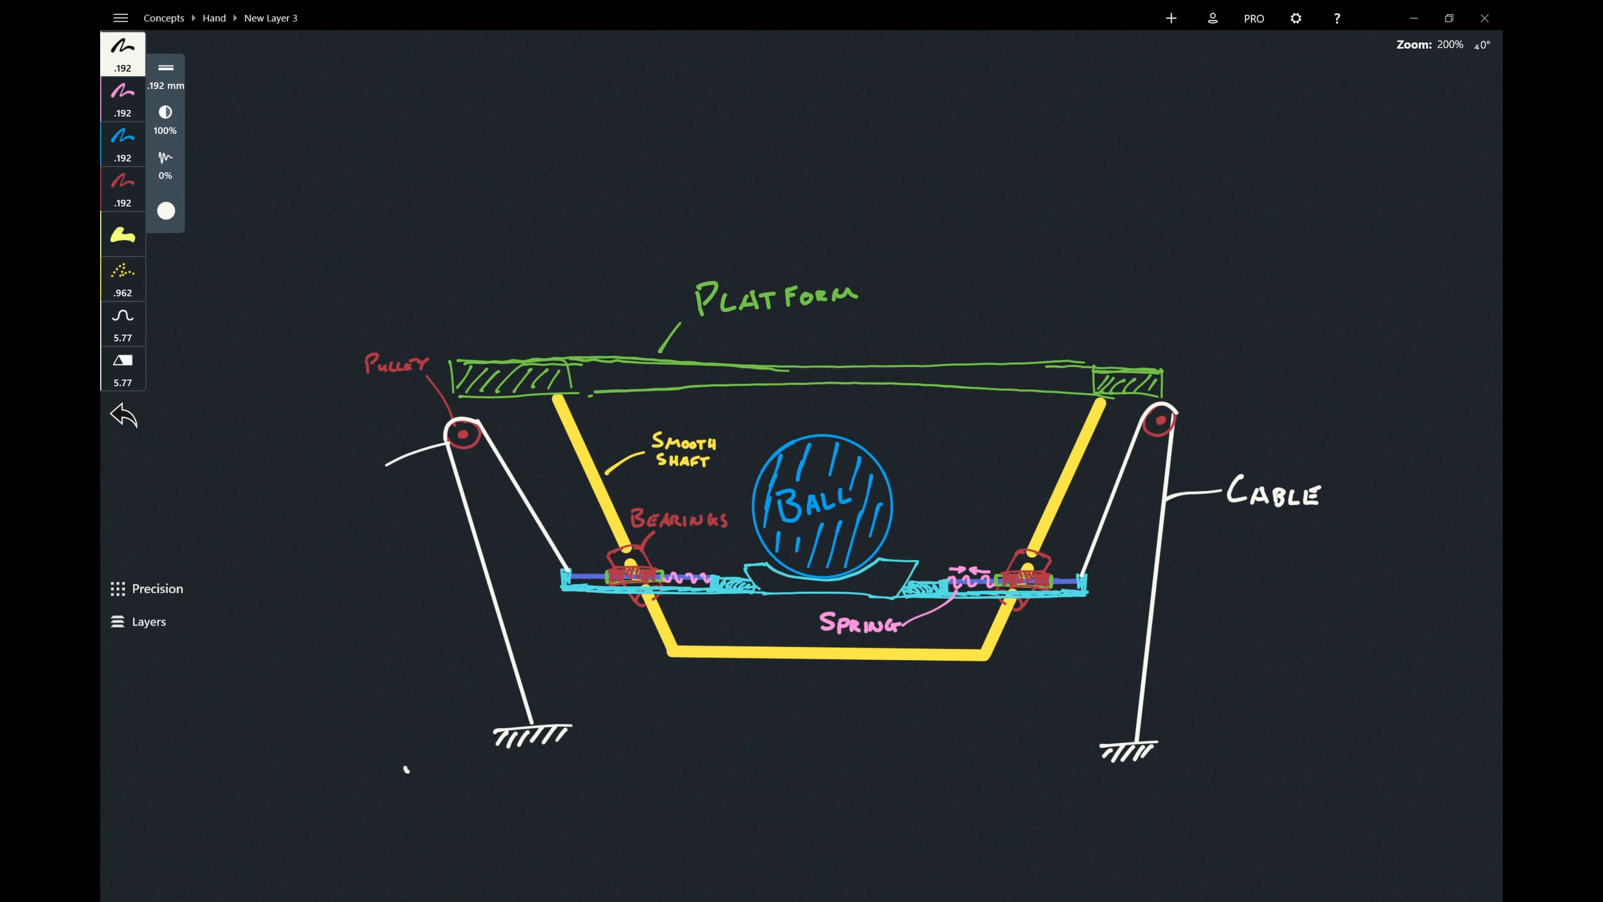
left_click(123, 414)
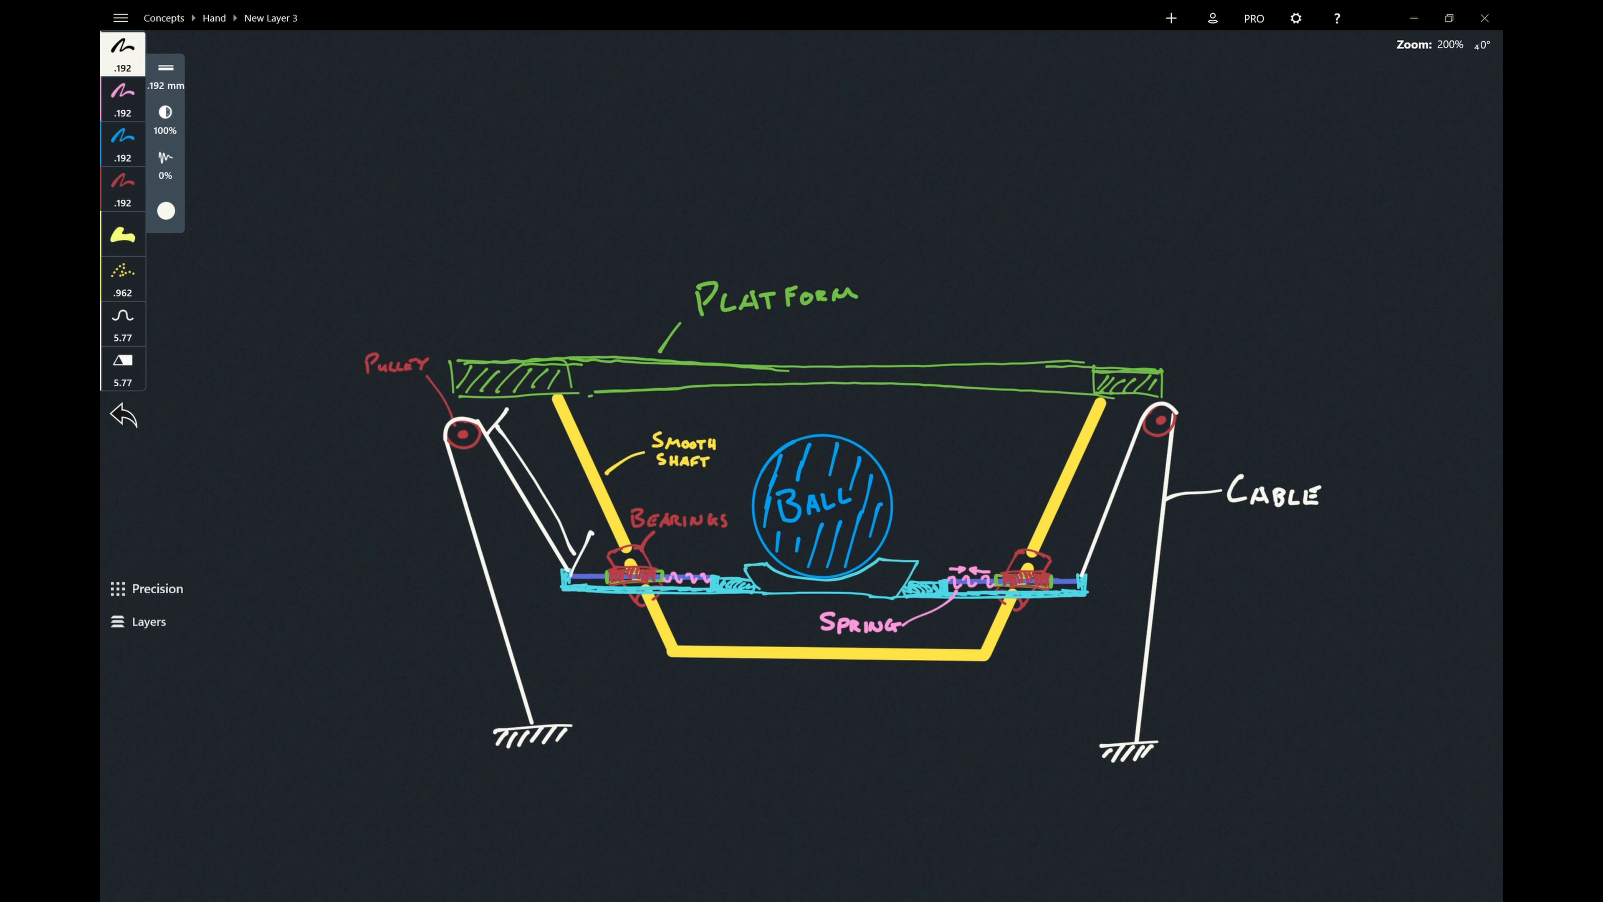
left_click(167, 416)
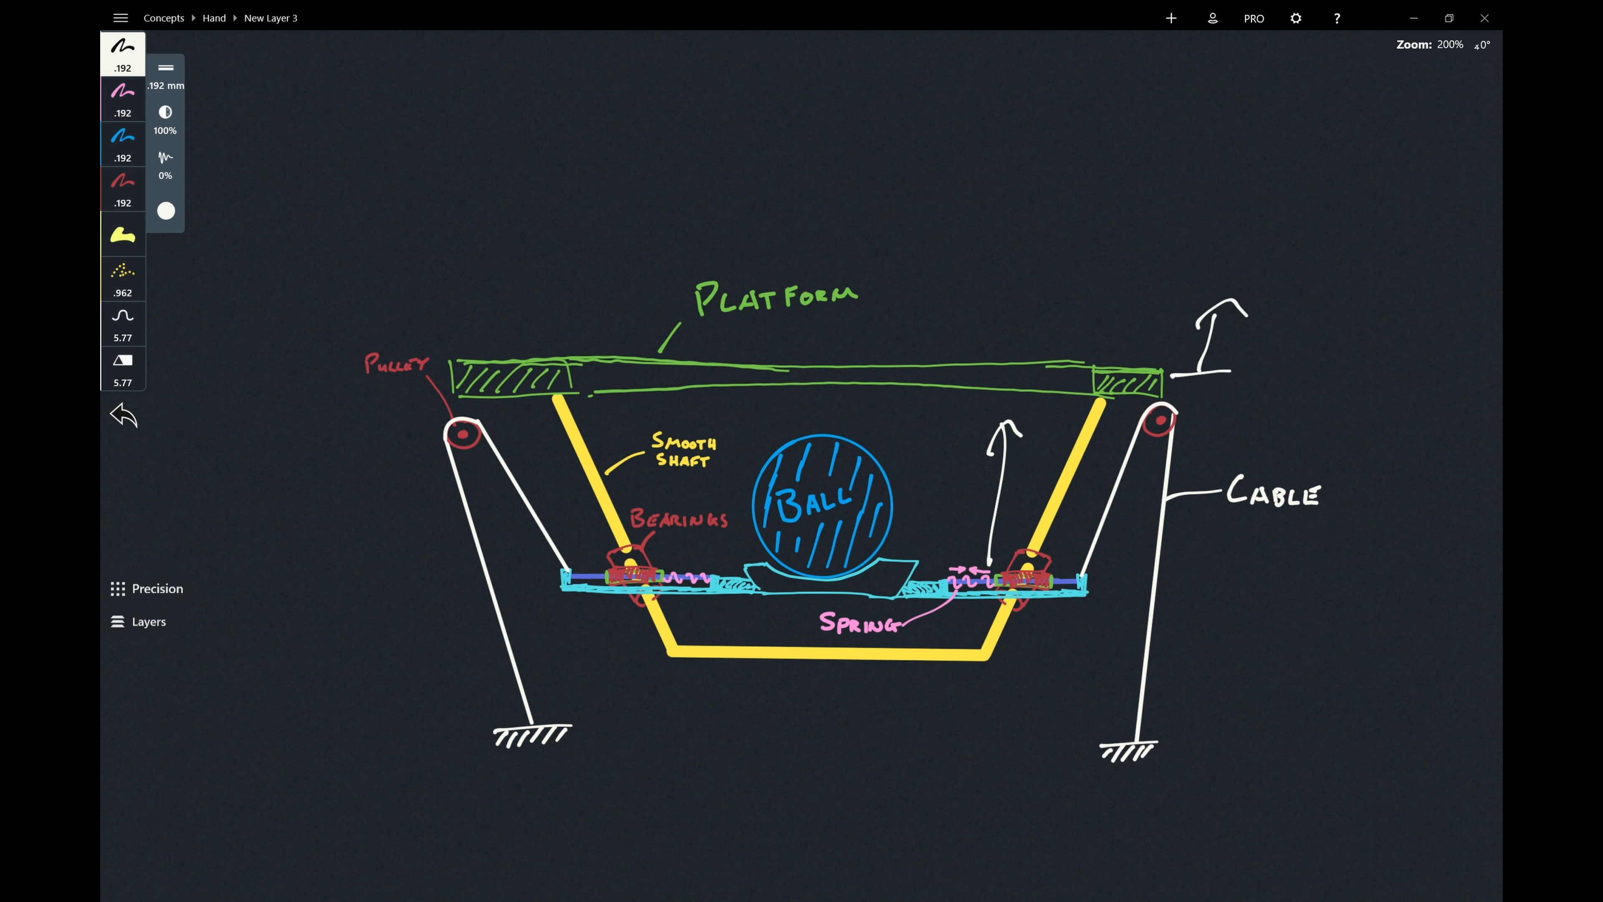
left_click(123, 415)
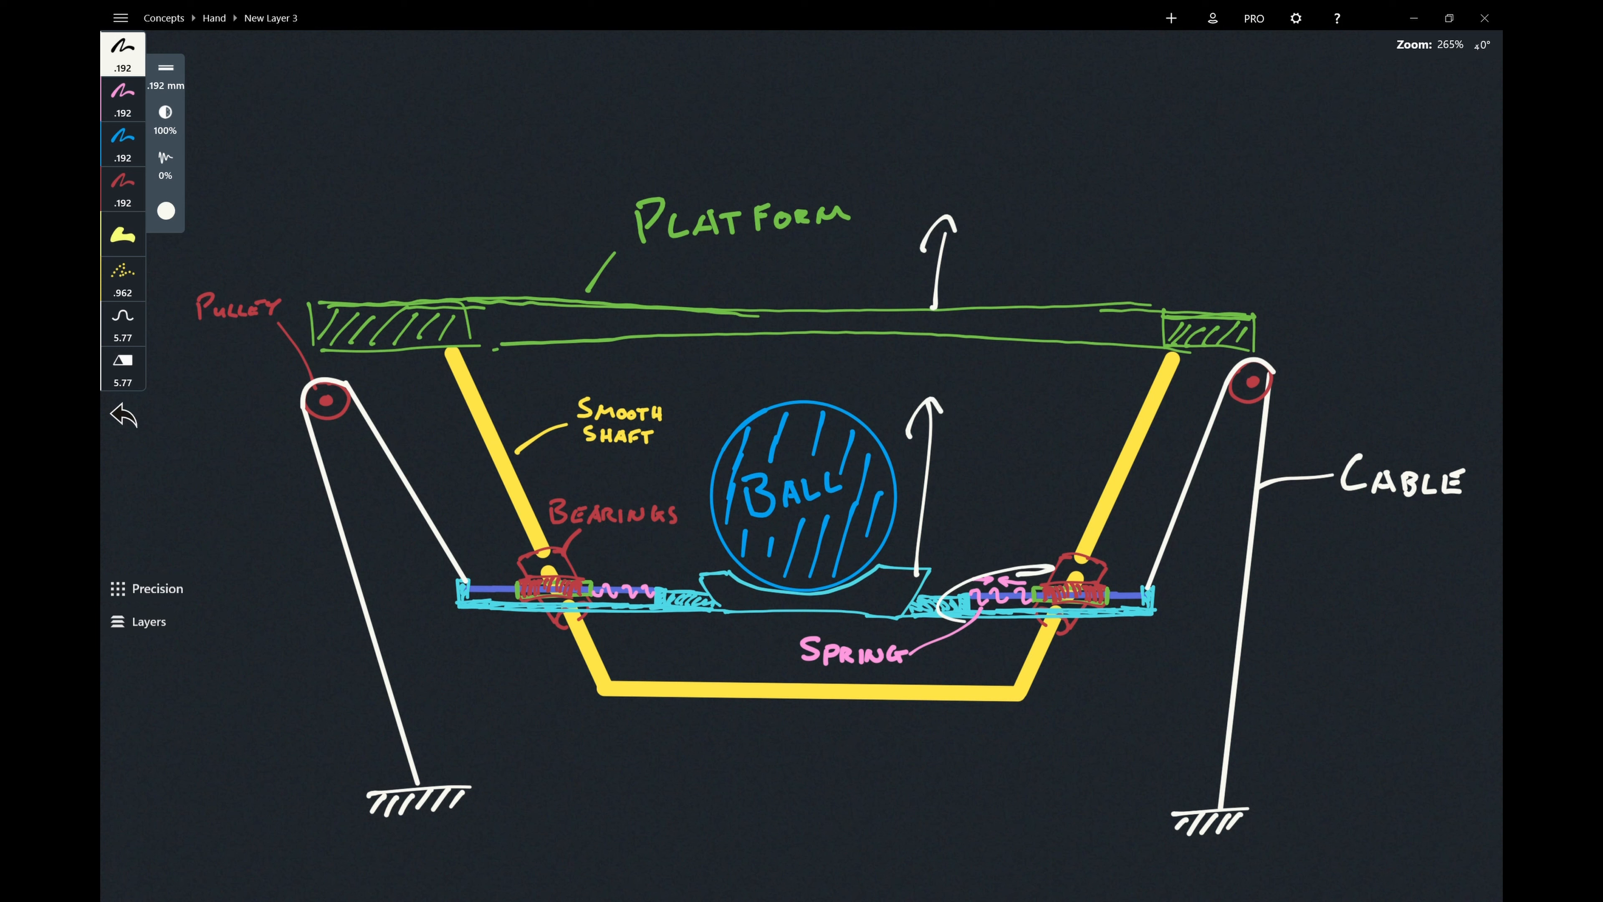
Undo the extra arrows and loop, keeping one vertical arrow above the platform.
left_click(122, 415)
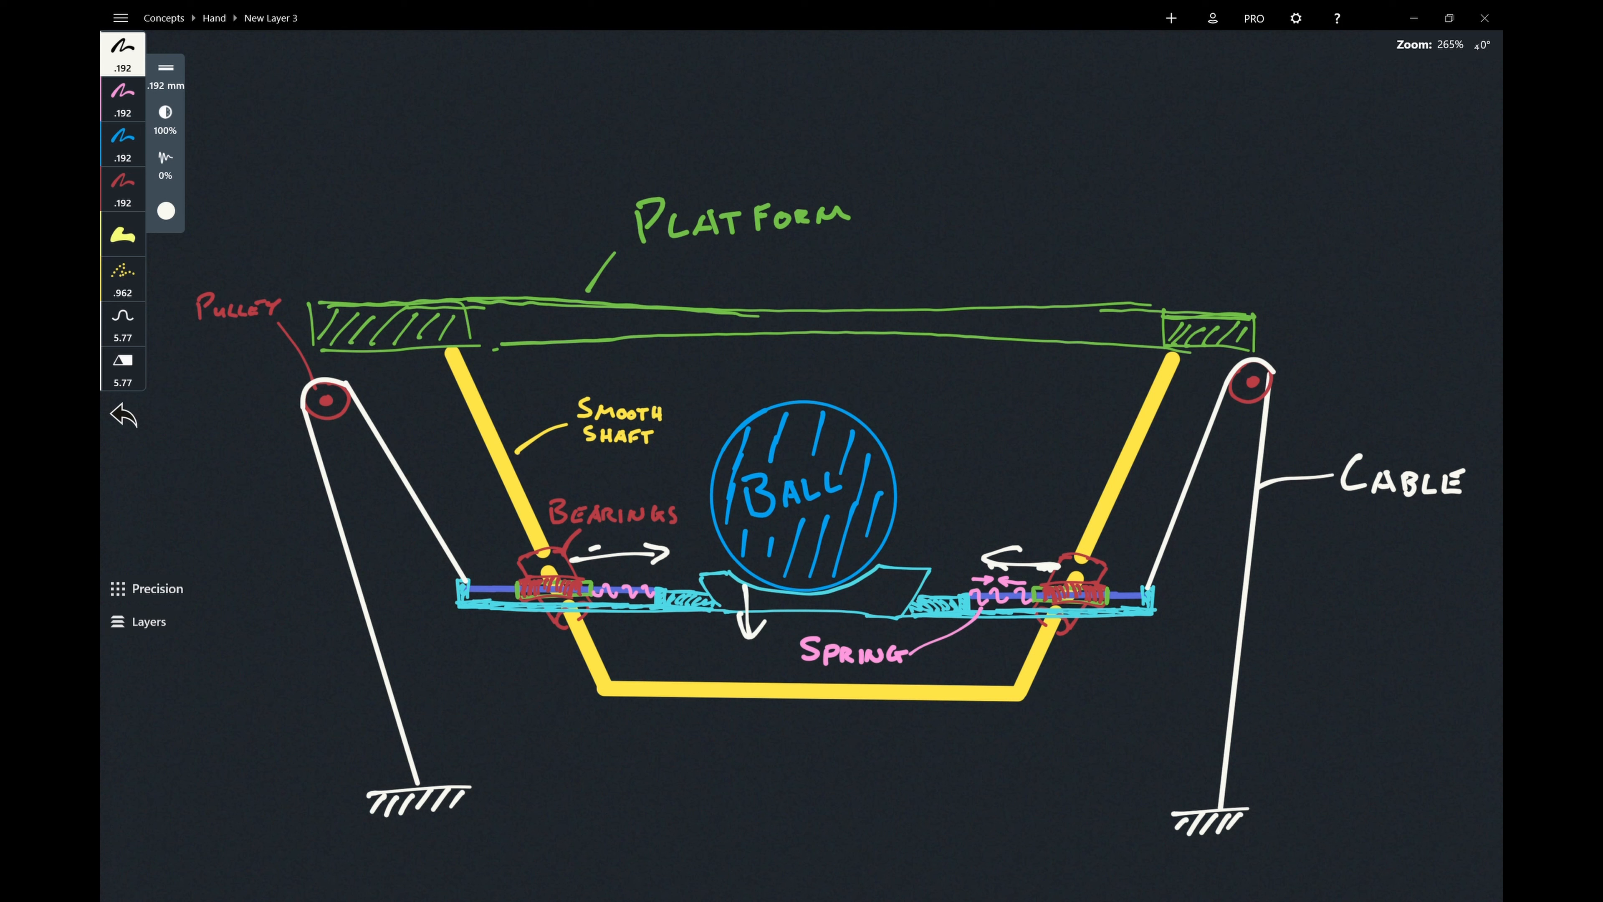
left_click(122, 414)
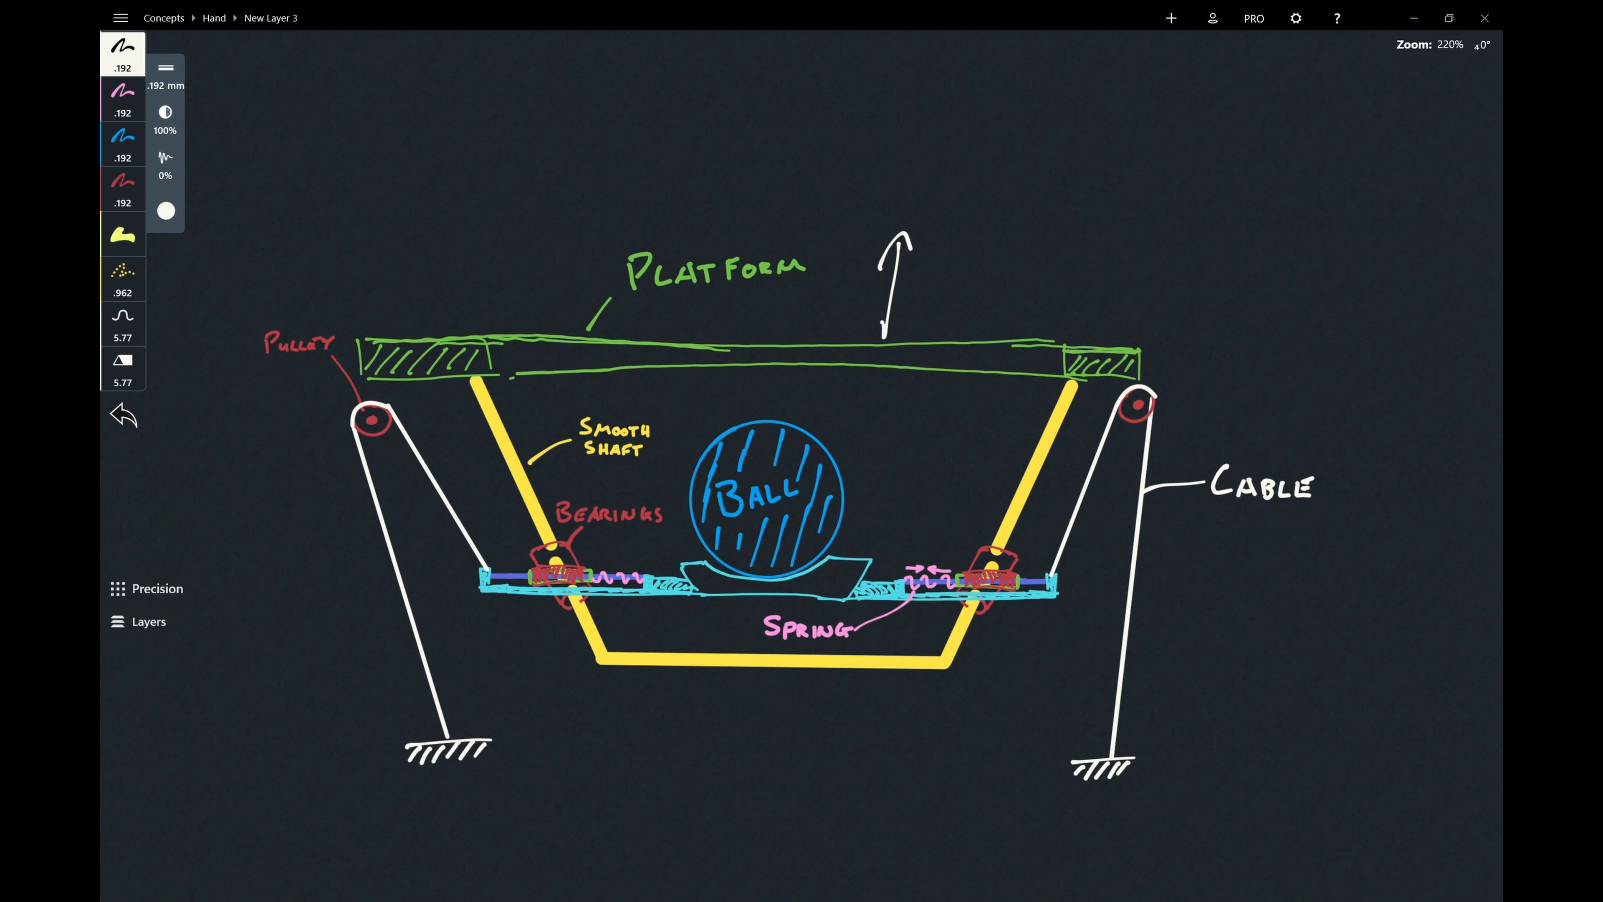
Draw motion arrows and guide lines over the mechanism, then undo them down to the single platform arrow.
left_click(123, 415)
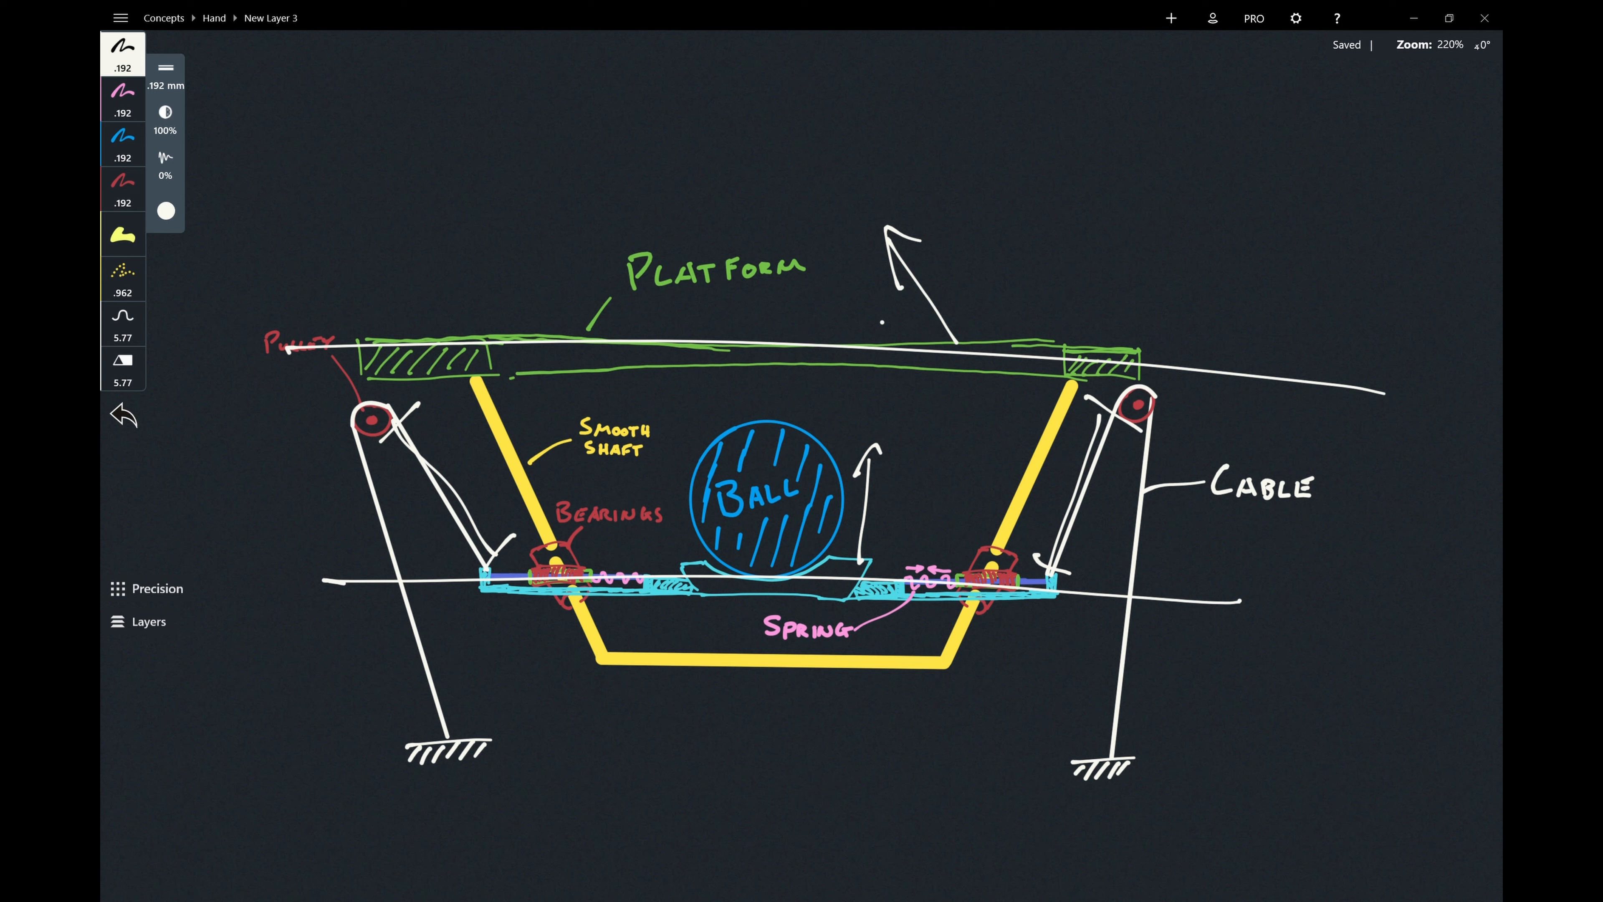
left_click(169, 416)
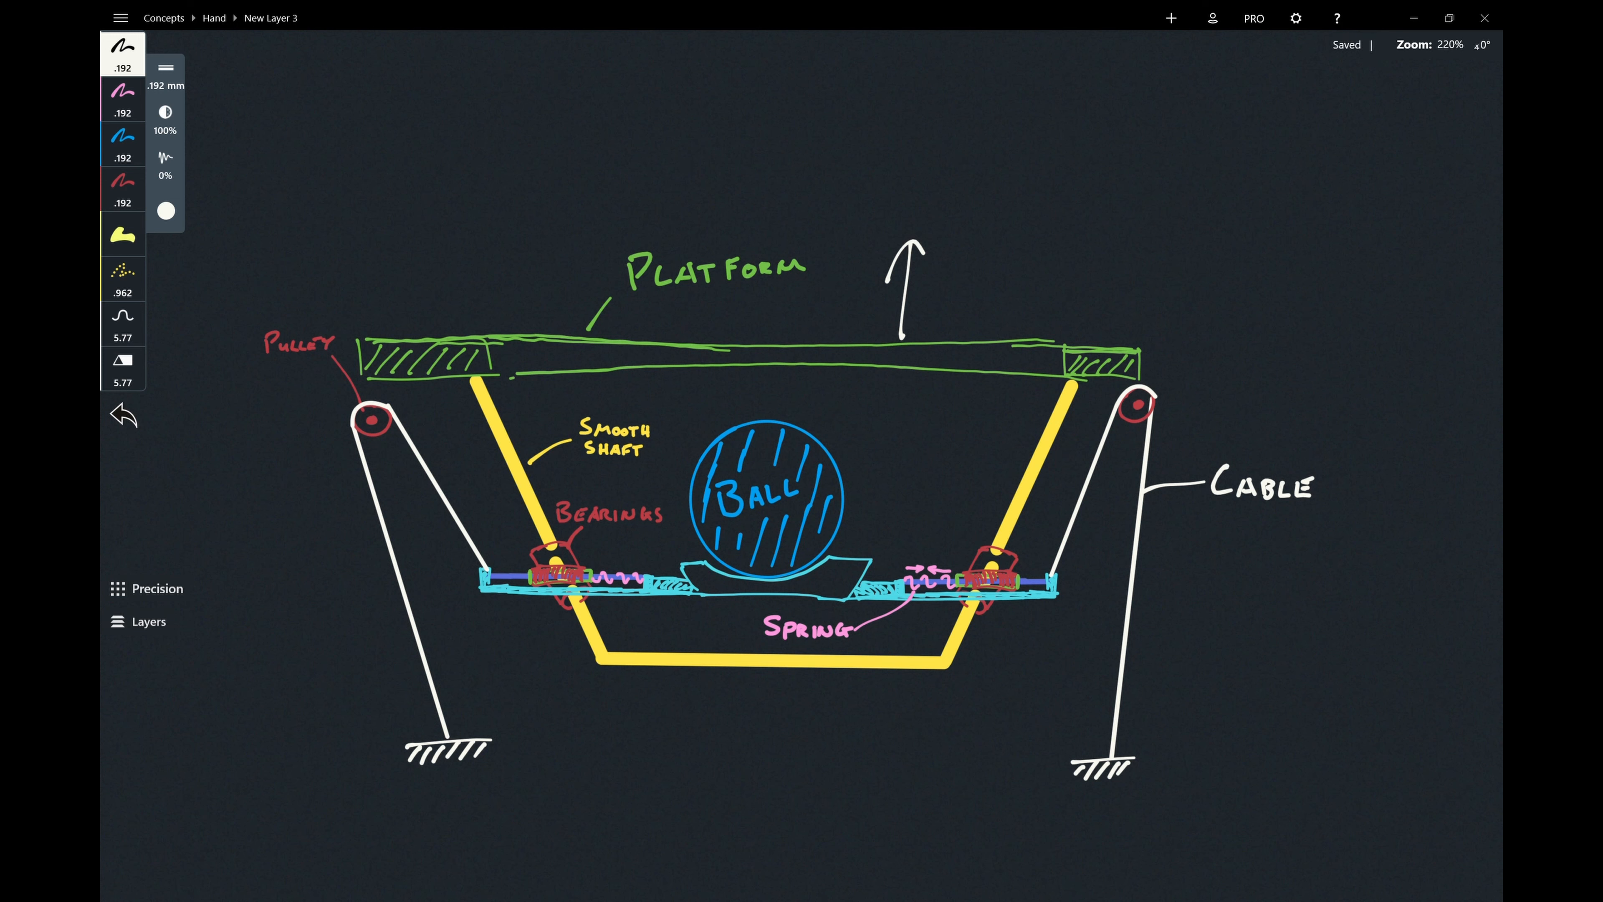
left_click(122, 414)
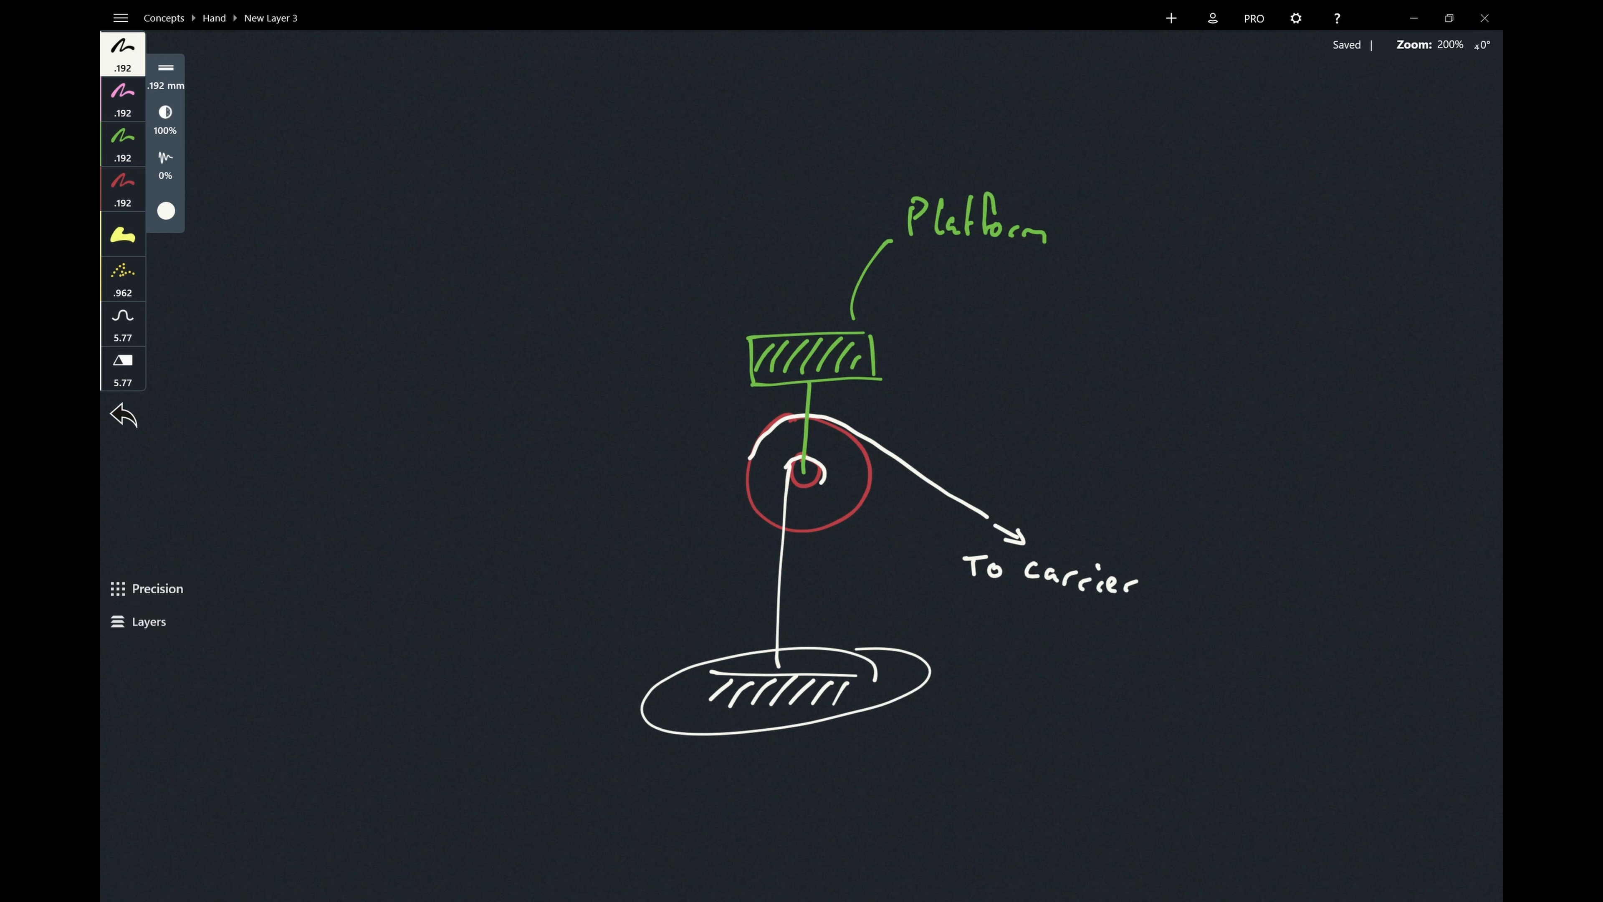
Undo the ring drawn around the ground anchor in the simplified pulley diagram.
left_click(123, 414)
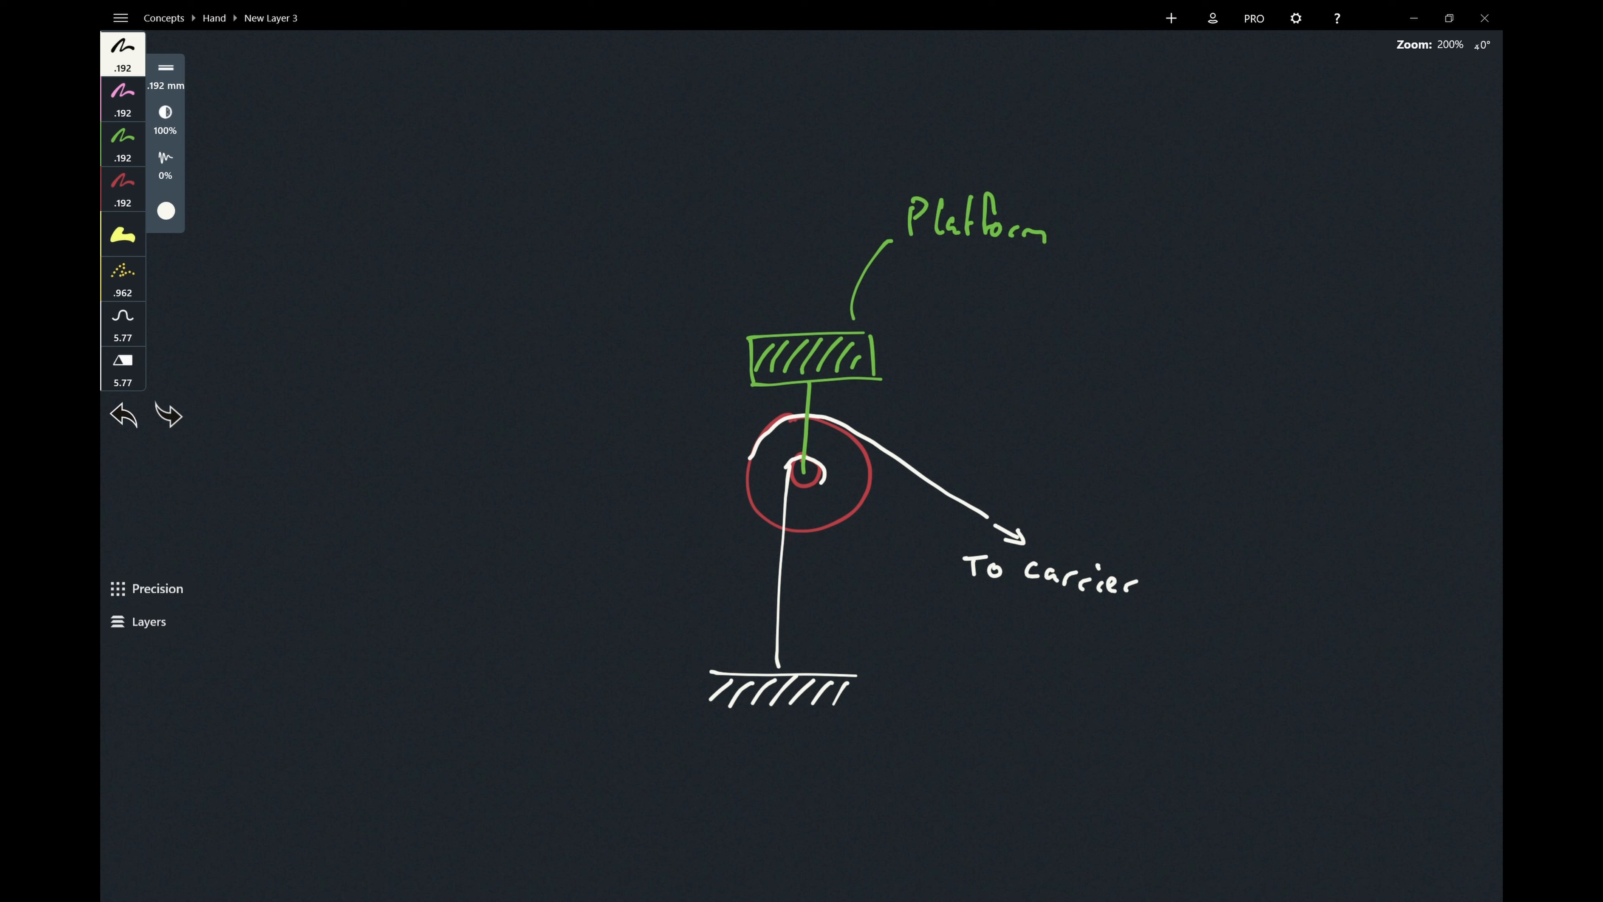
Handwrite F=ma and a boxed ΣF=ma to the right of the pulley diagram, undoing stray strokes.
left_click(168, 415)
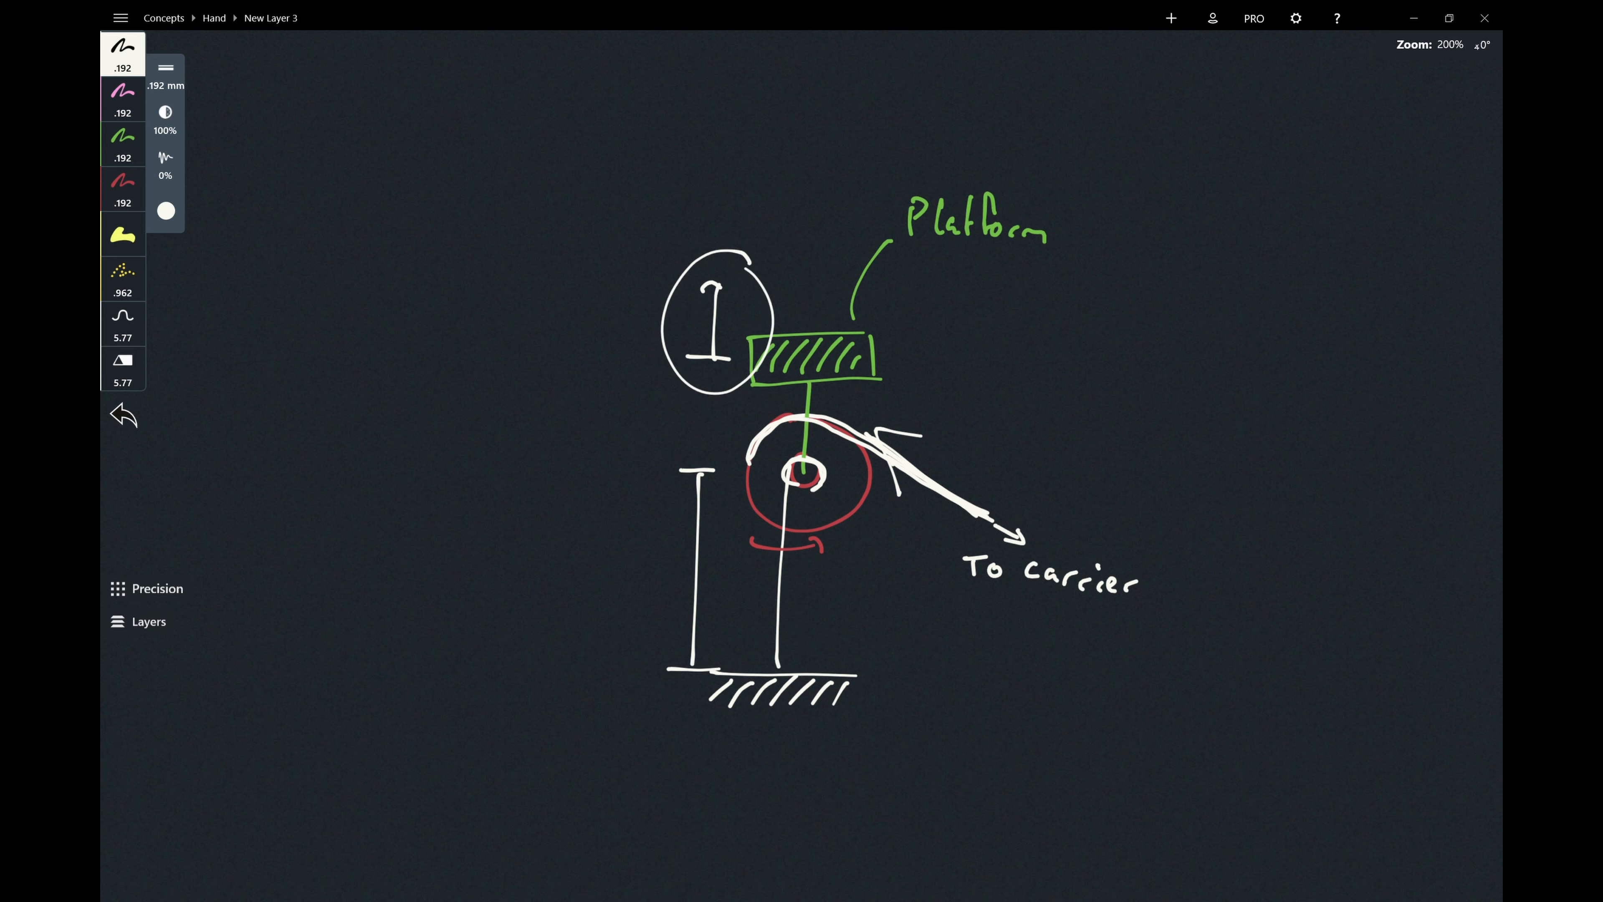
left_click(123, 415)
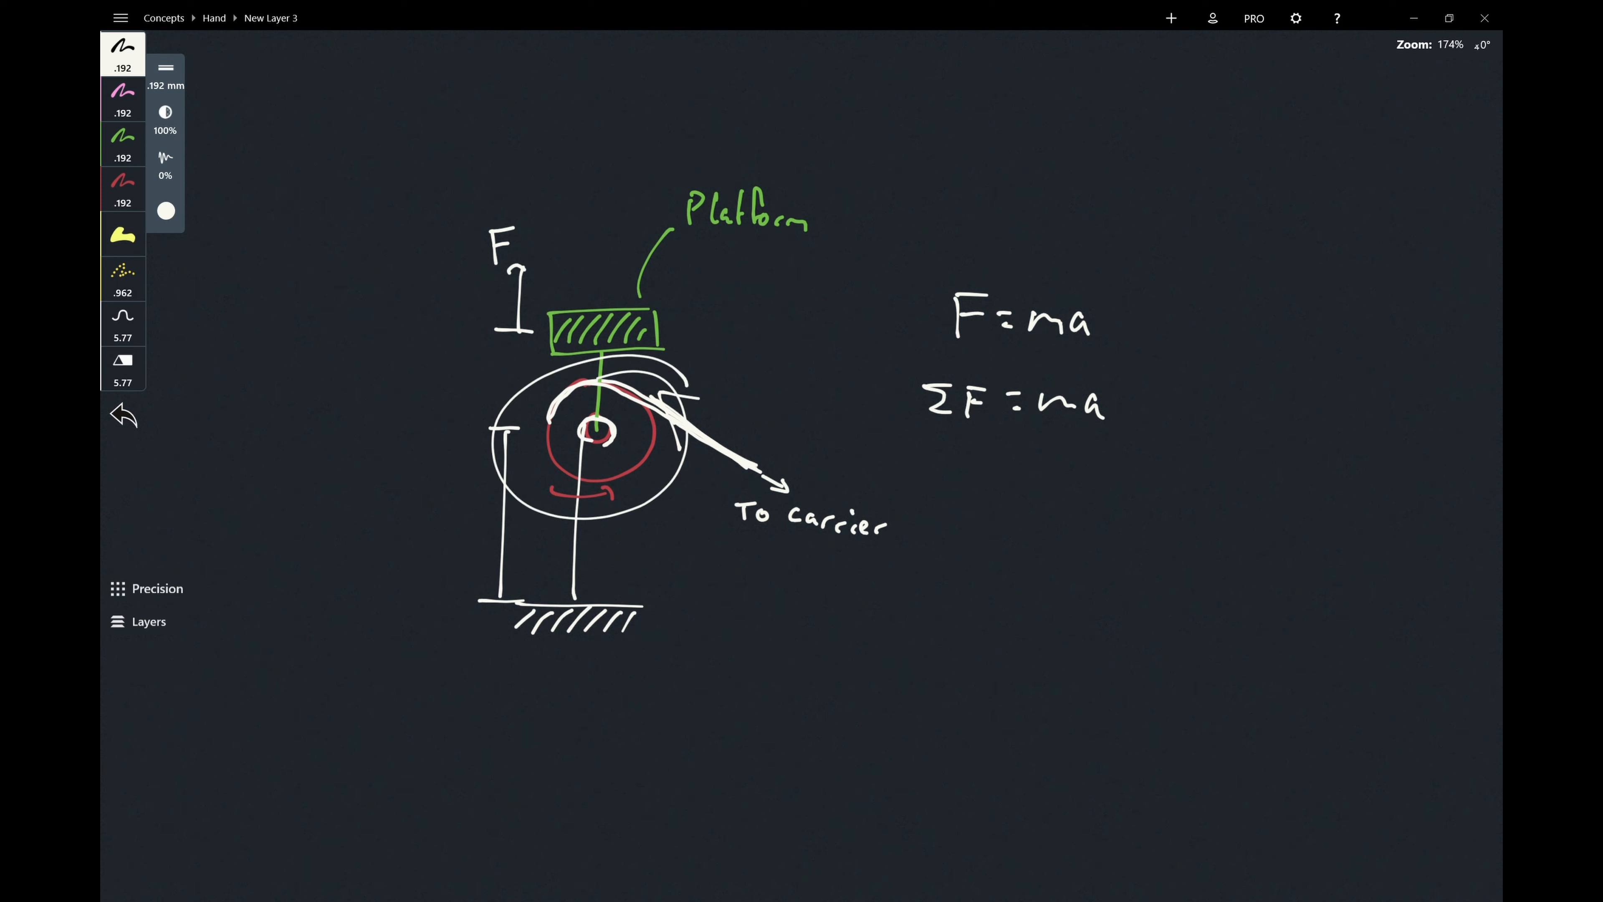
left_click(122, 414)
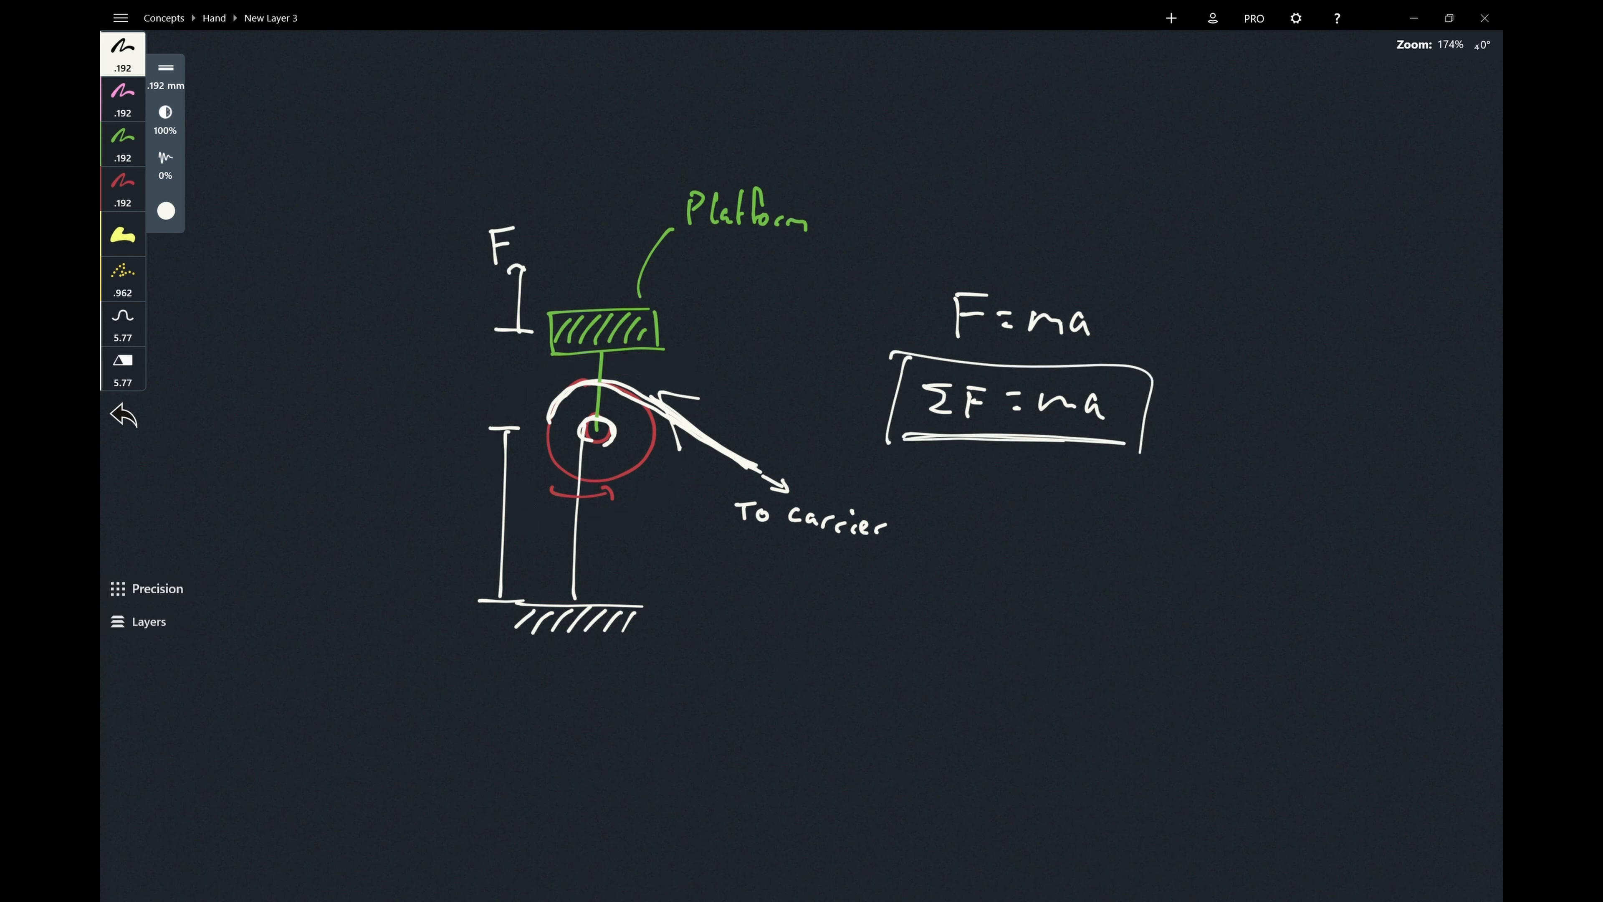
Clear the box around ΣF=ma and write ΣM=Iα beneath it with a down arrow over α, undoing extra marks.
left_click(123, 414)
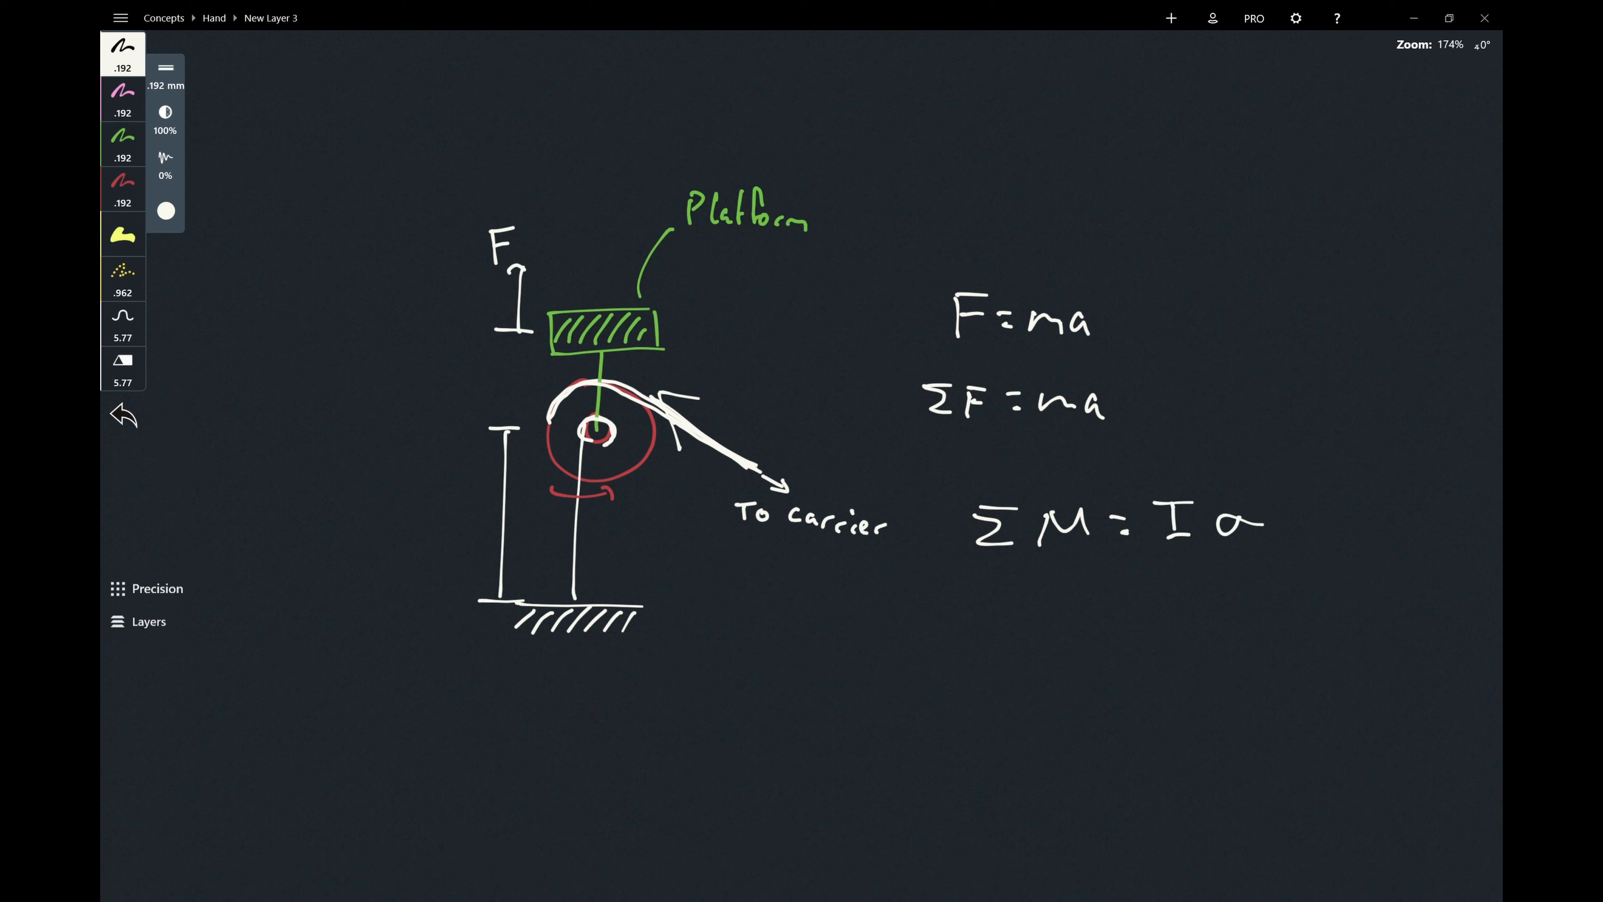
left_click(122, 415)
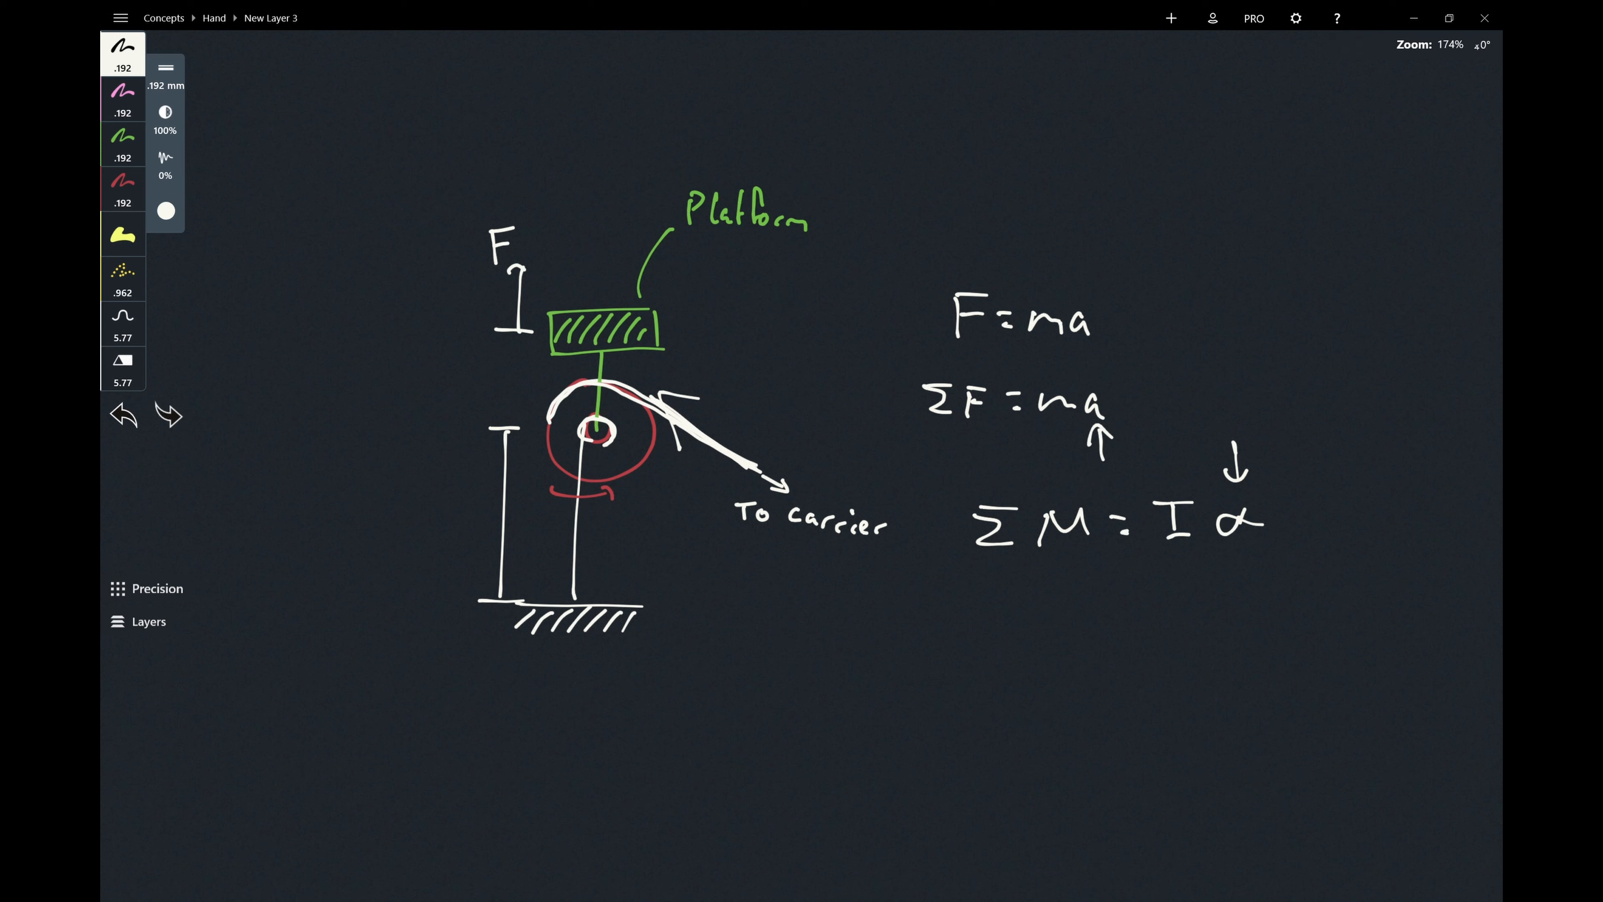
left_click(122, 414)
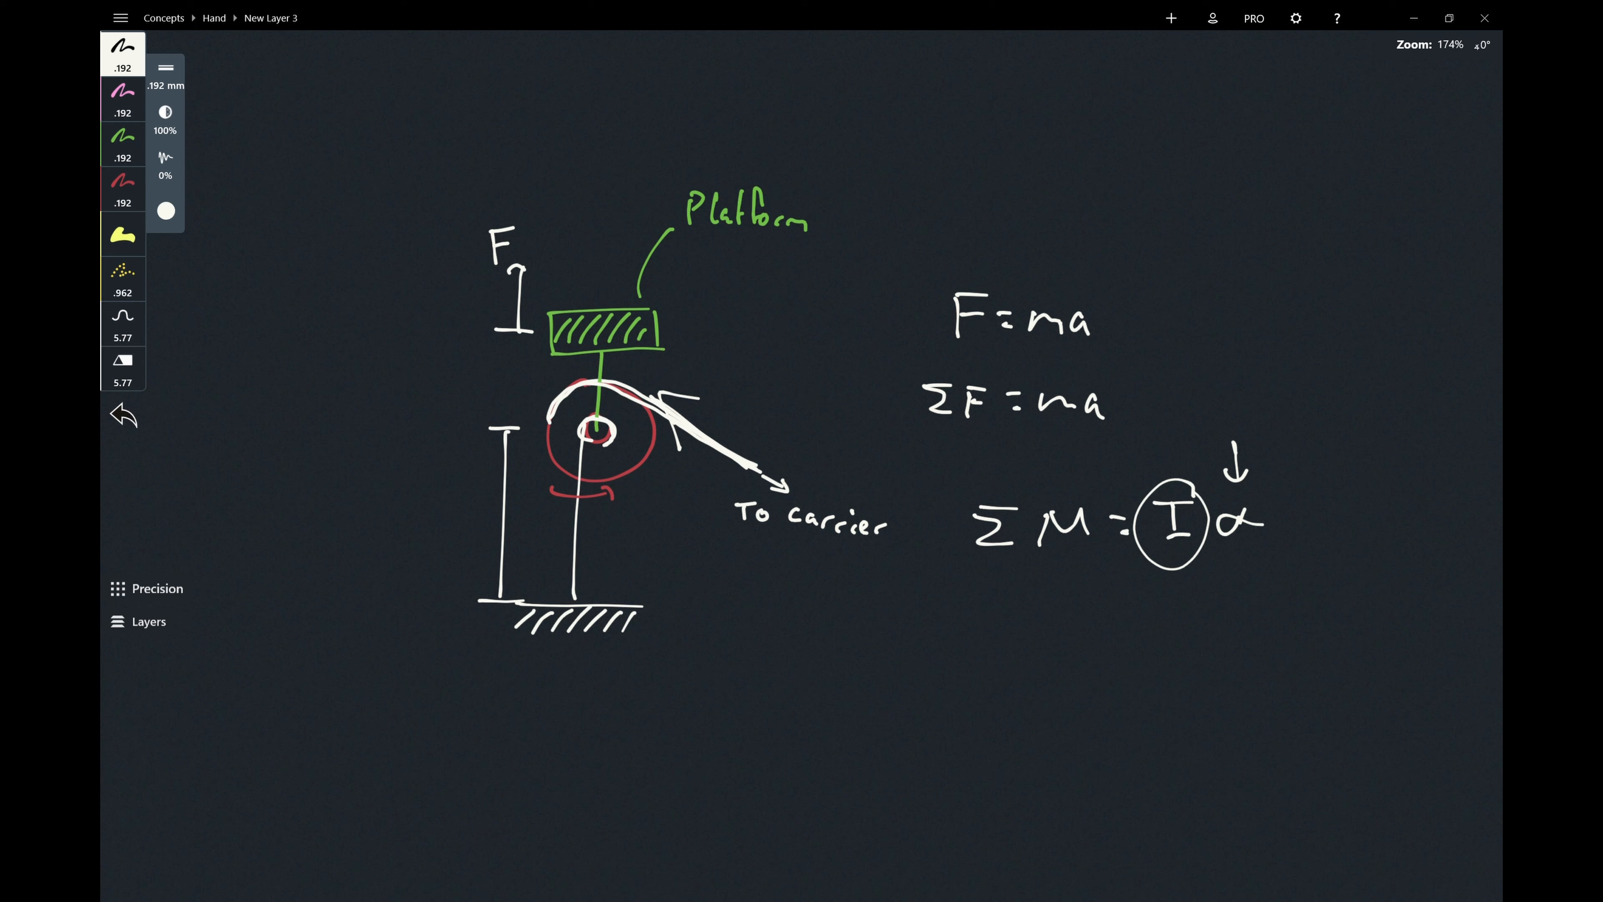
left_click(122, 414)
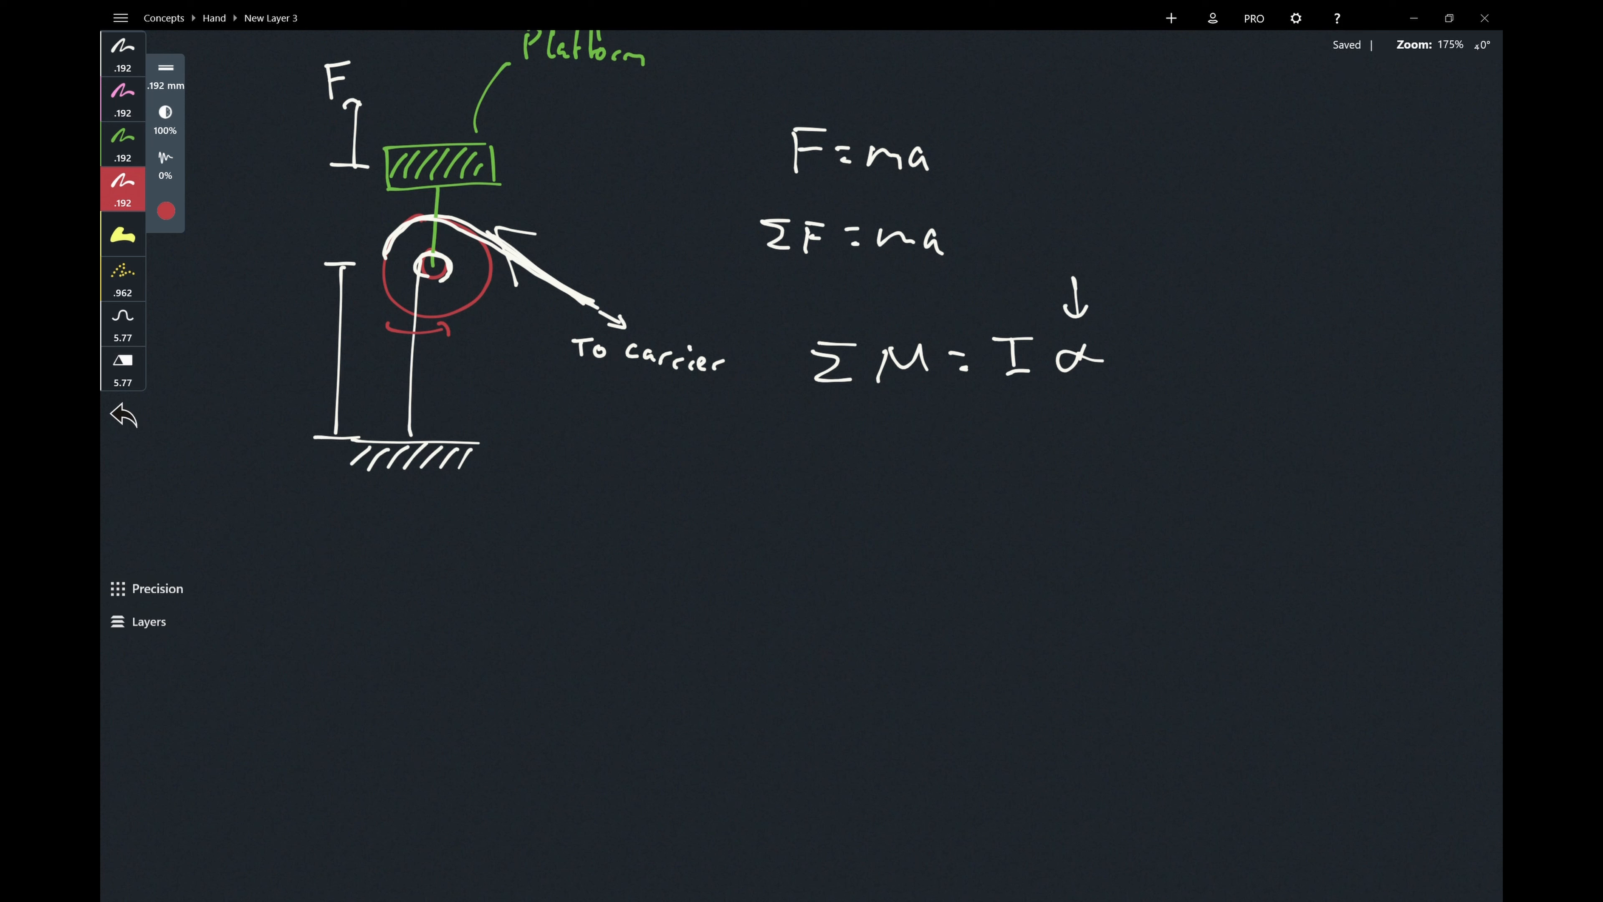
Draw the pulley circles with radii r1, r2 in white and red forces F_arm, F_ball, F_cable, removing the angle mark.
left_click(123, 414)
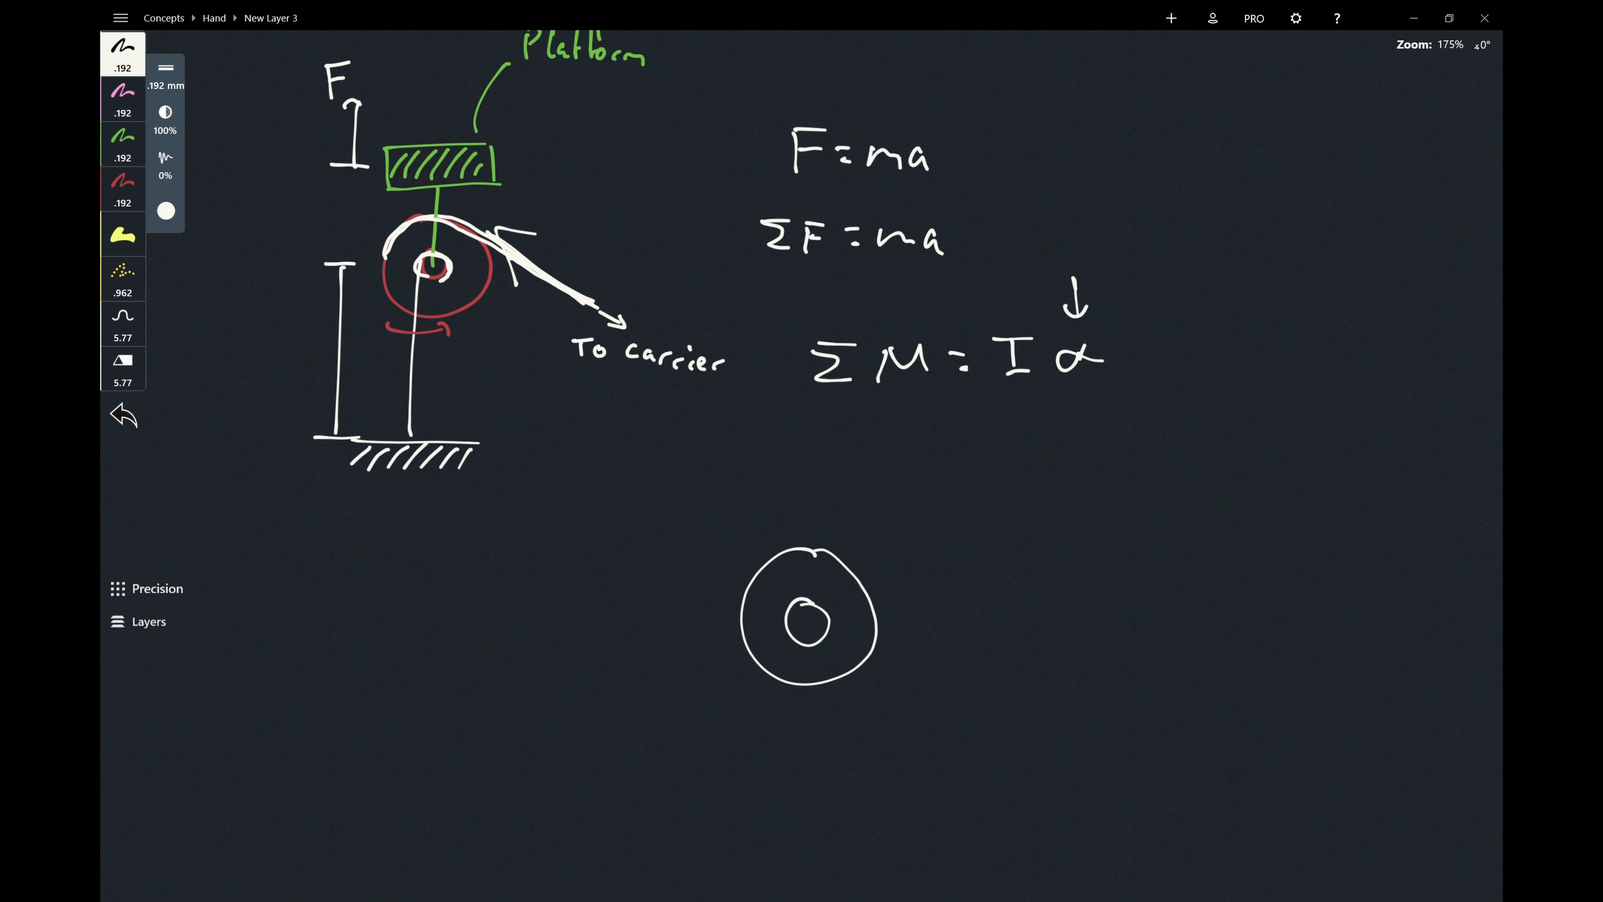
left_click(122, 188)
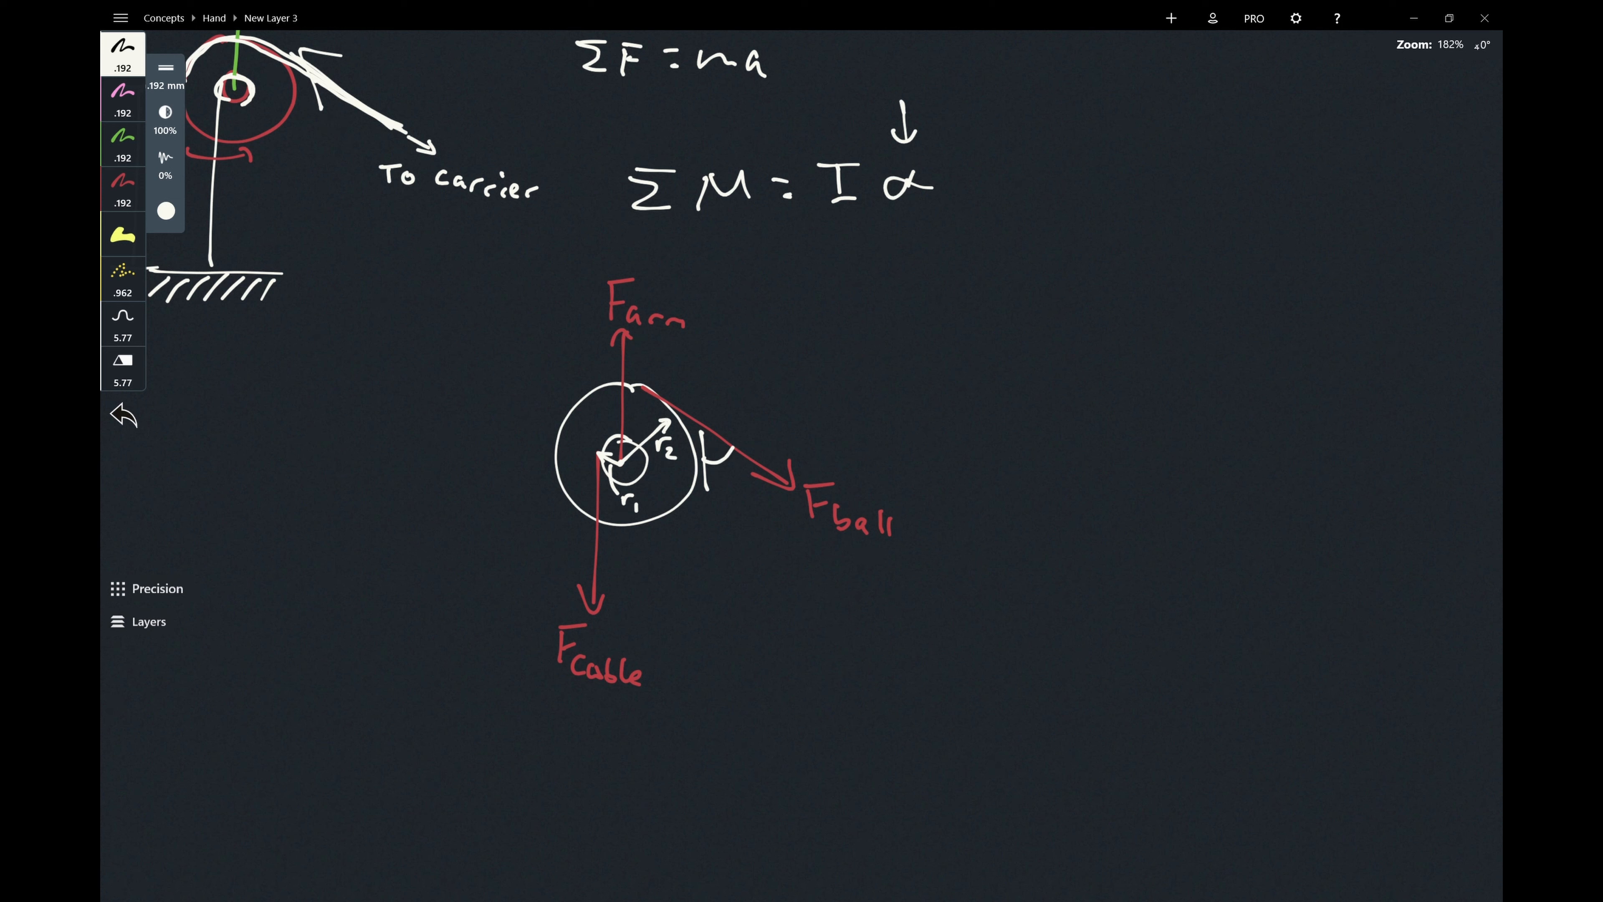
left_click(123, 415)
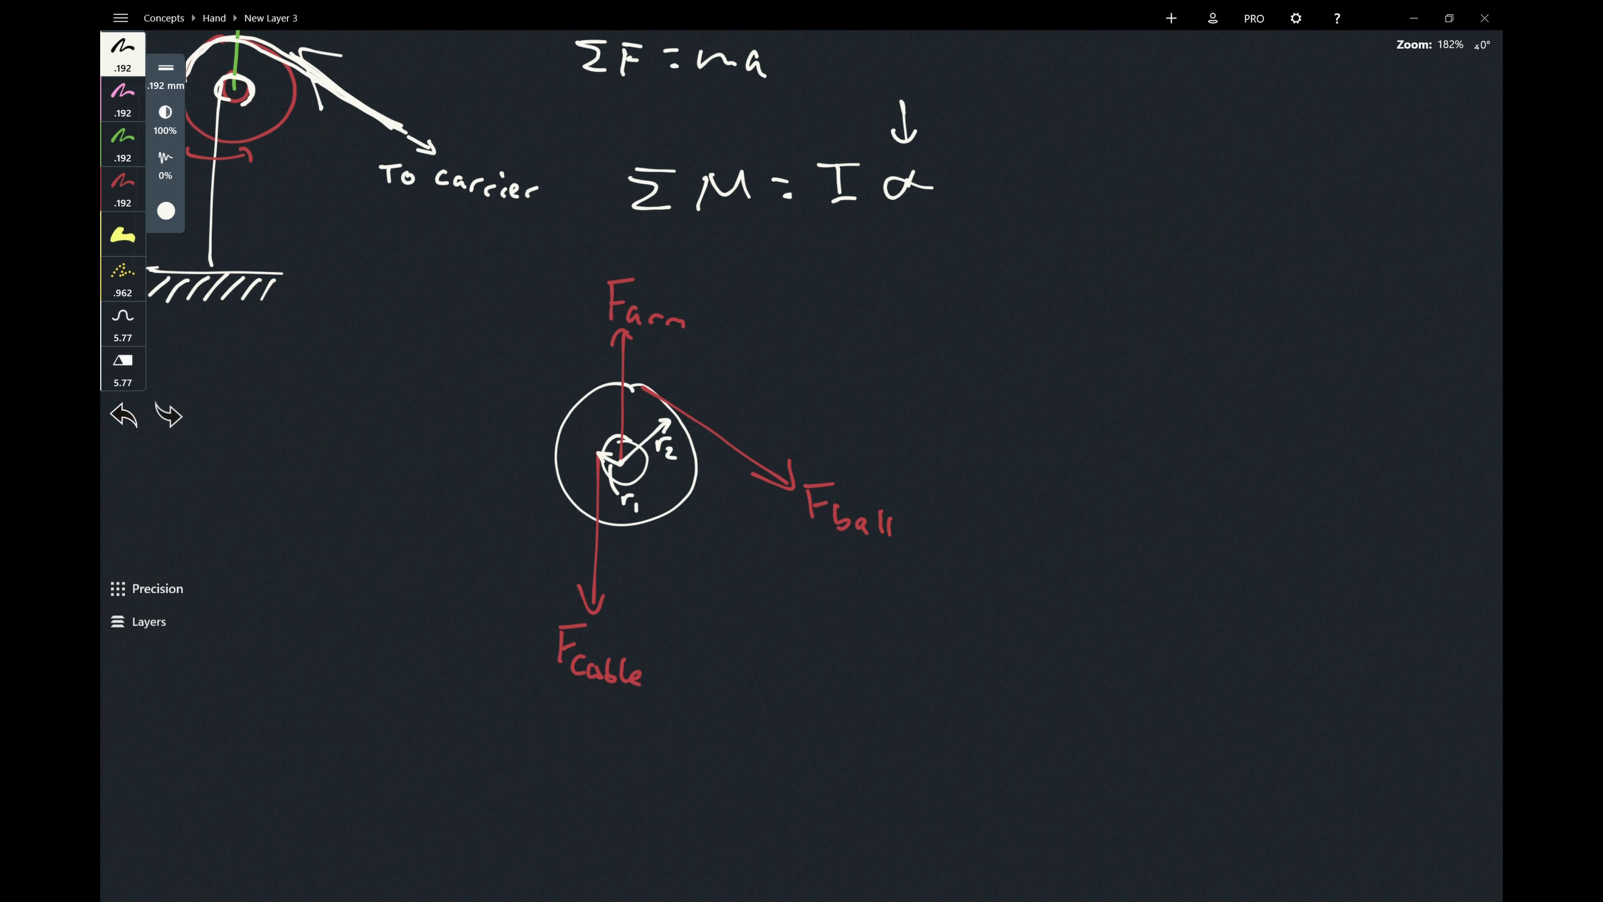
scroll("down", 3)
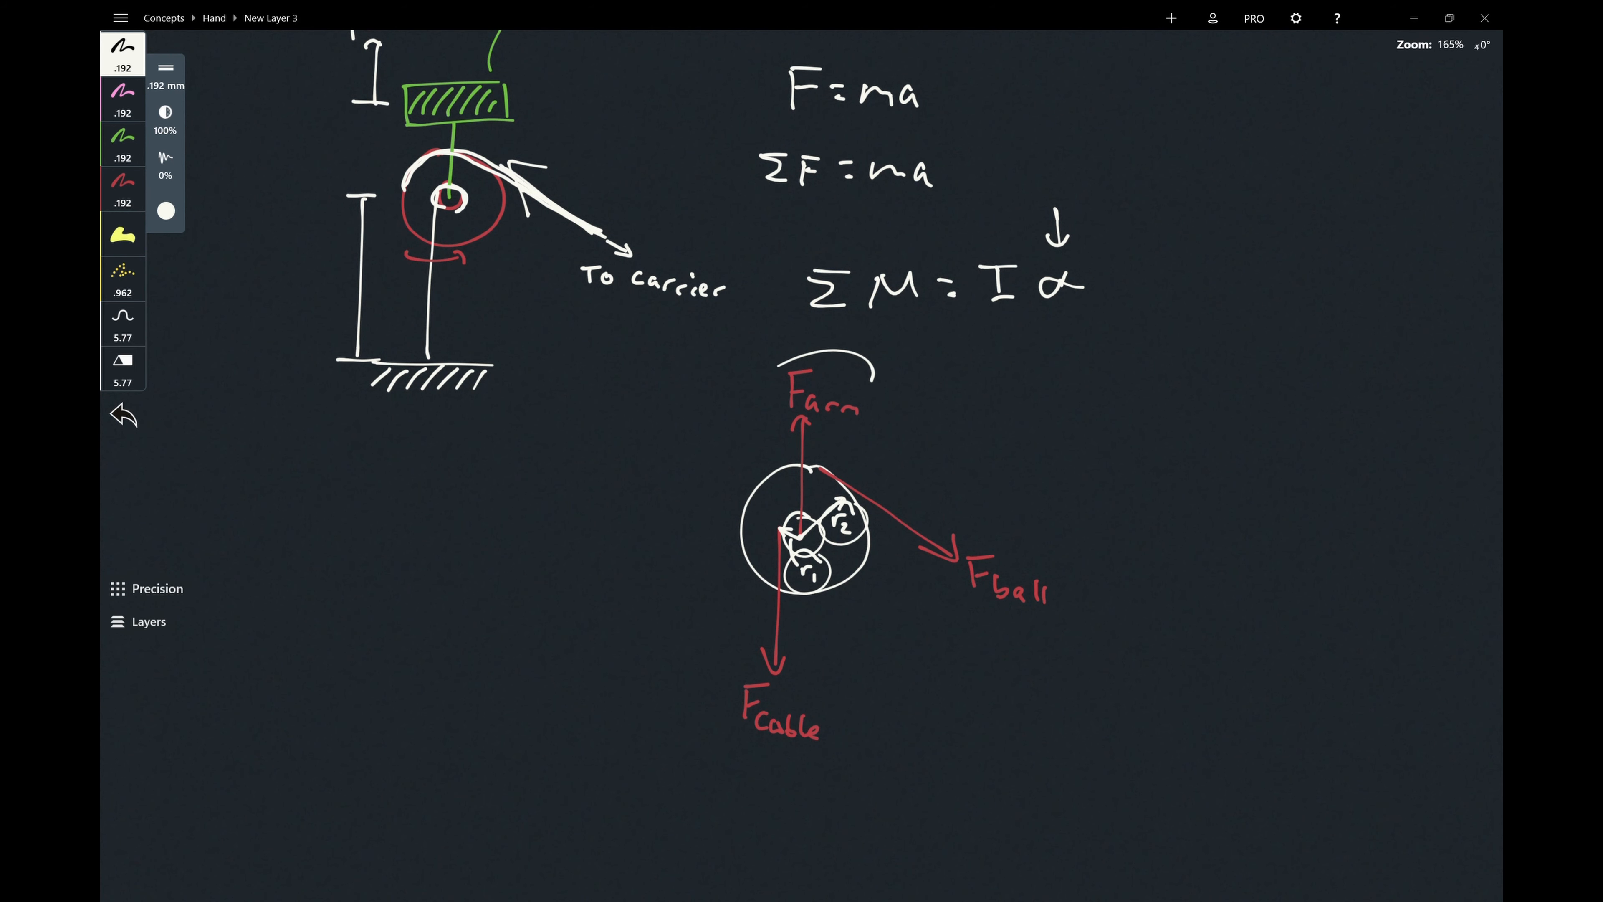
Remove the loops around r1, r2 and the force labels, then encircle ΣM=Iα.
left_click(123, 415)
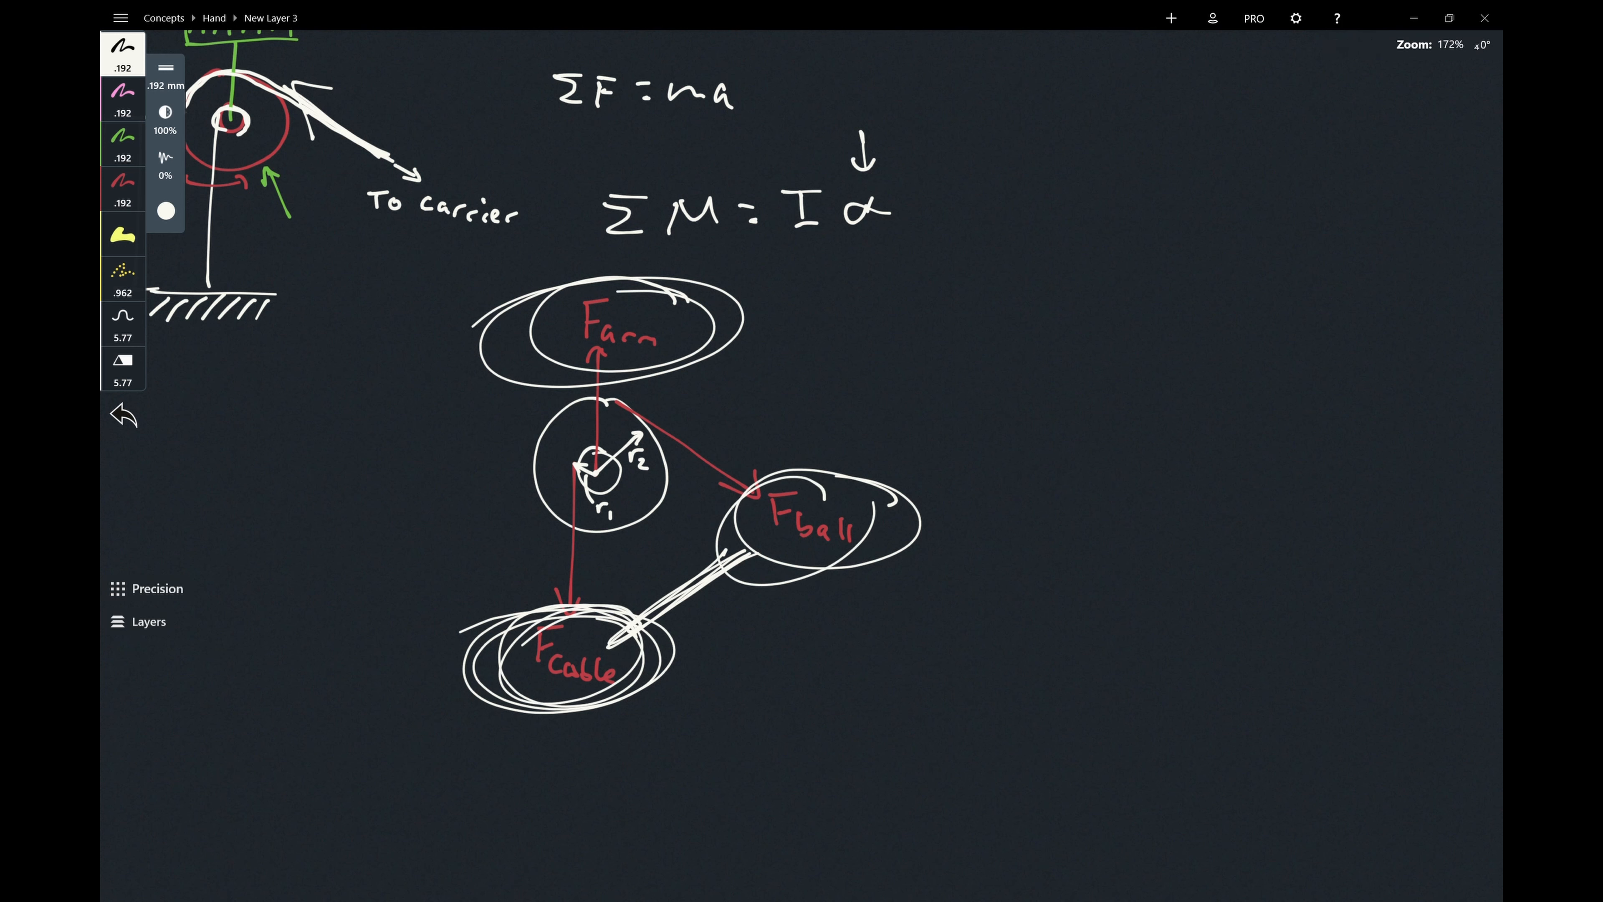
left_click(122, 414)
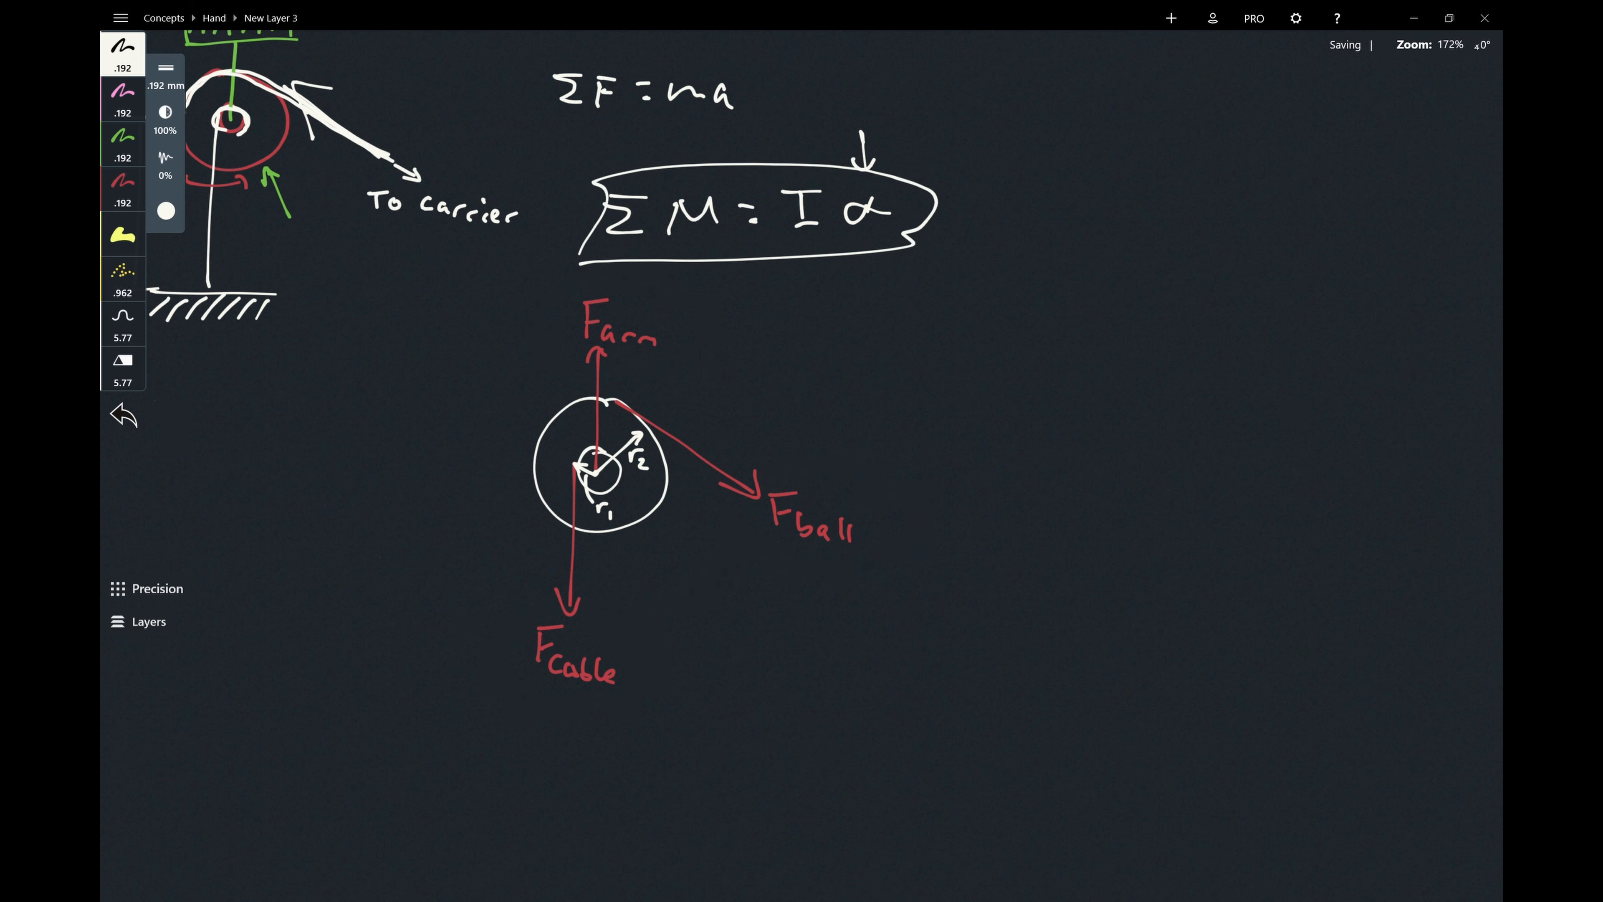
Strike out Iα as '0, since I small', write ΣM=0 and M=F×d beside the diagram.
left_click(123, 415)
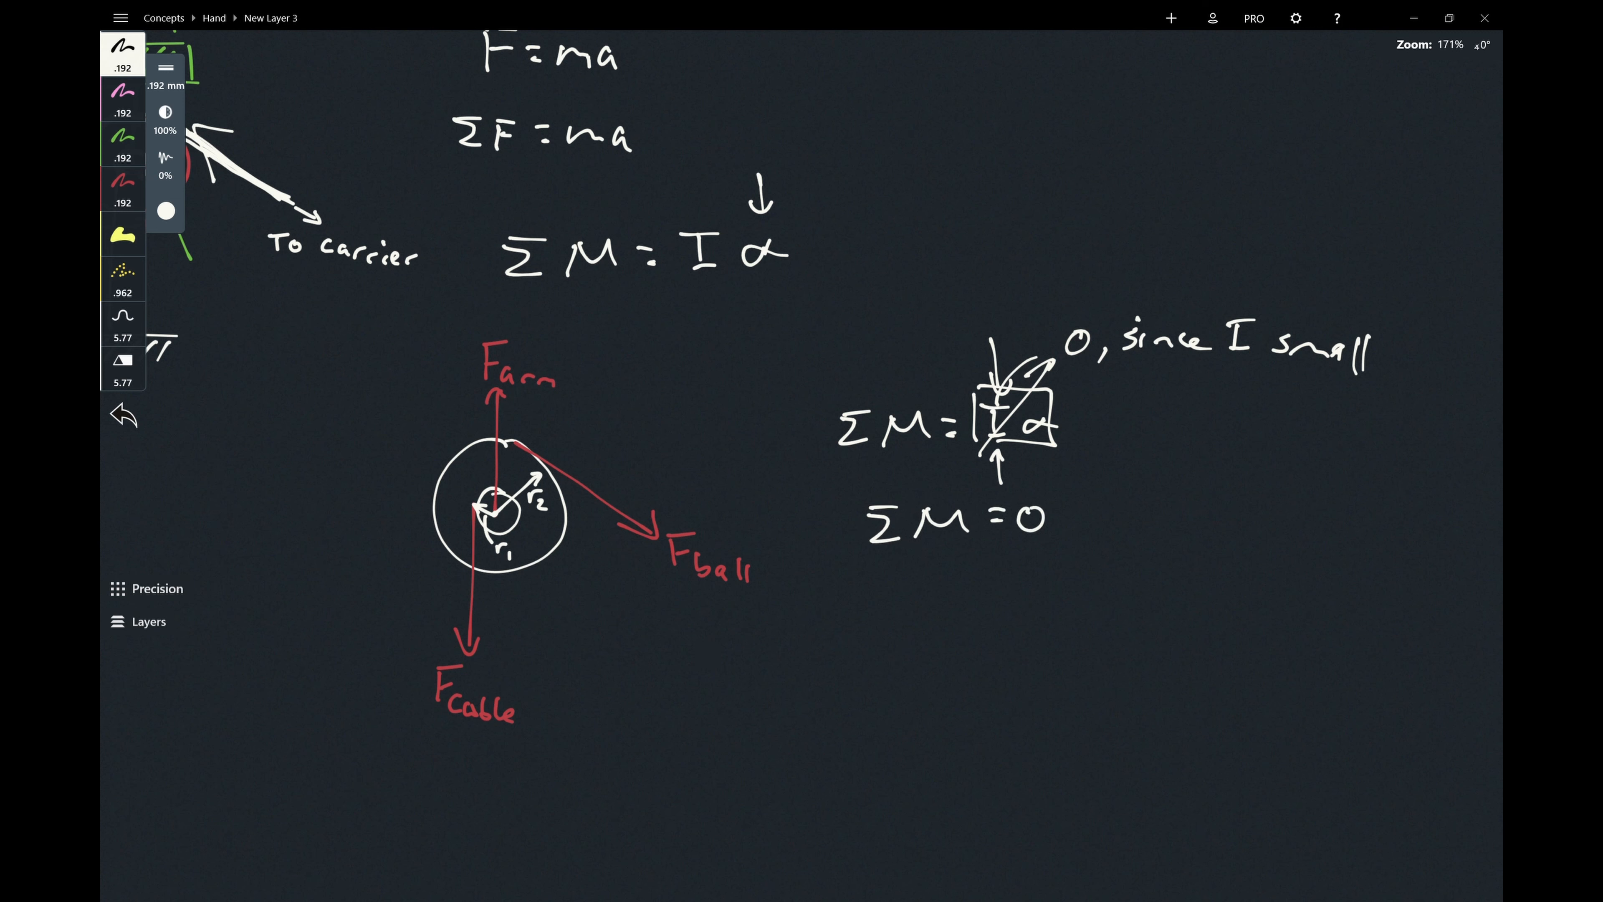
left_click(122, 414)
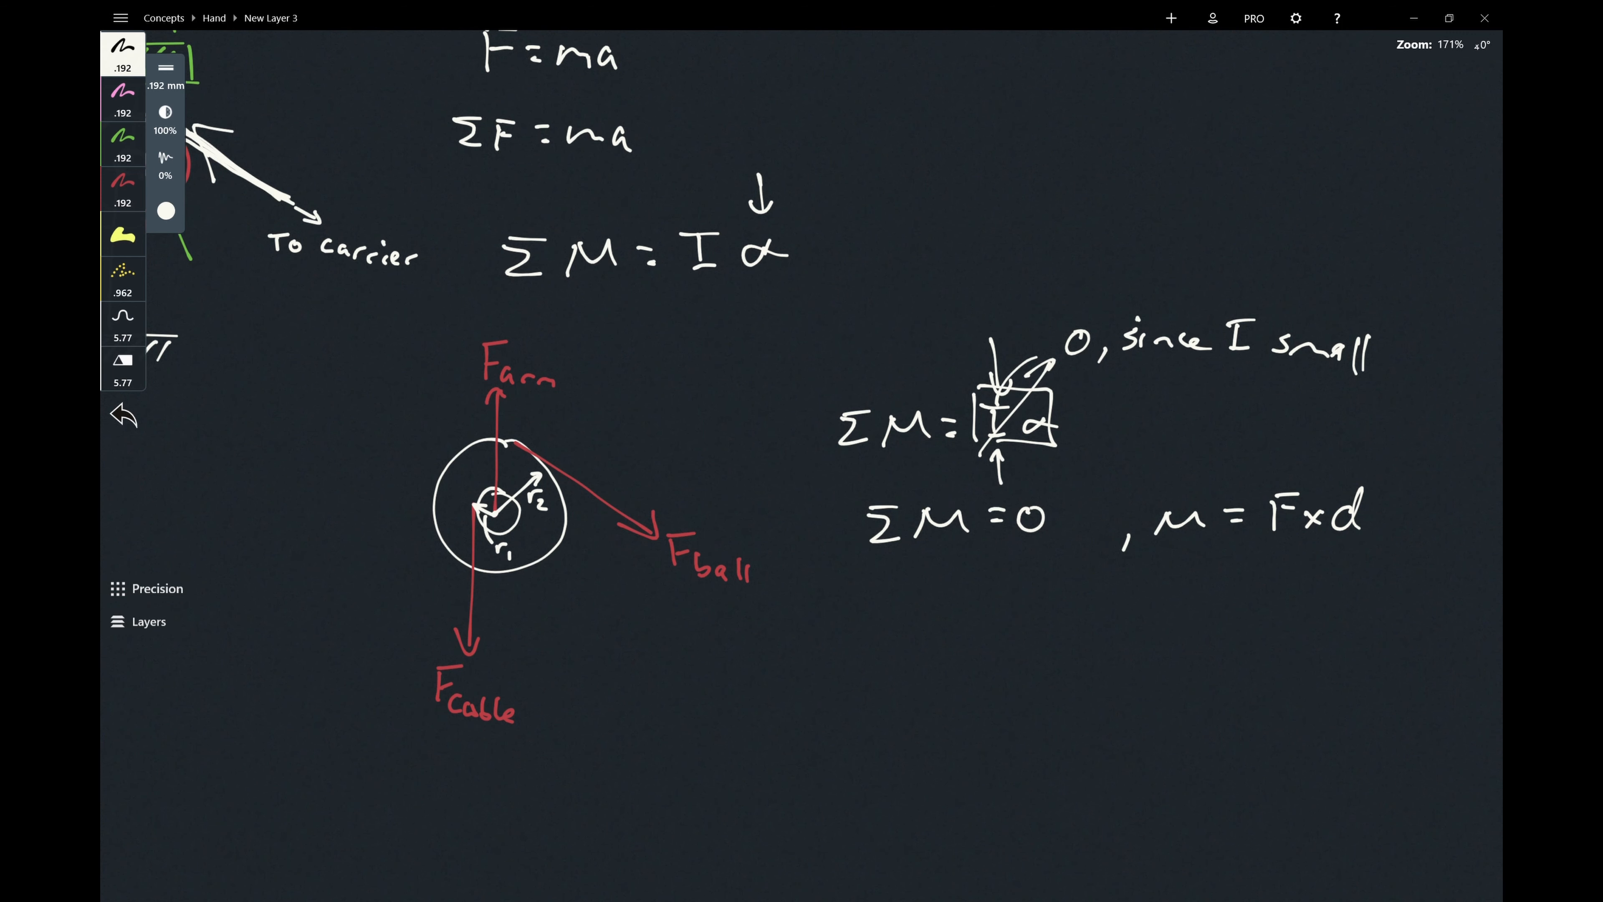
Undo the stray circle around d in the M = F×d lever sketch and return to the pulley diagram.
scroll("down", 3)
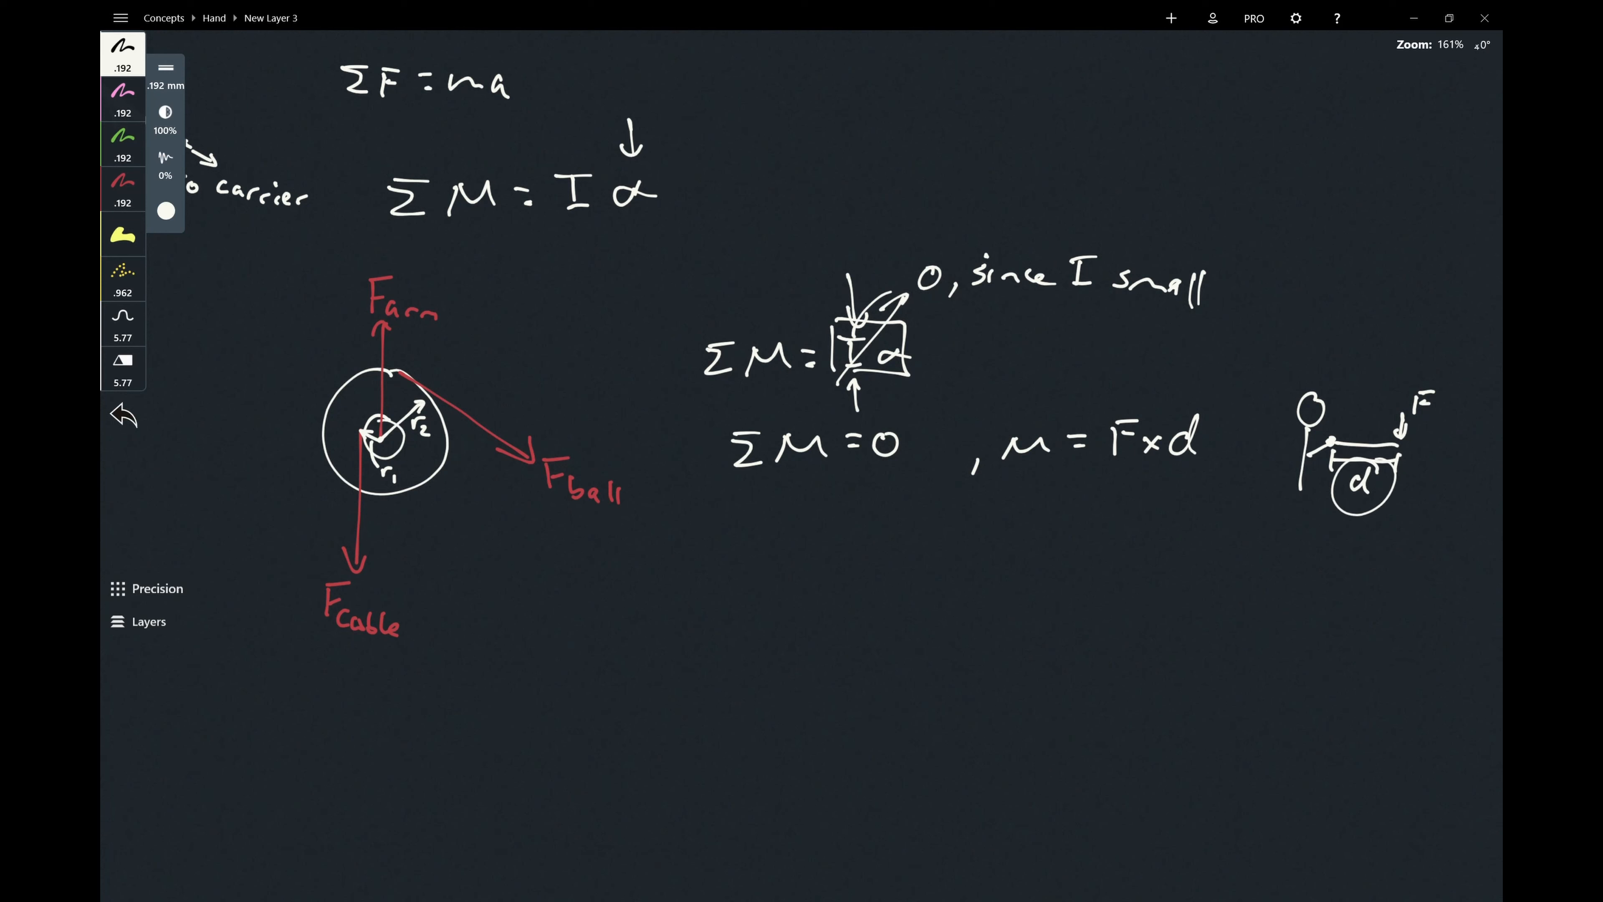
left_click(123, 415)
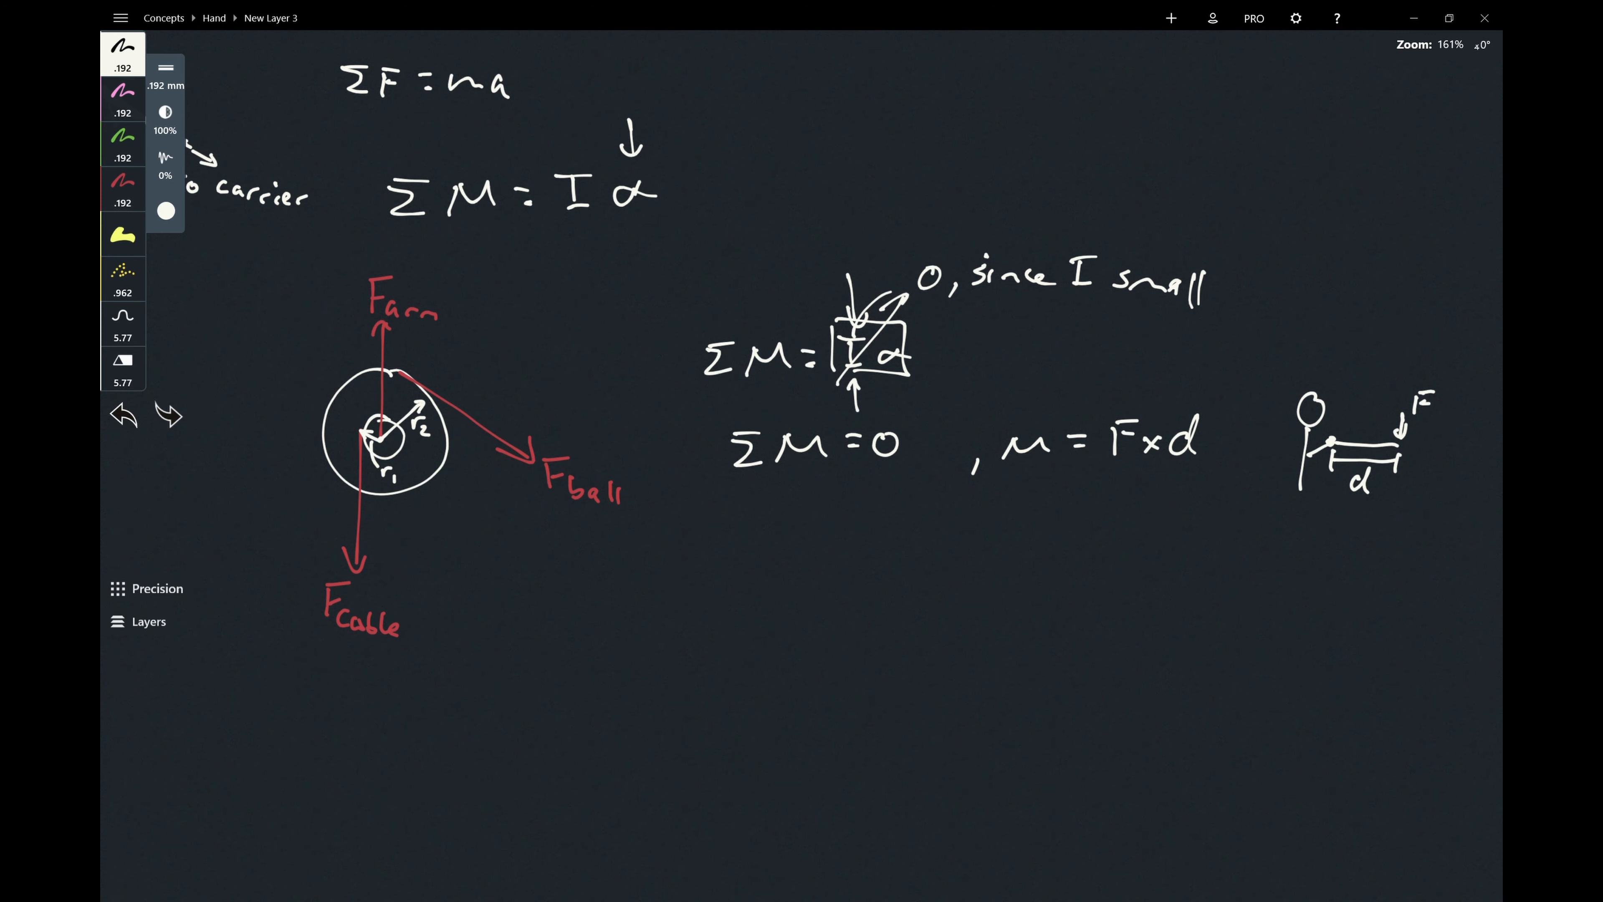
left_click(122, 414)
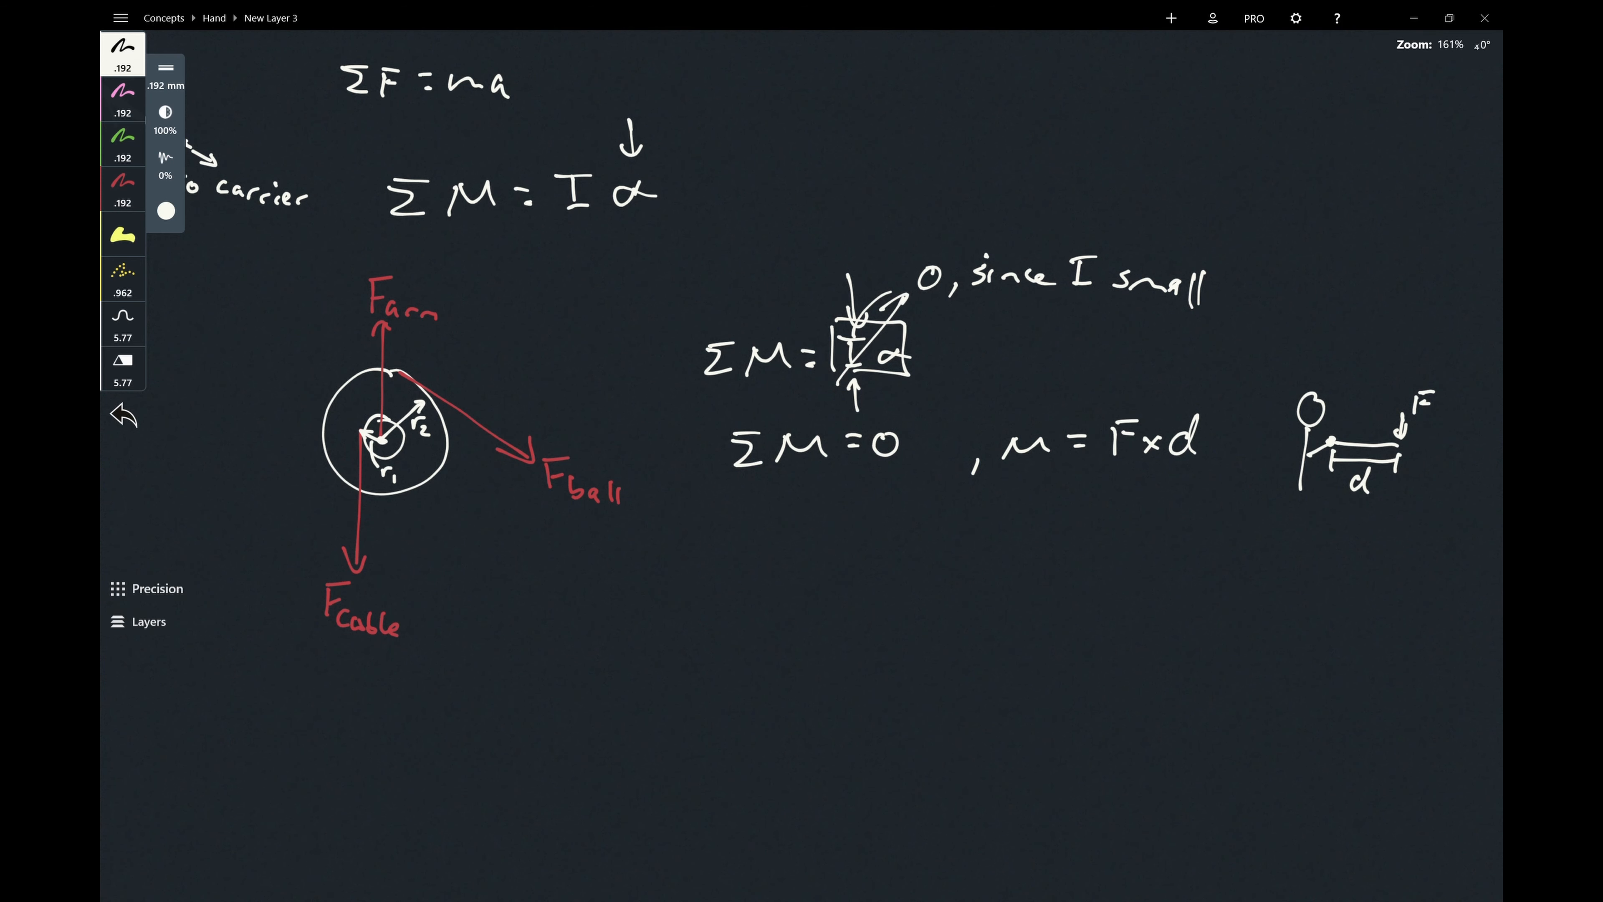
scroll("up", 3)
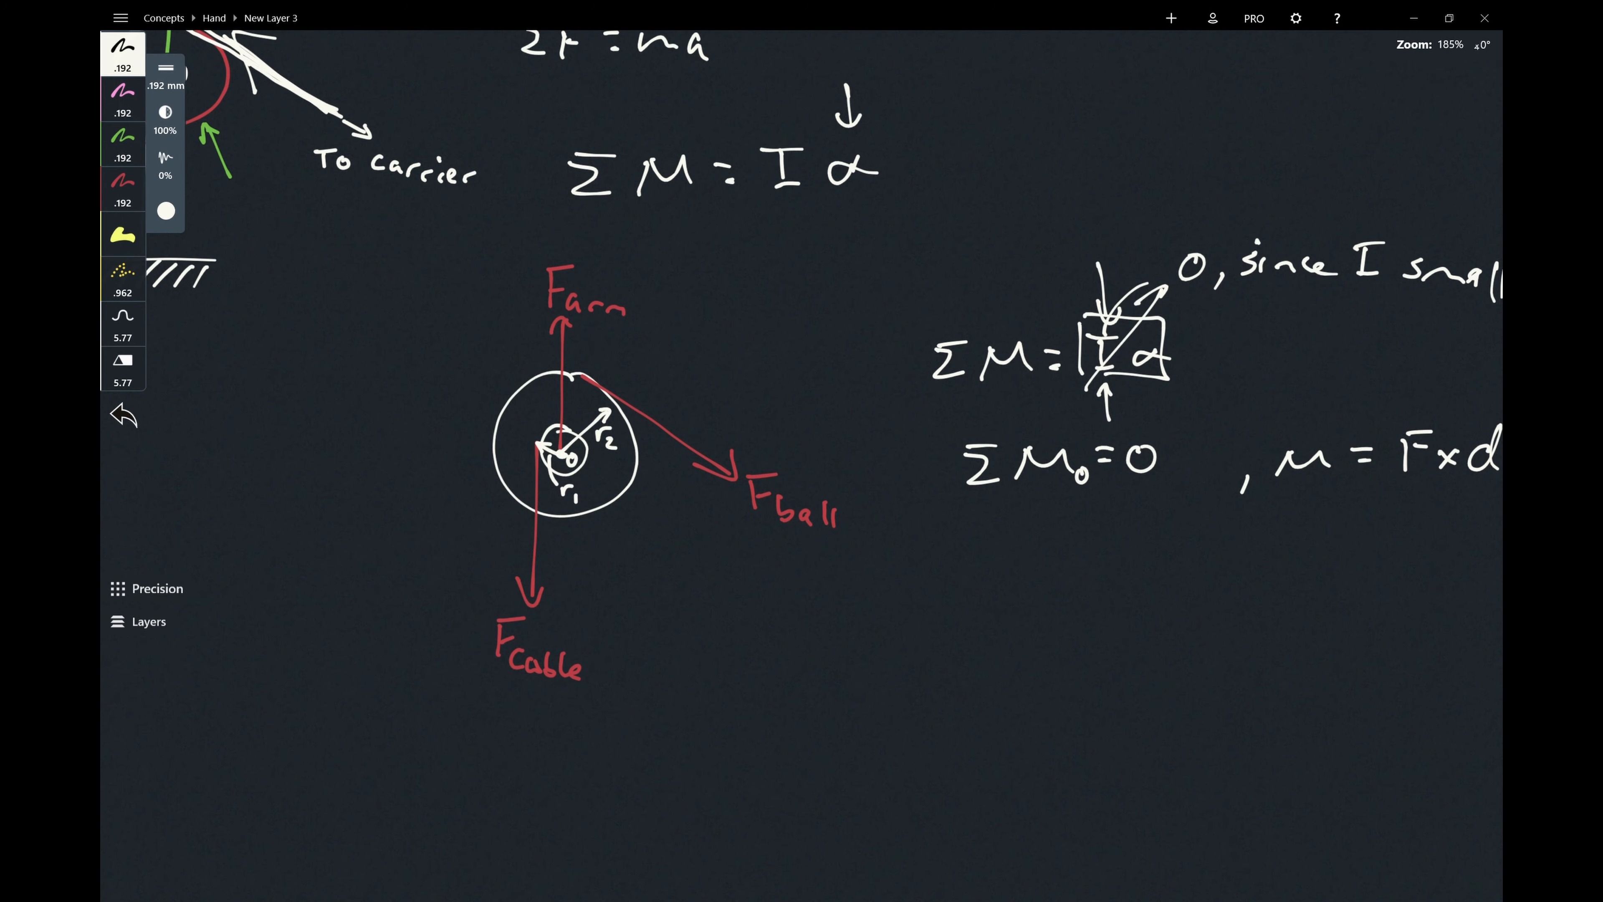
left_click(123, 414)
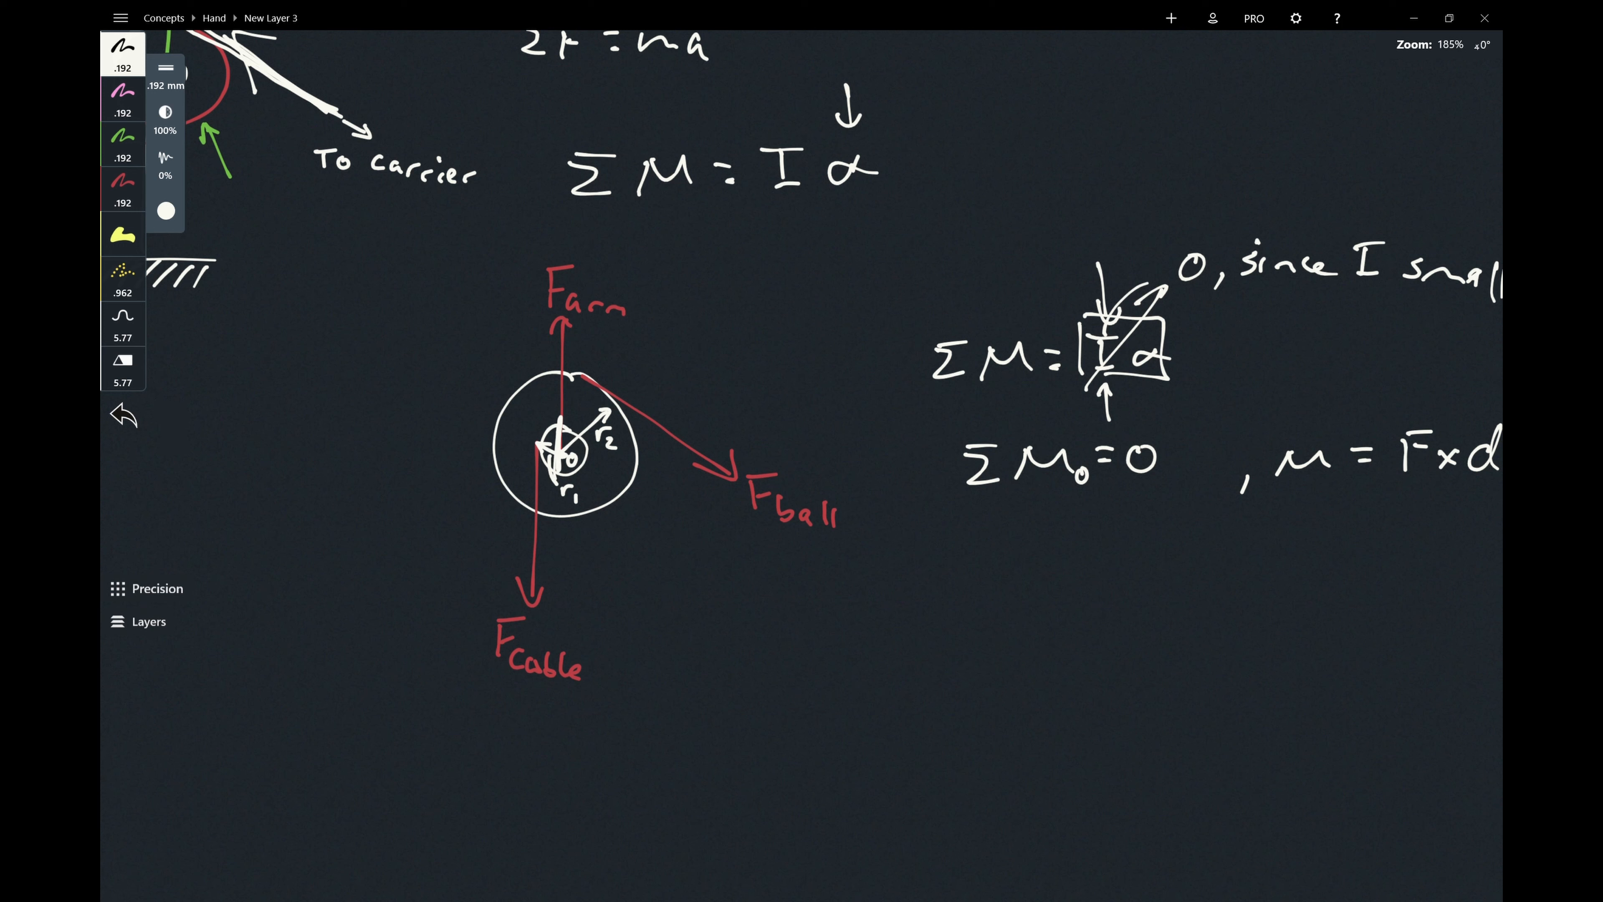
left_click(123, 140)
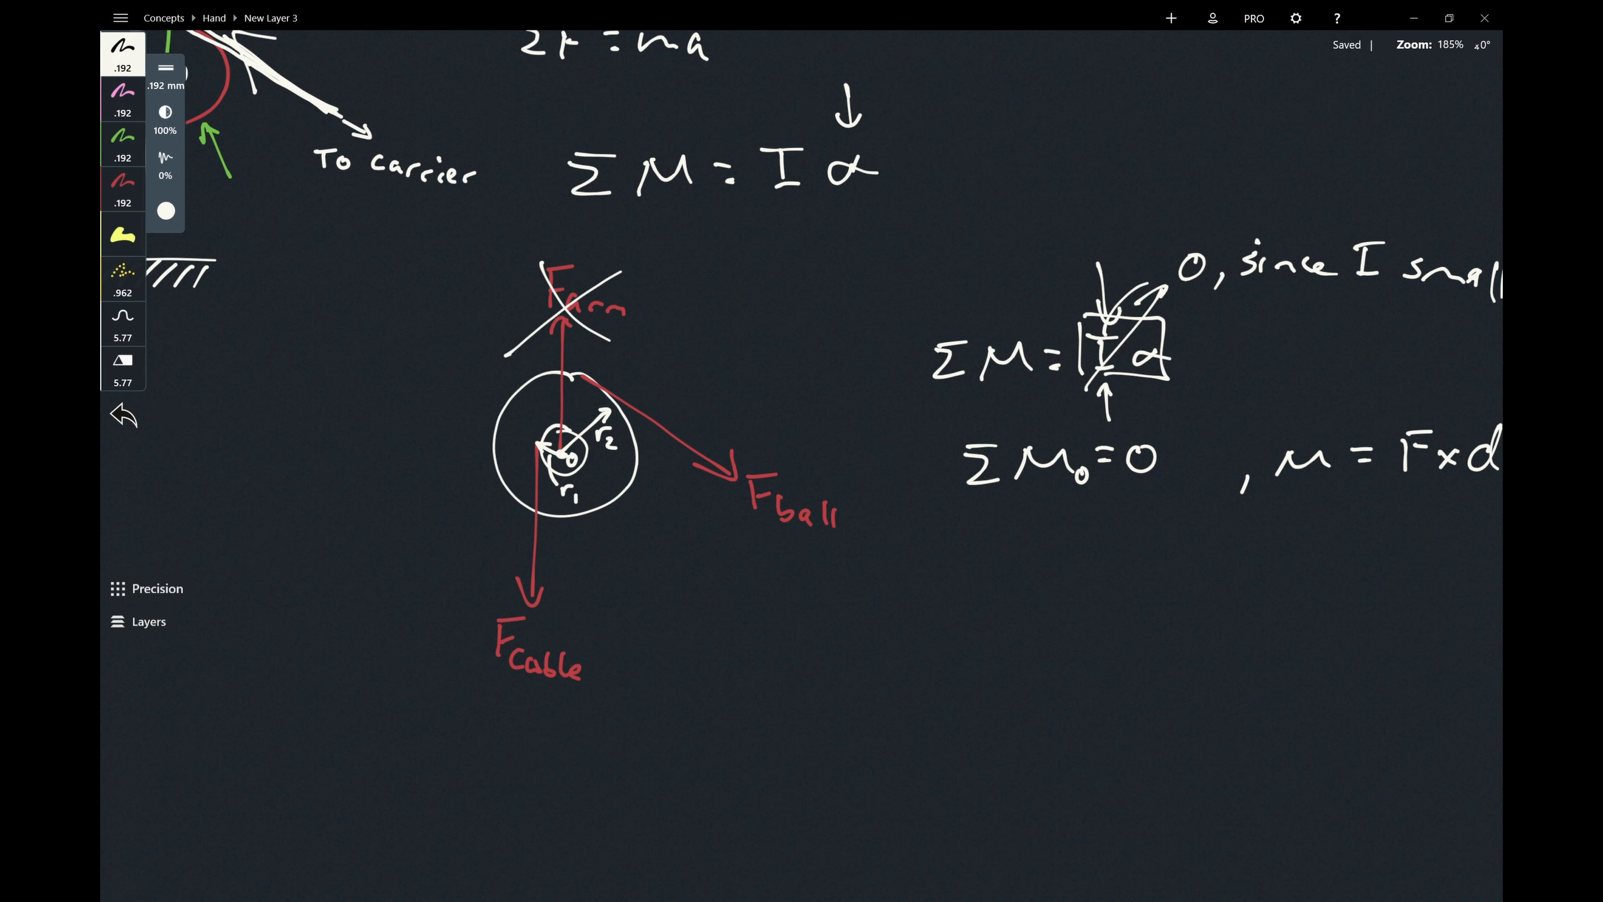
Undo the cross-out over Farm and handwrite the moment term 'Fball × r2' under ΣM₀=0.
left_click(123, 415)
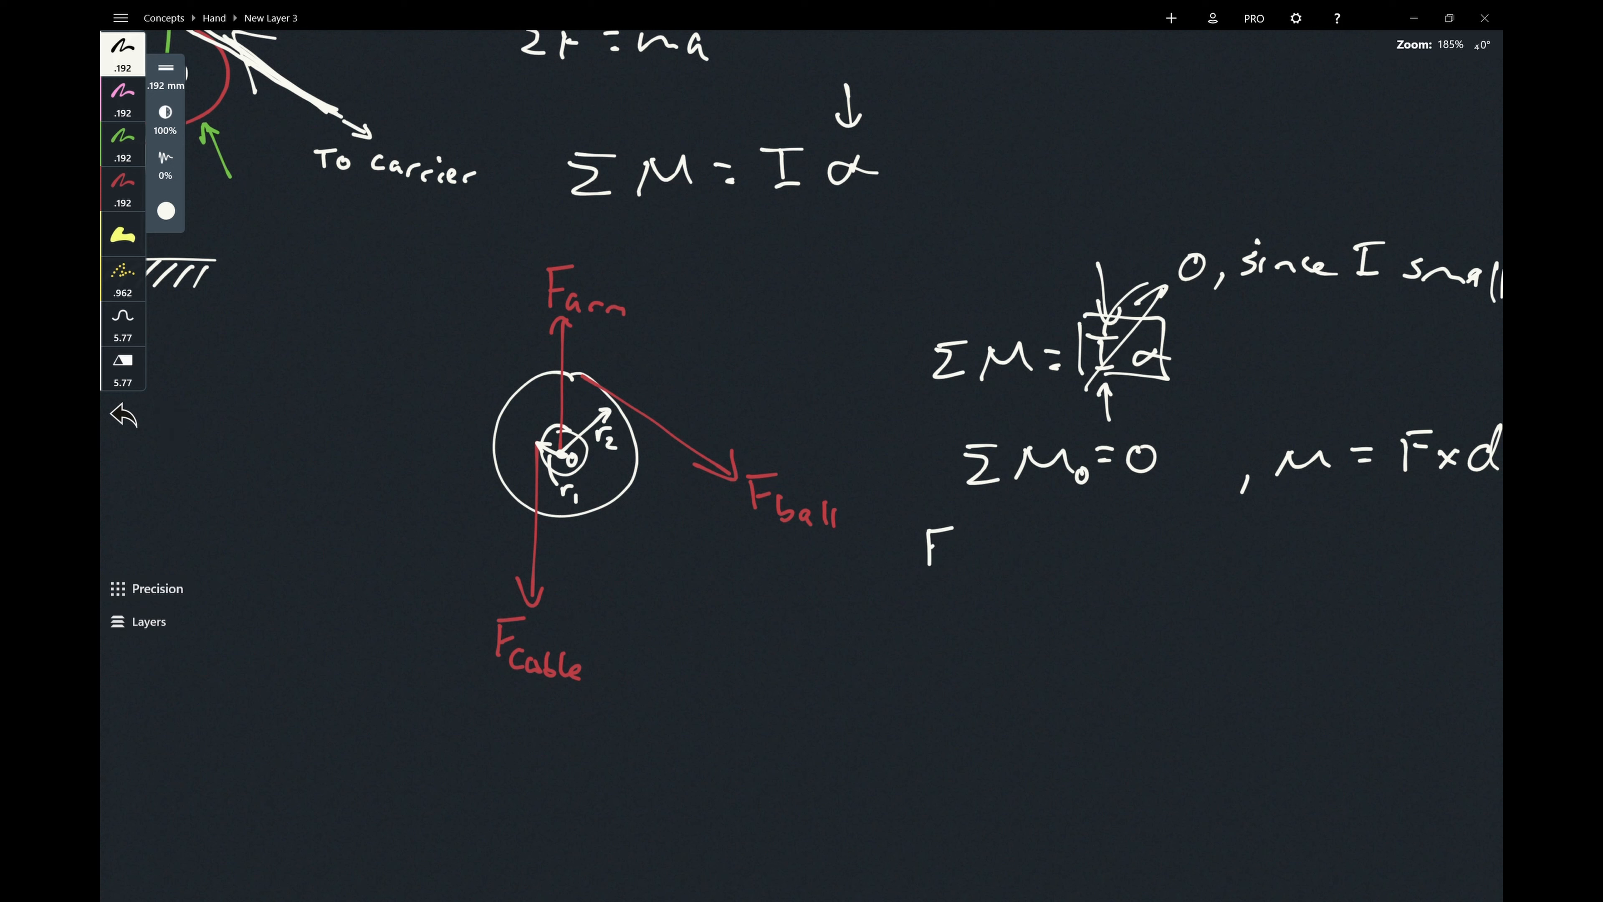
type("ball")
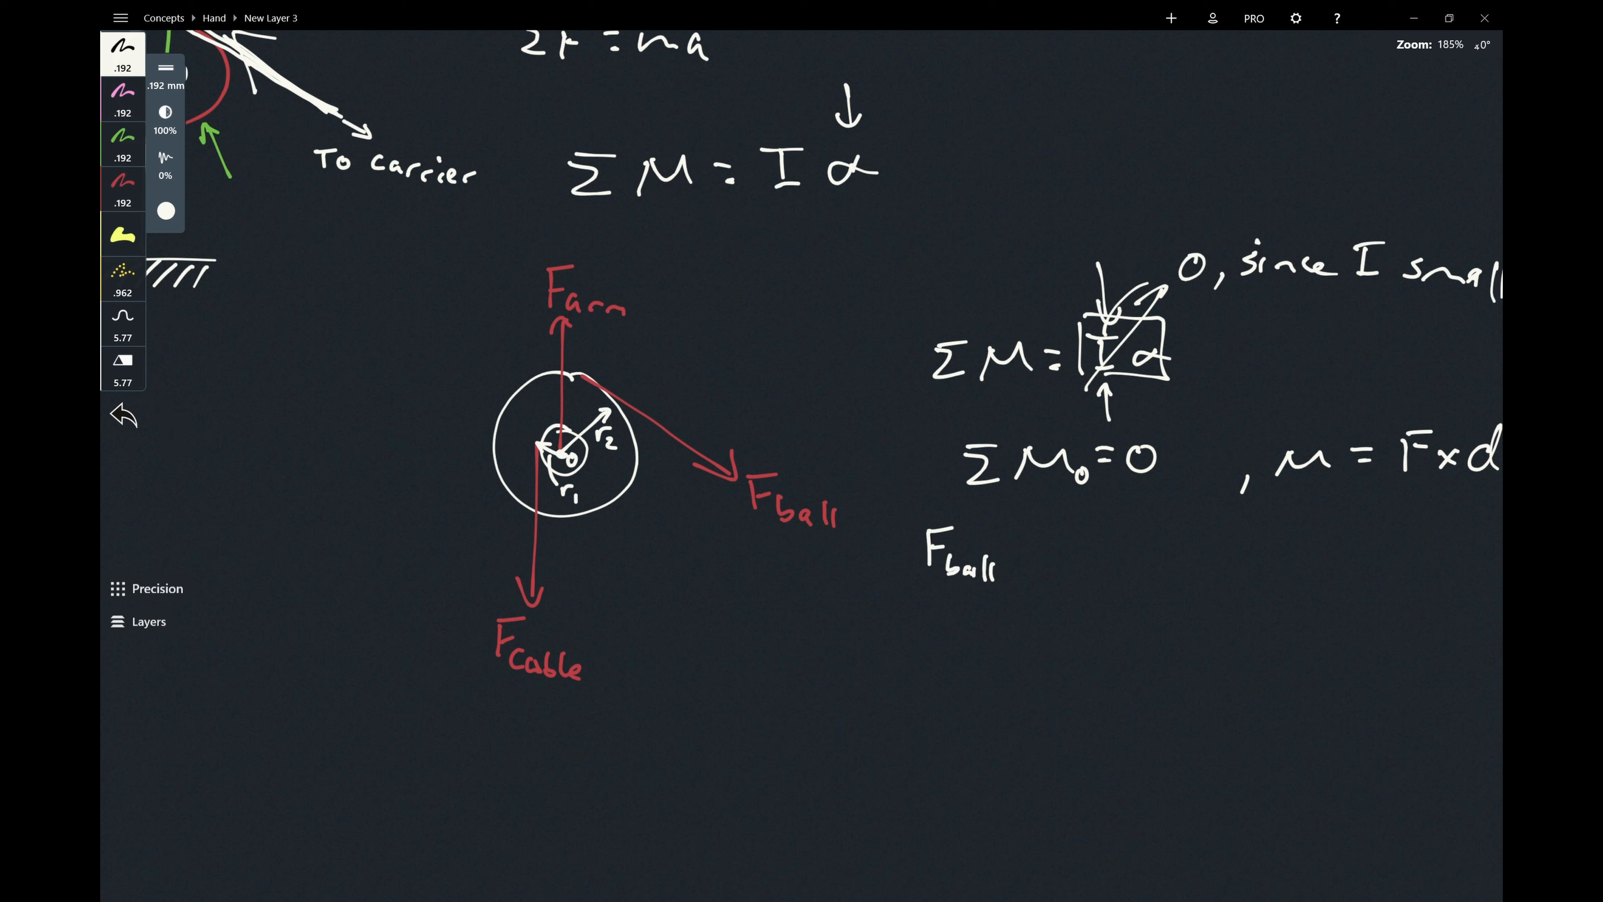
left_click(1016, 550)
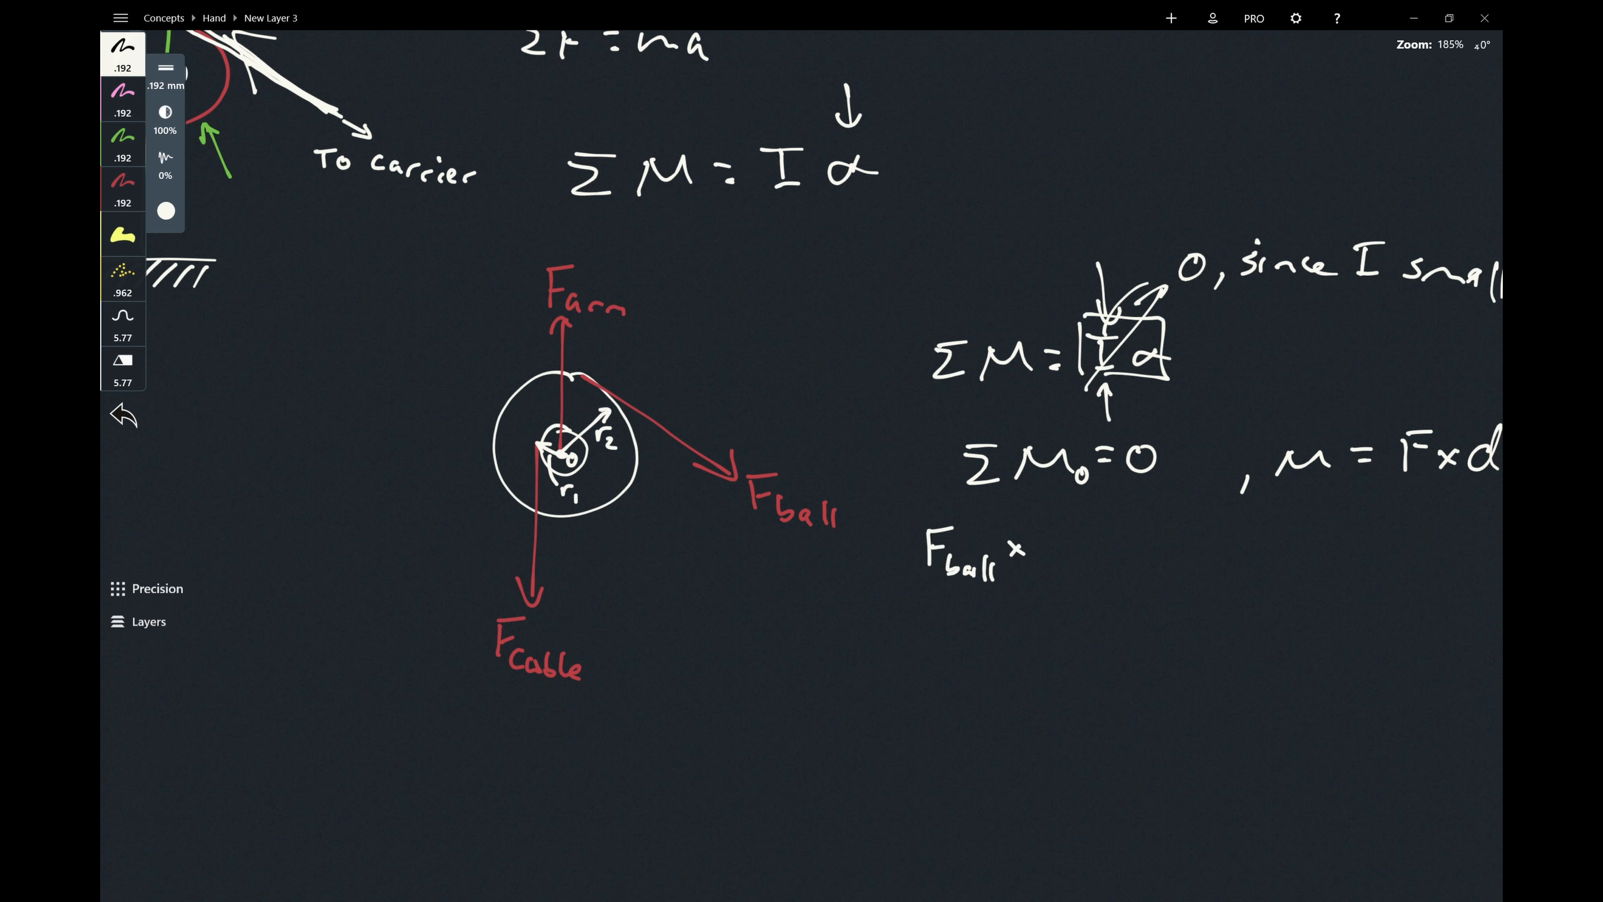
type("r2")
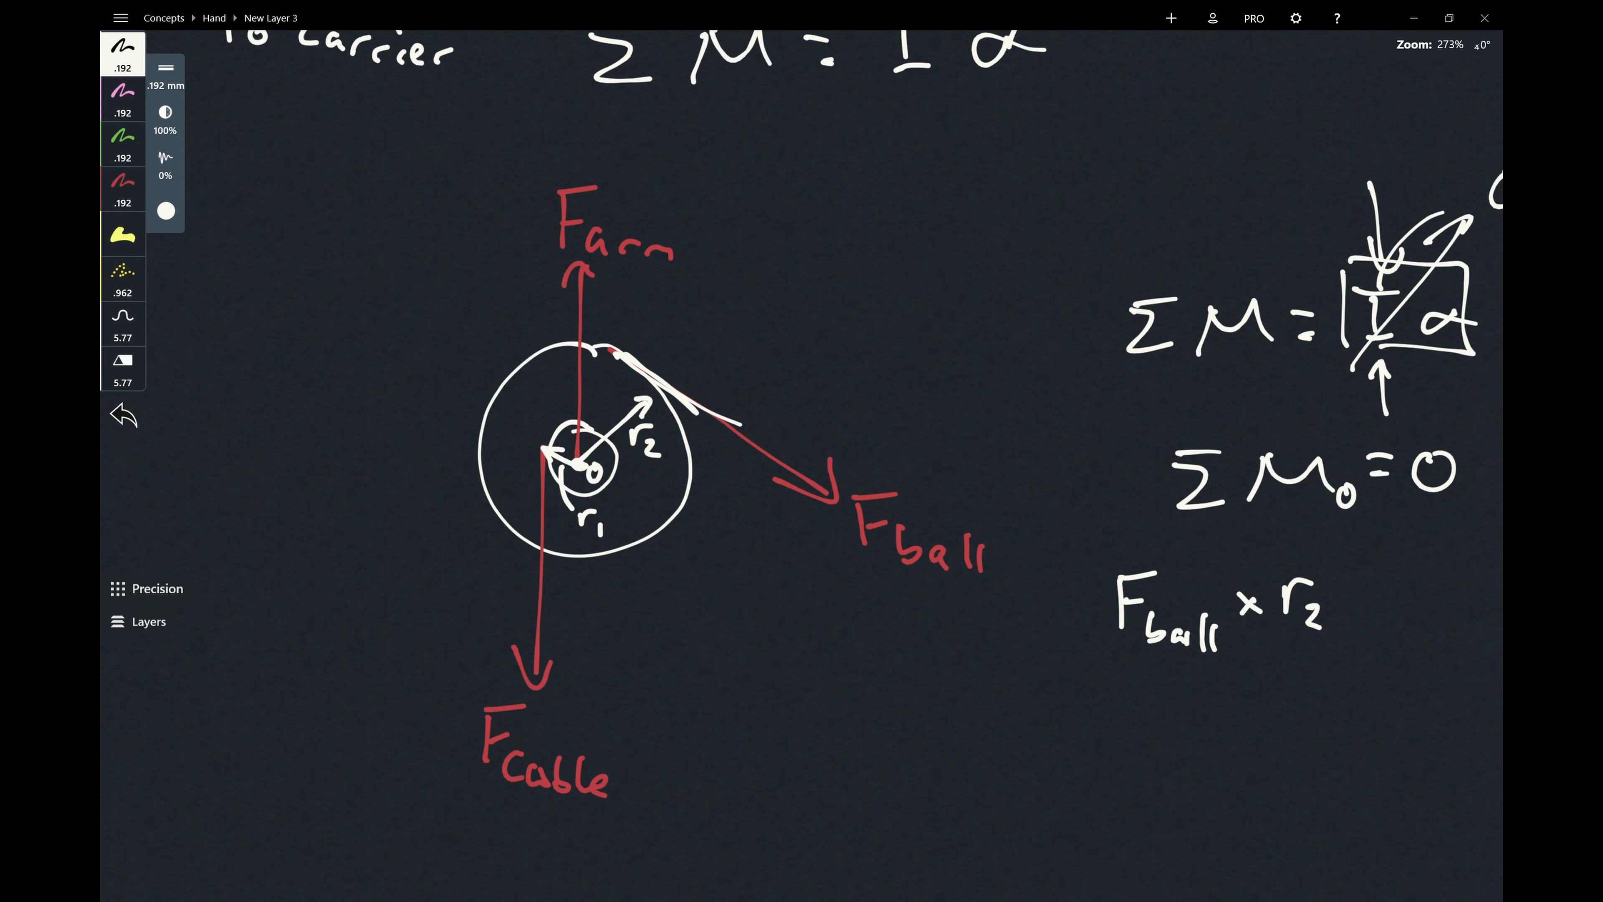
left_click(123, 414)
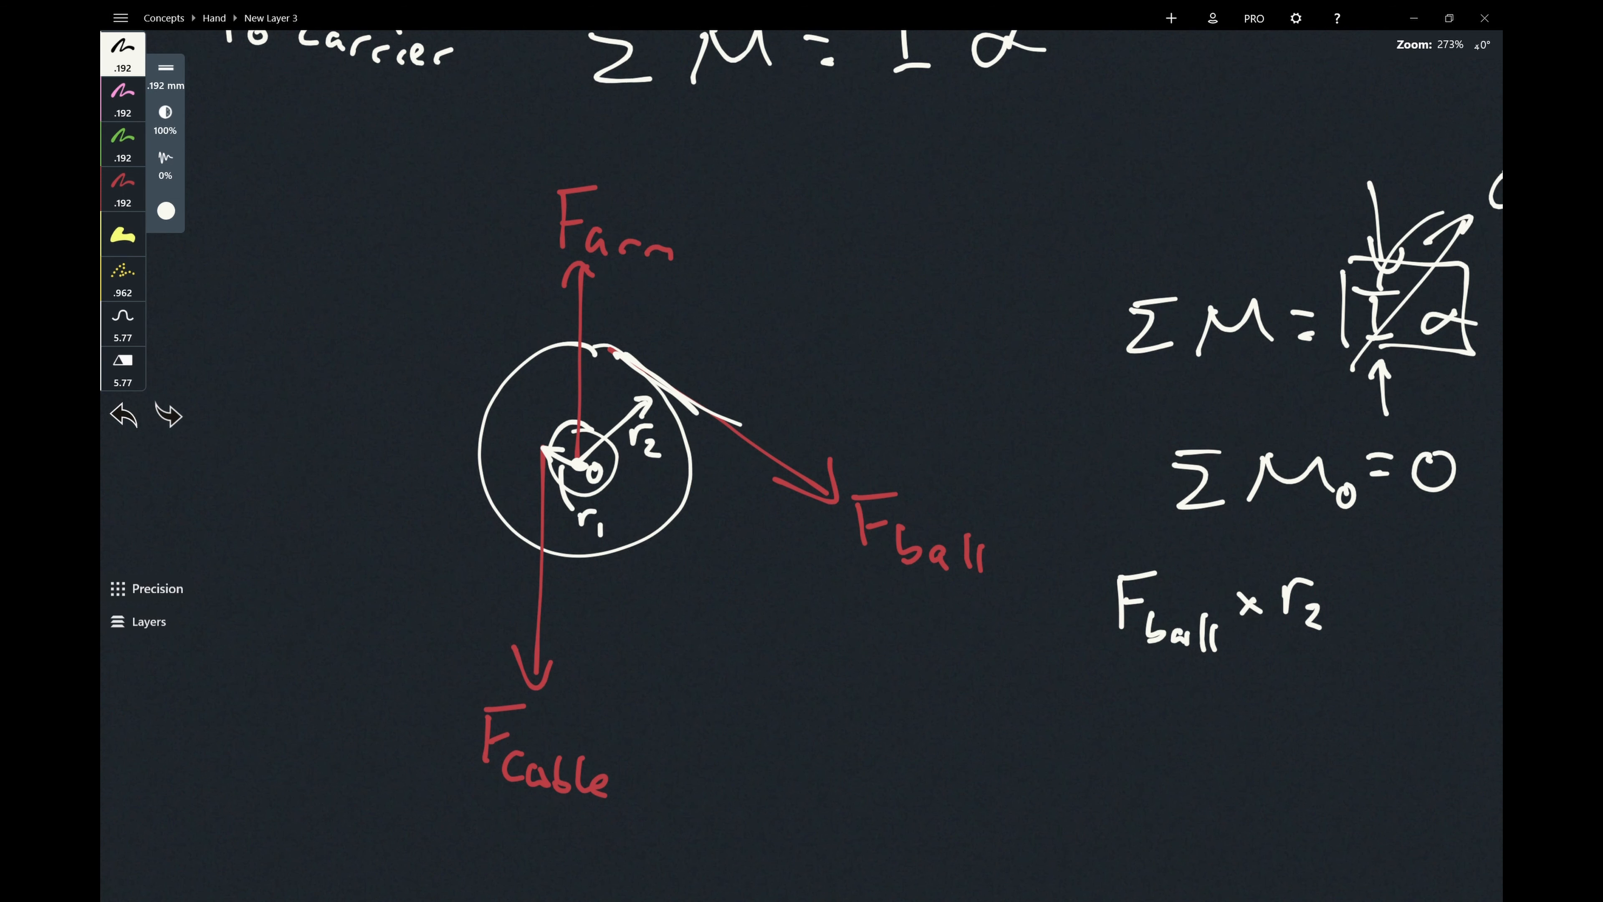
scroll("down", 3)
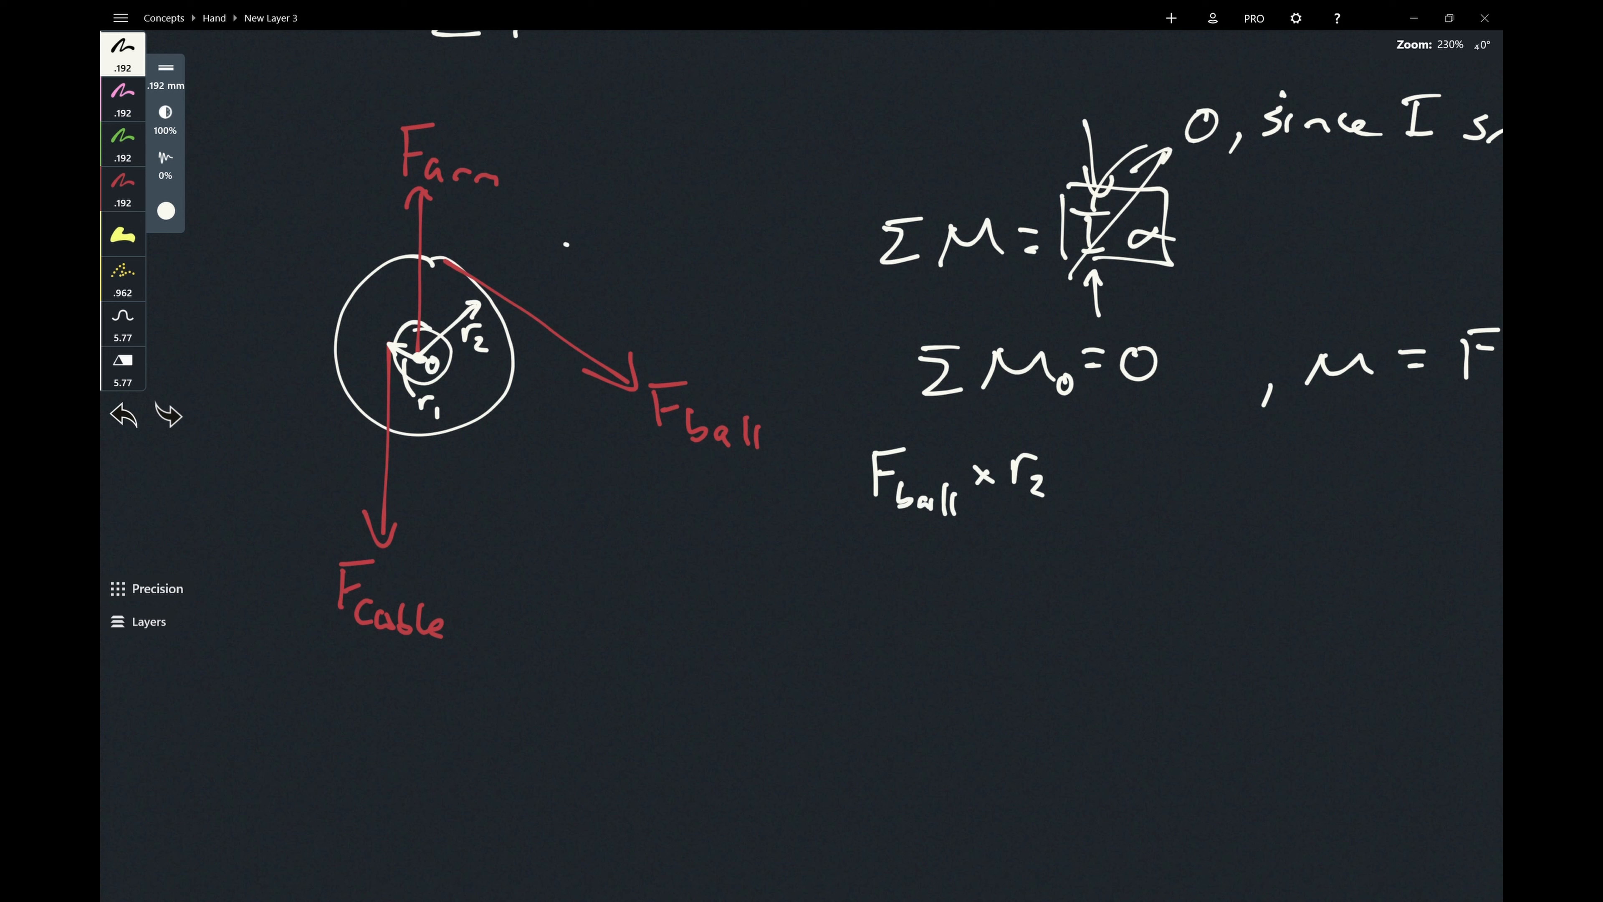
Undo the stray marks around Fcable and draw a curved rotation arrow around the pulley.
left_click(168, 416)
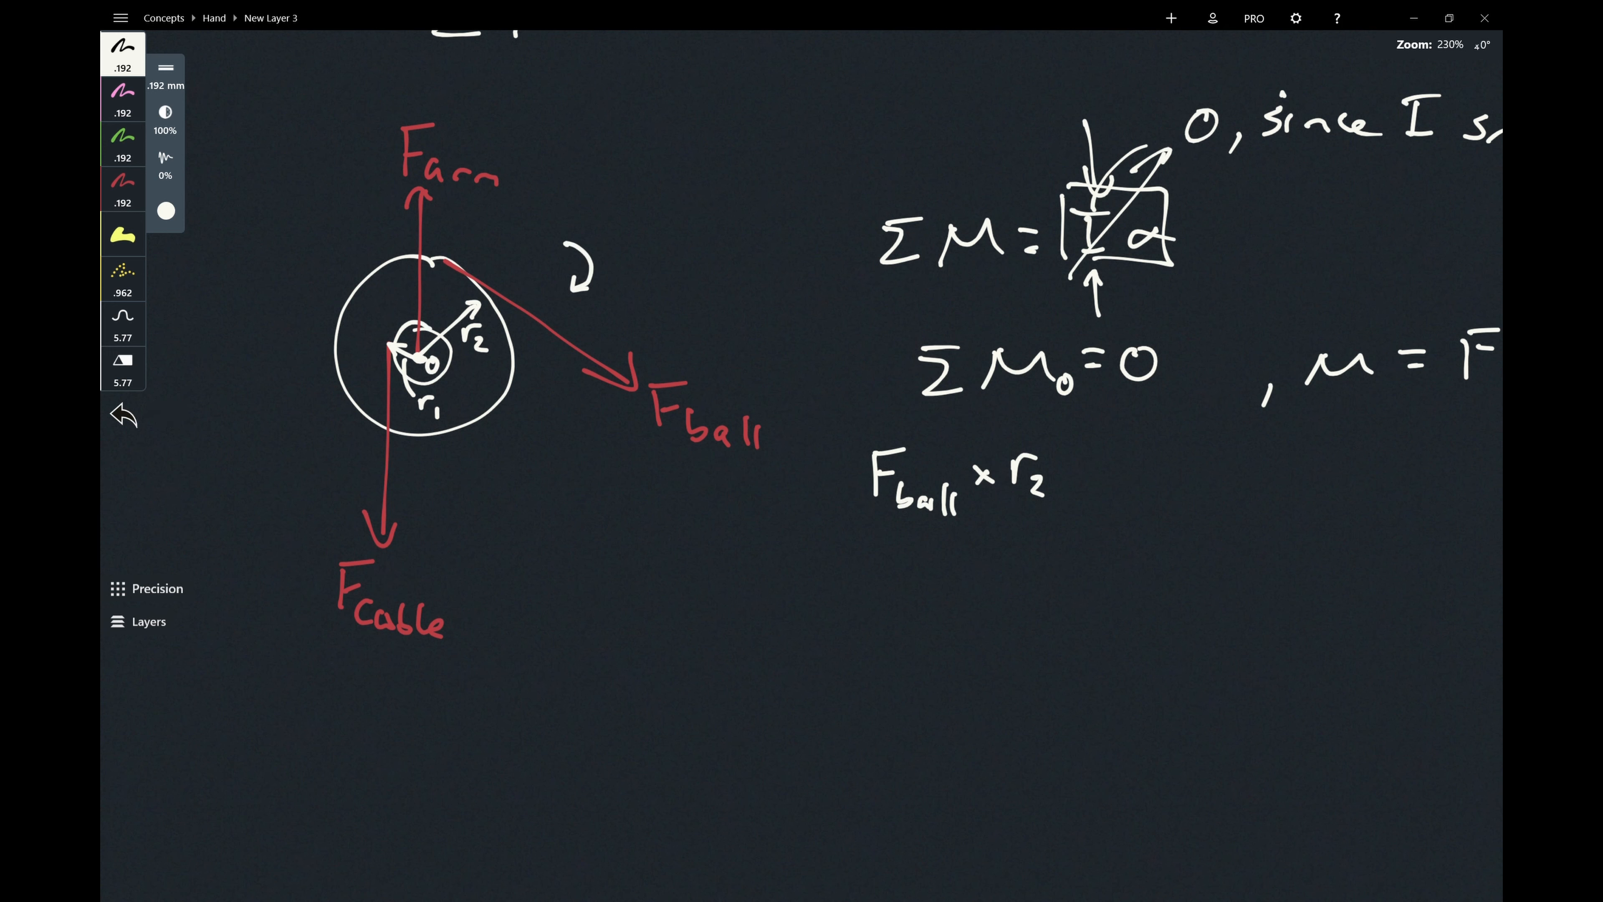
left_click(122, 414)
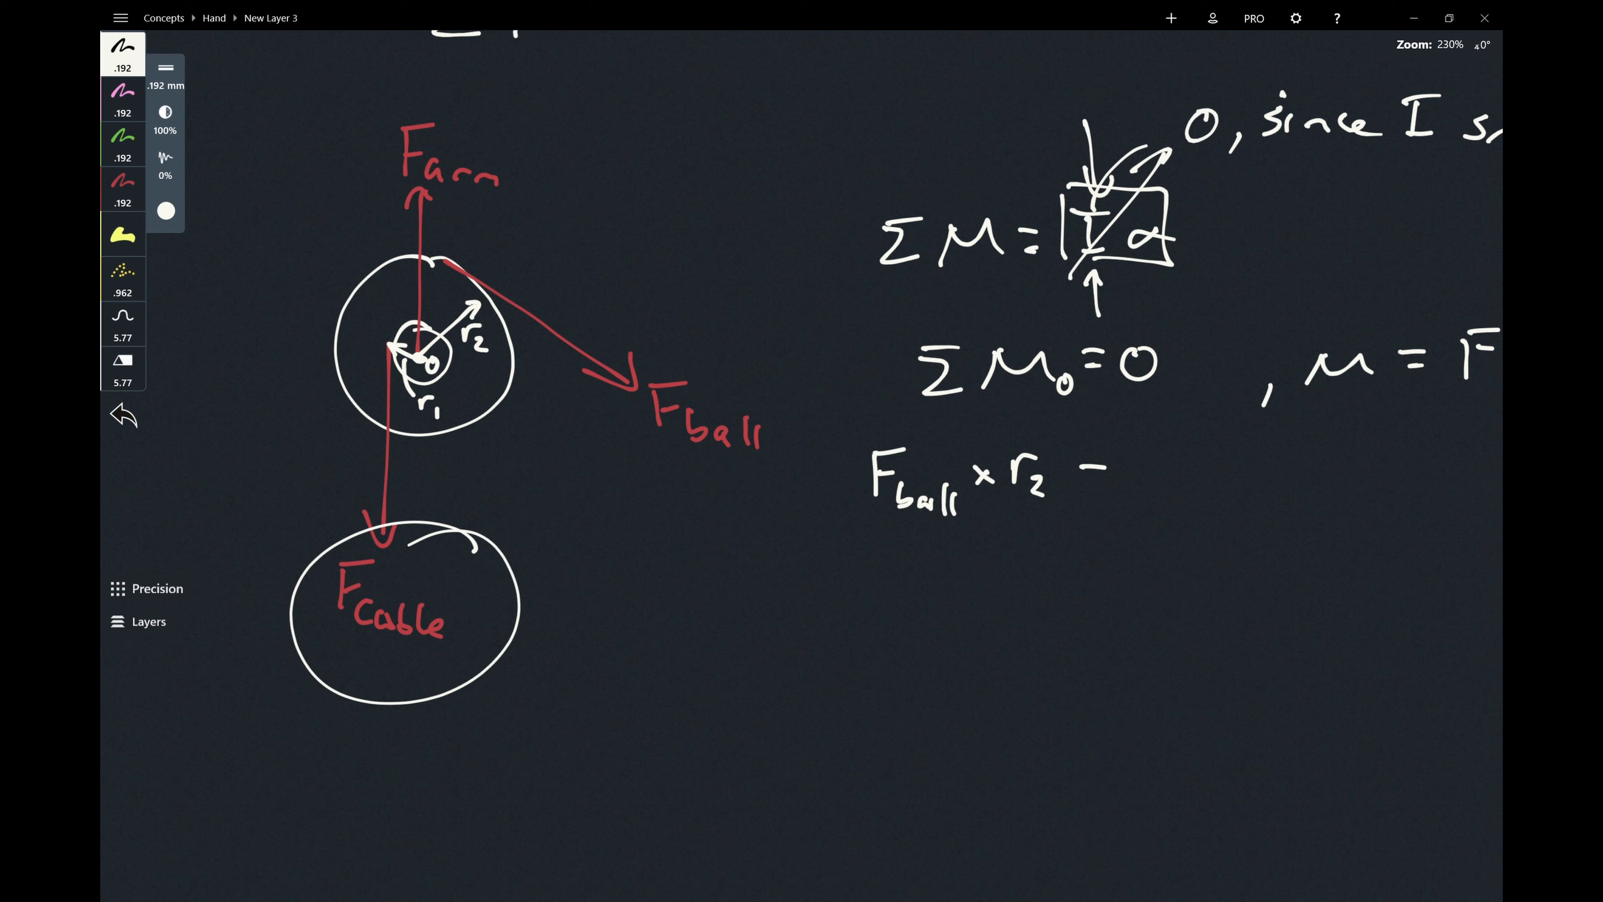
left_click(123, 414)
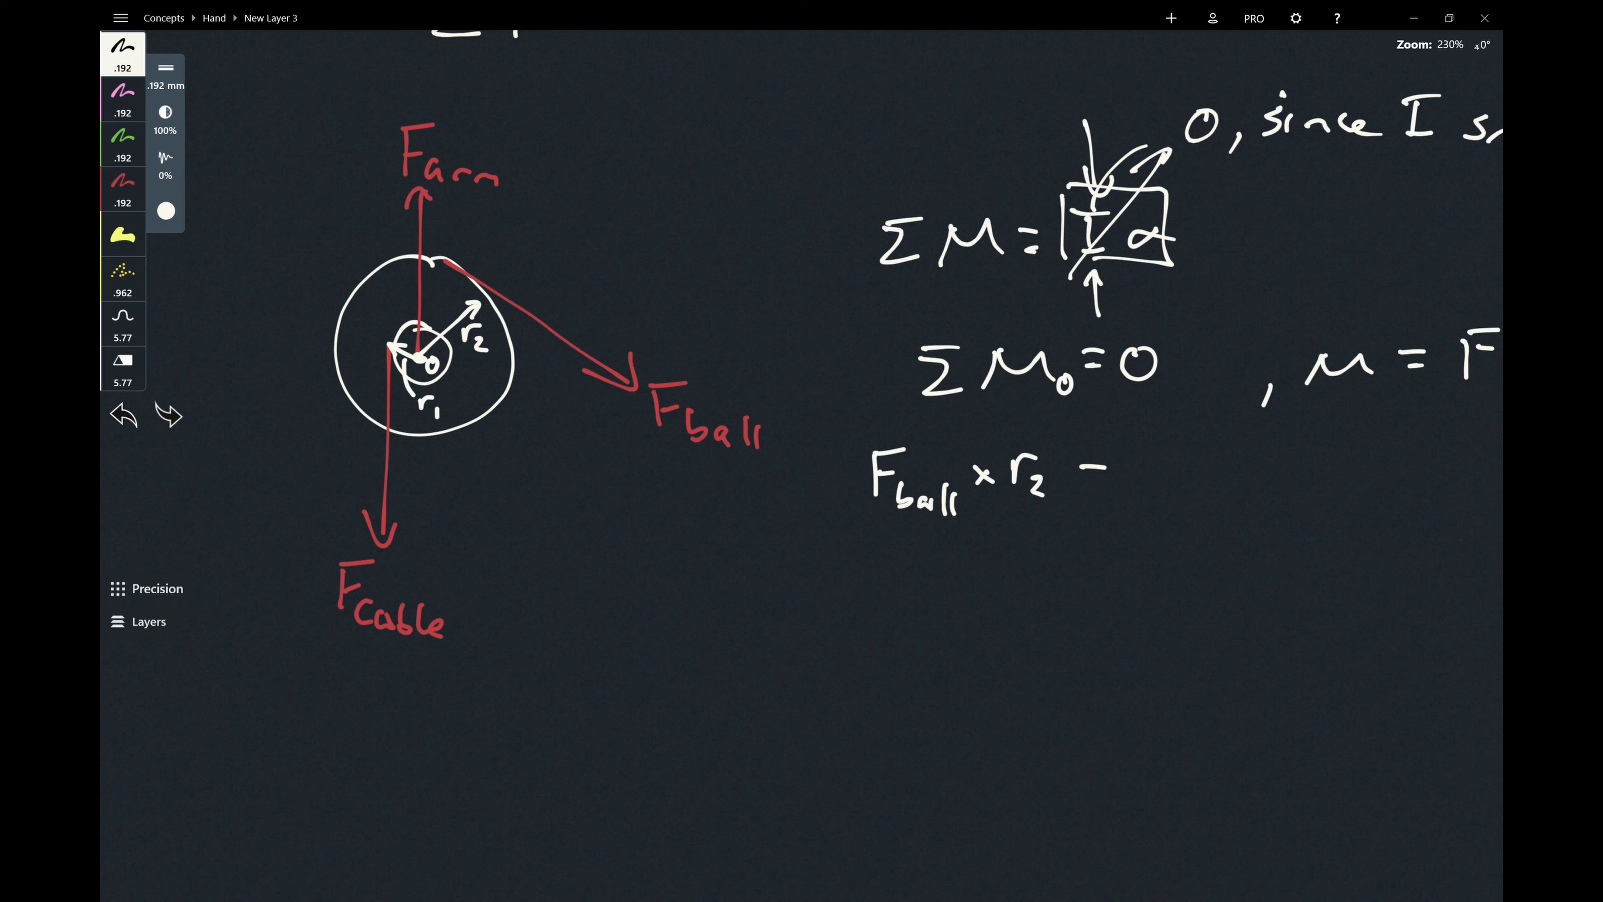
left_click_drag(307, 376, 465, 460)
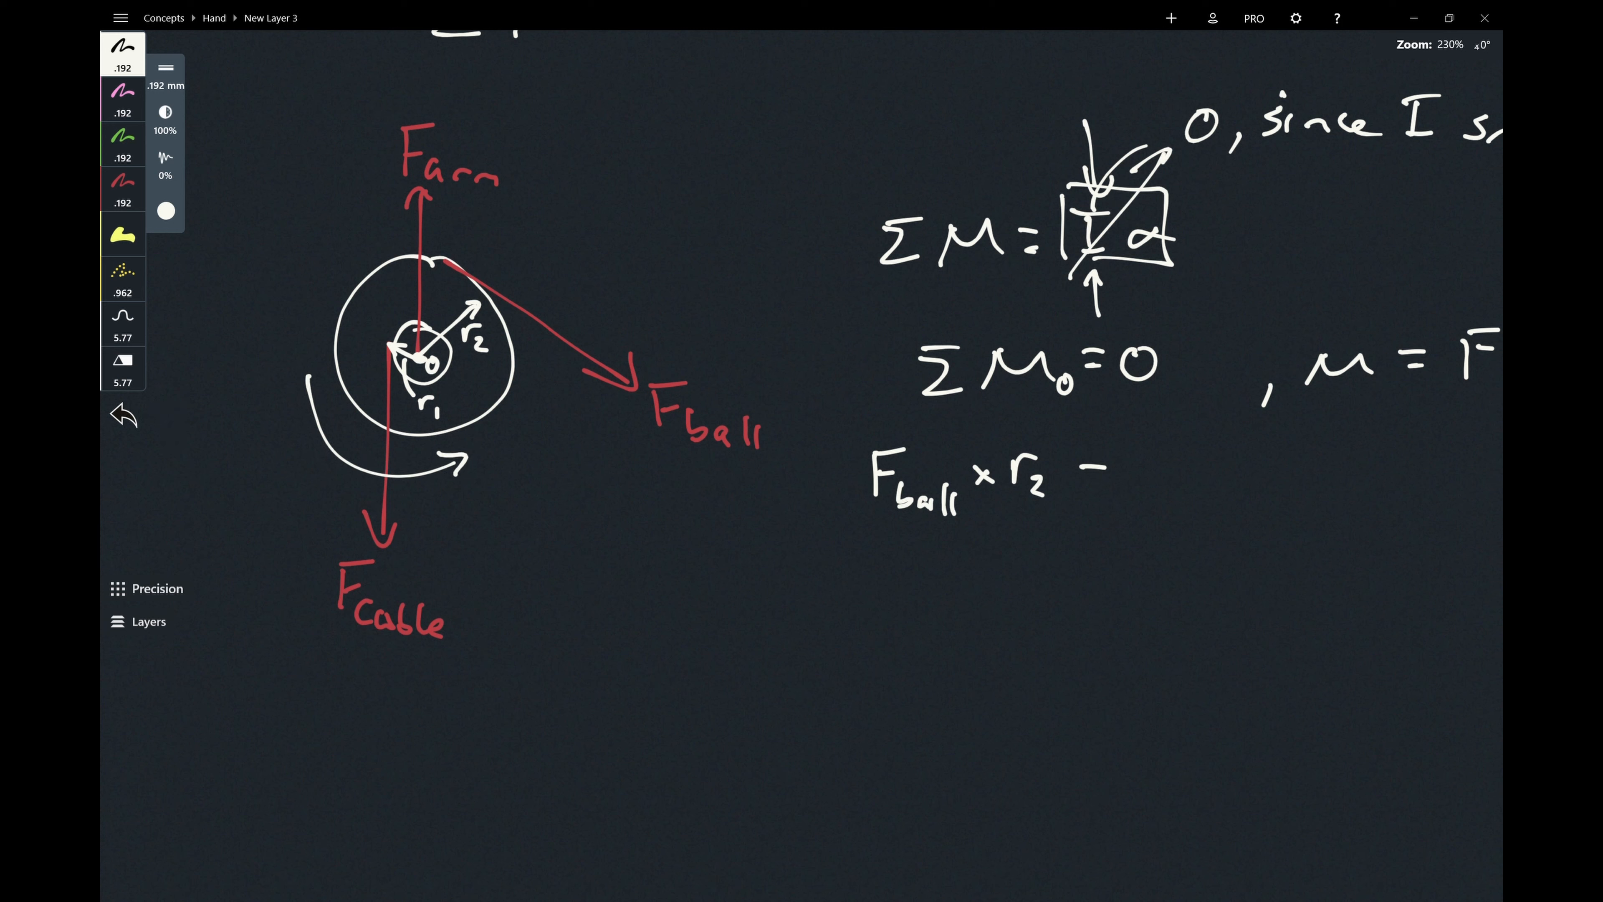
left_click(122, 415)
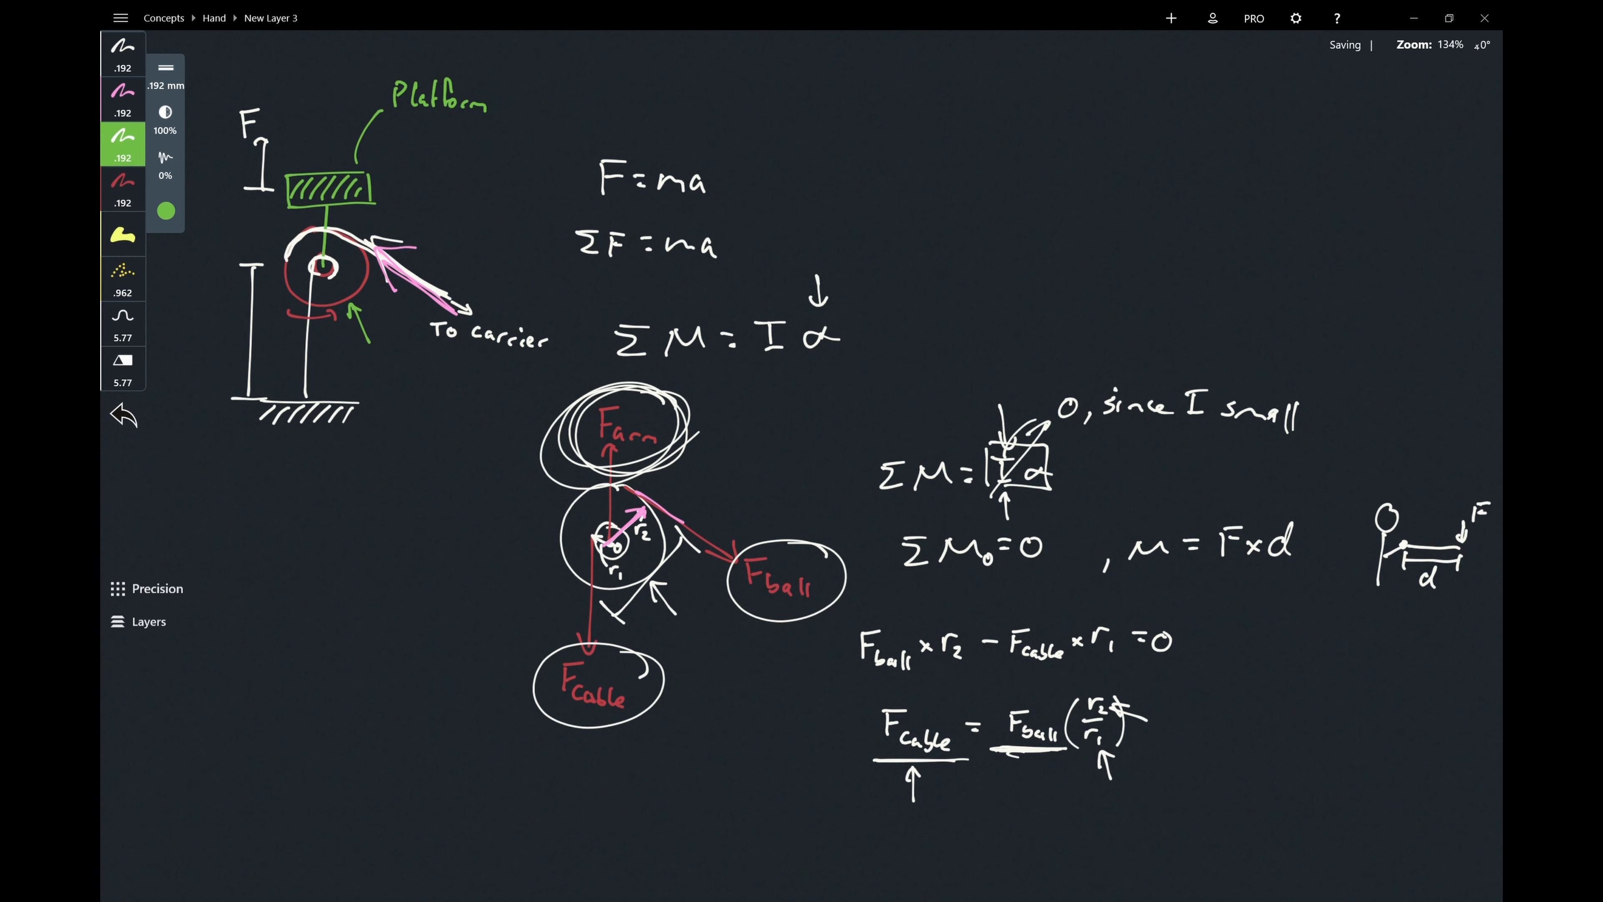
Switch to green ink from the tool wheel and annotate the force F and cable path.
left_click(123, 49)
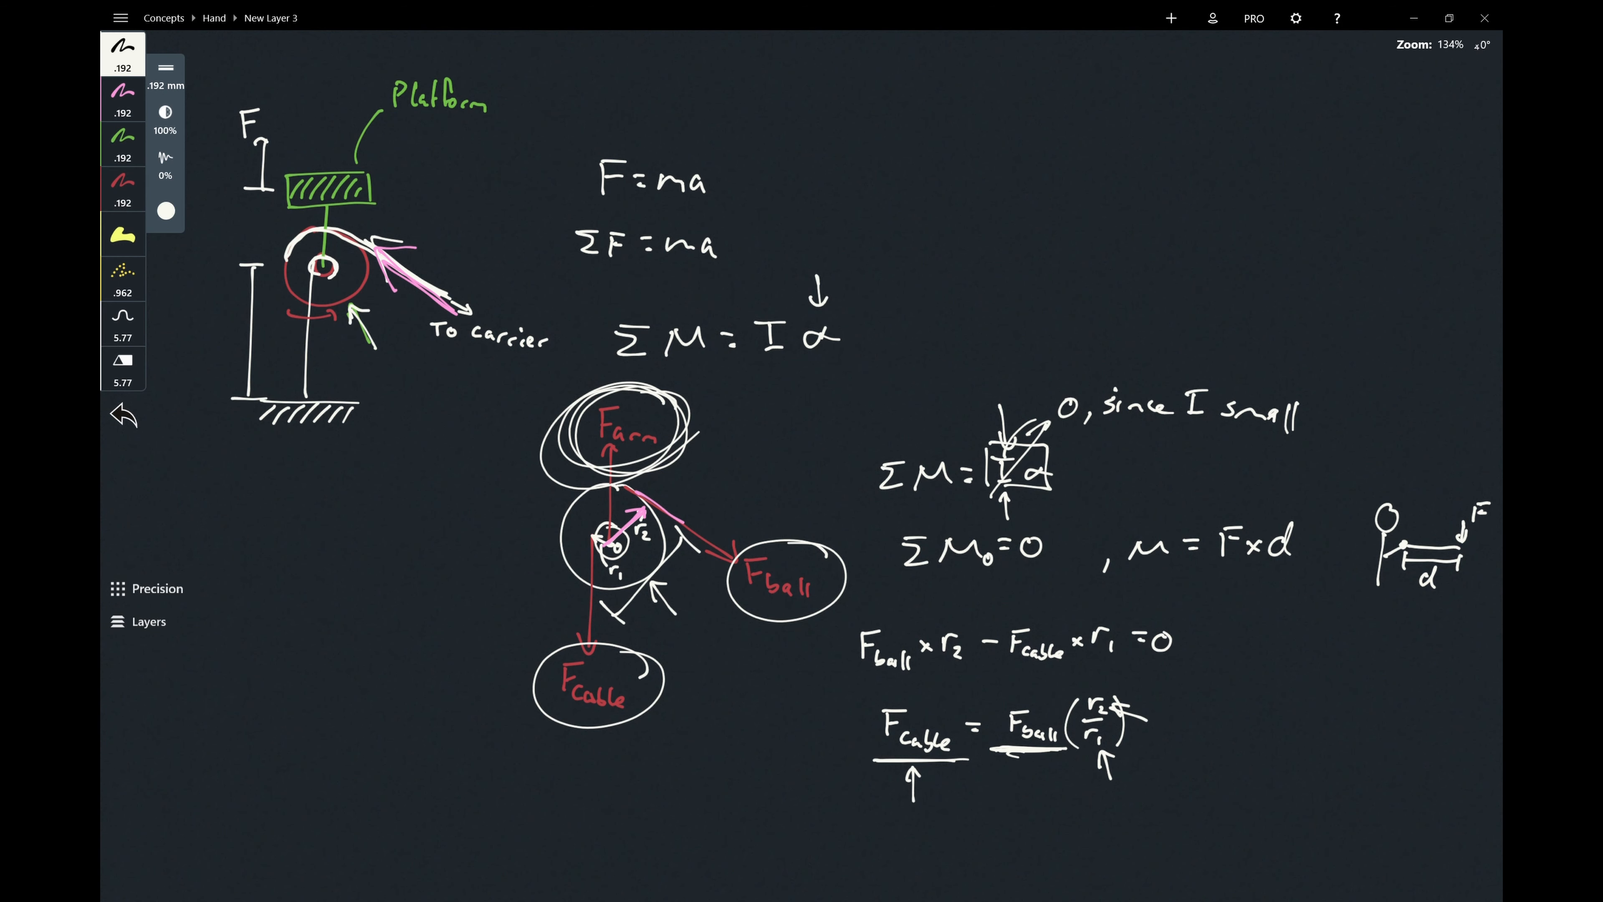
left_click(123, 143)
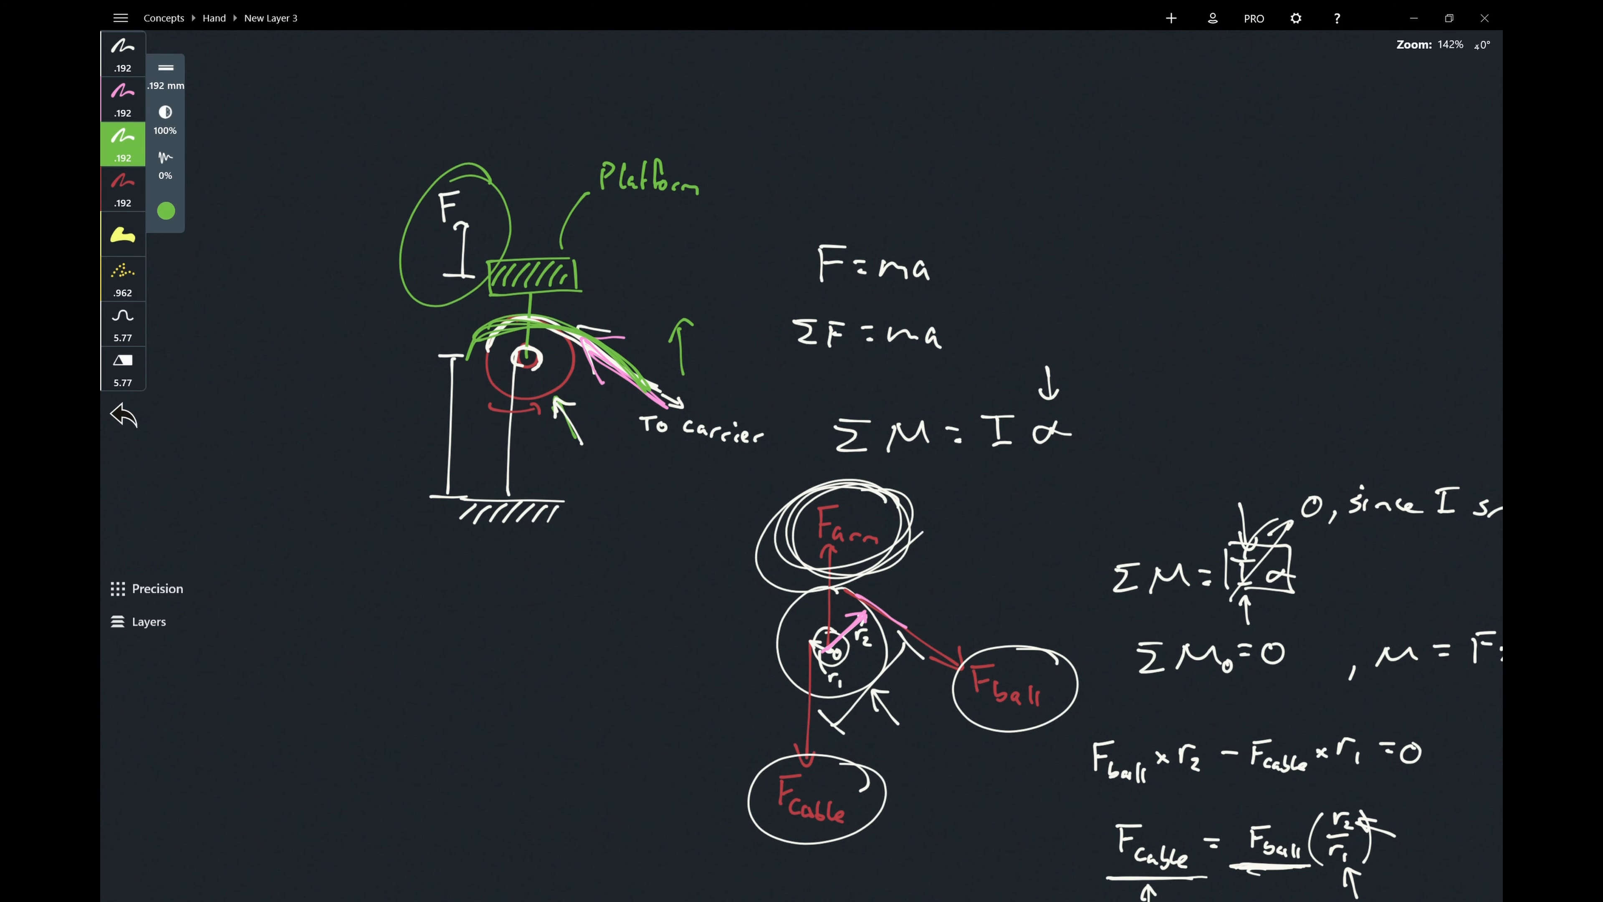
left_click(123, 414)
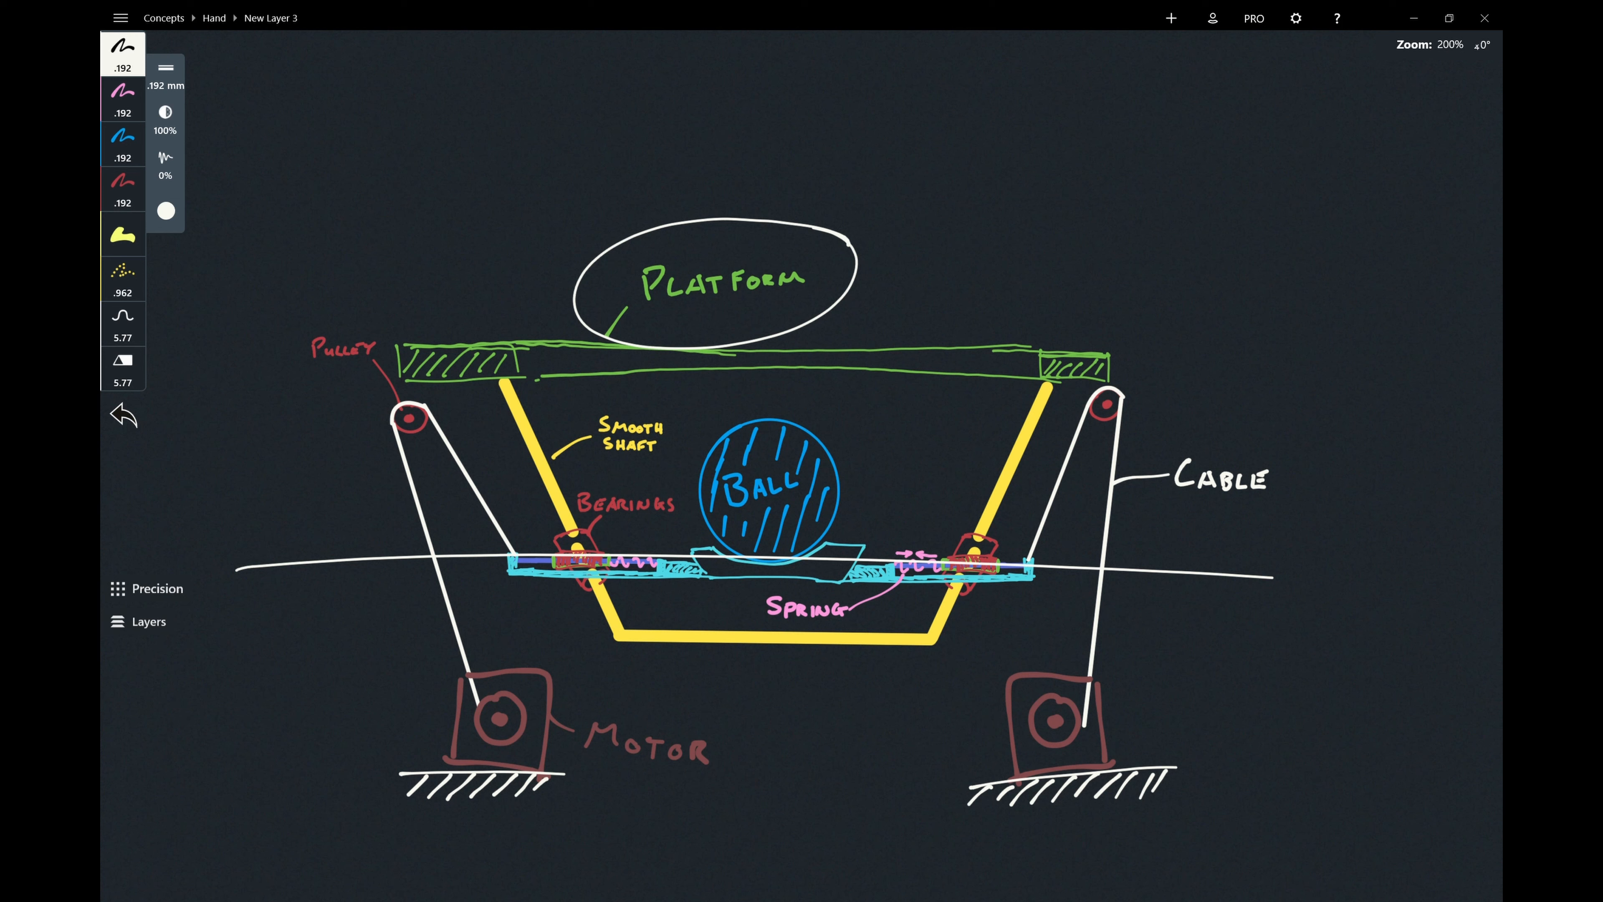
Undo the circle around PLATFORM and the double-headed motion arrow on the mechanism sketch.
left_click(123, 414)
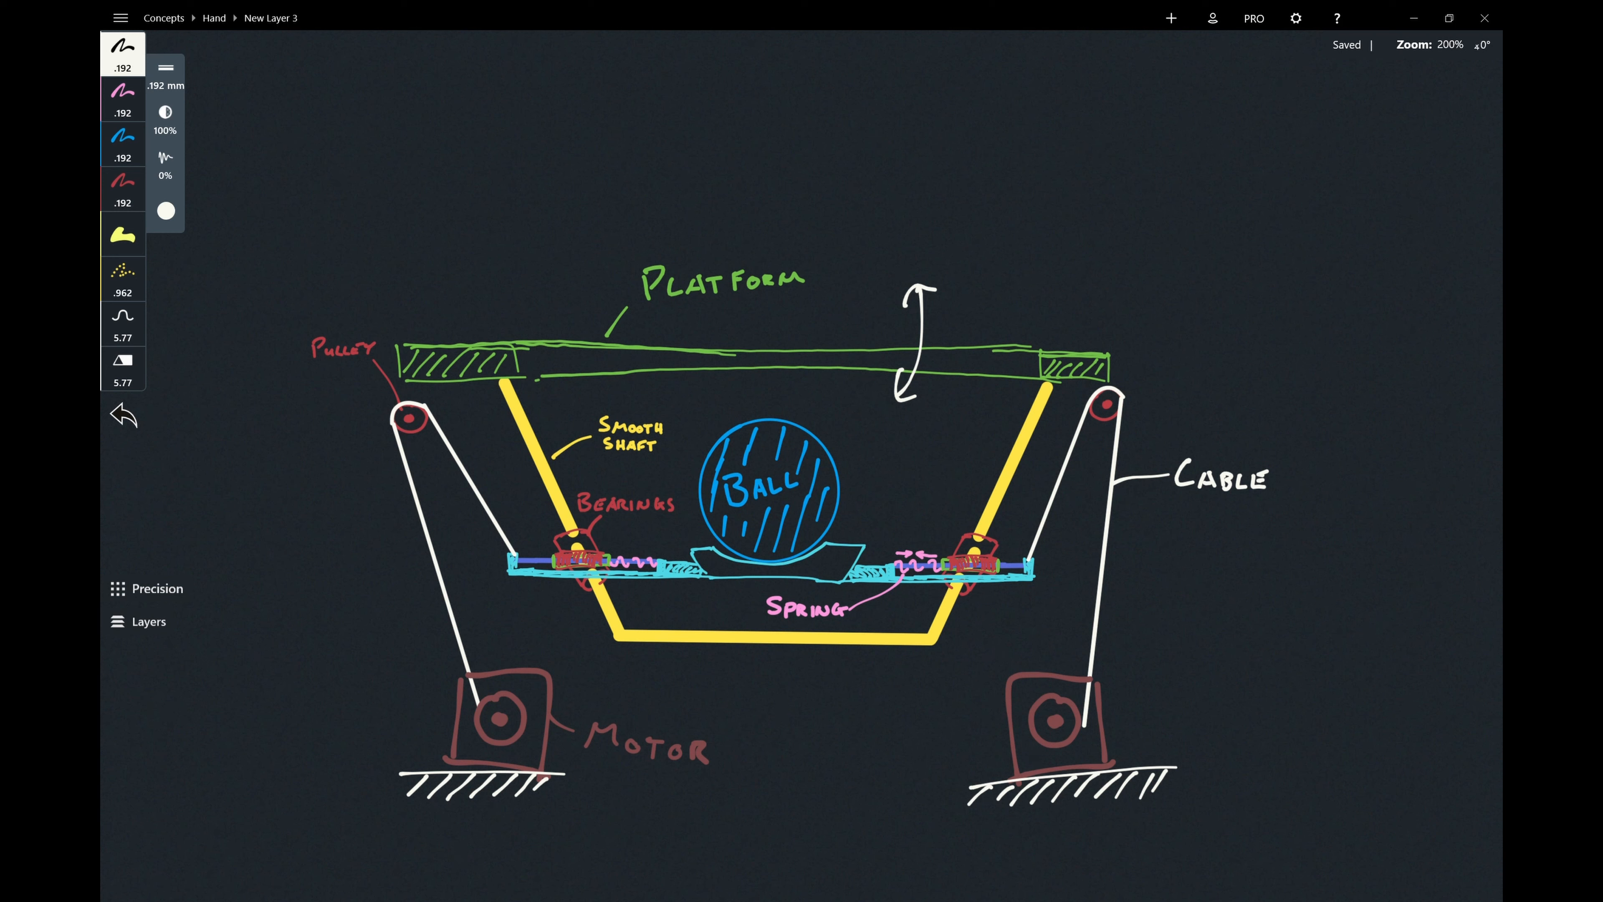
left_click(123, 414)
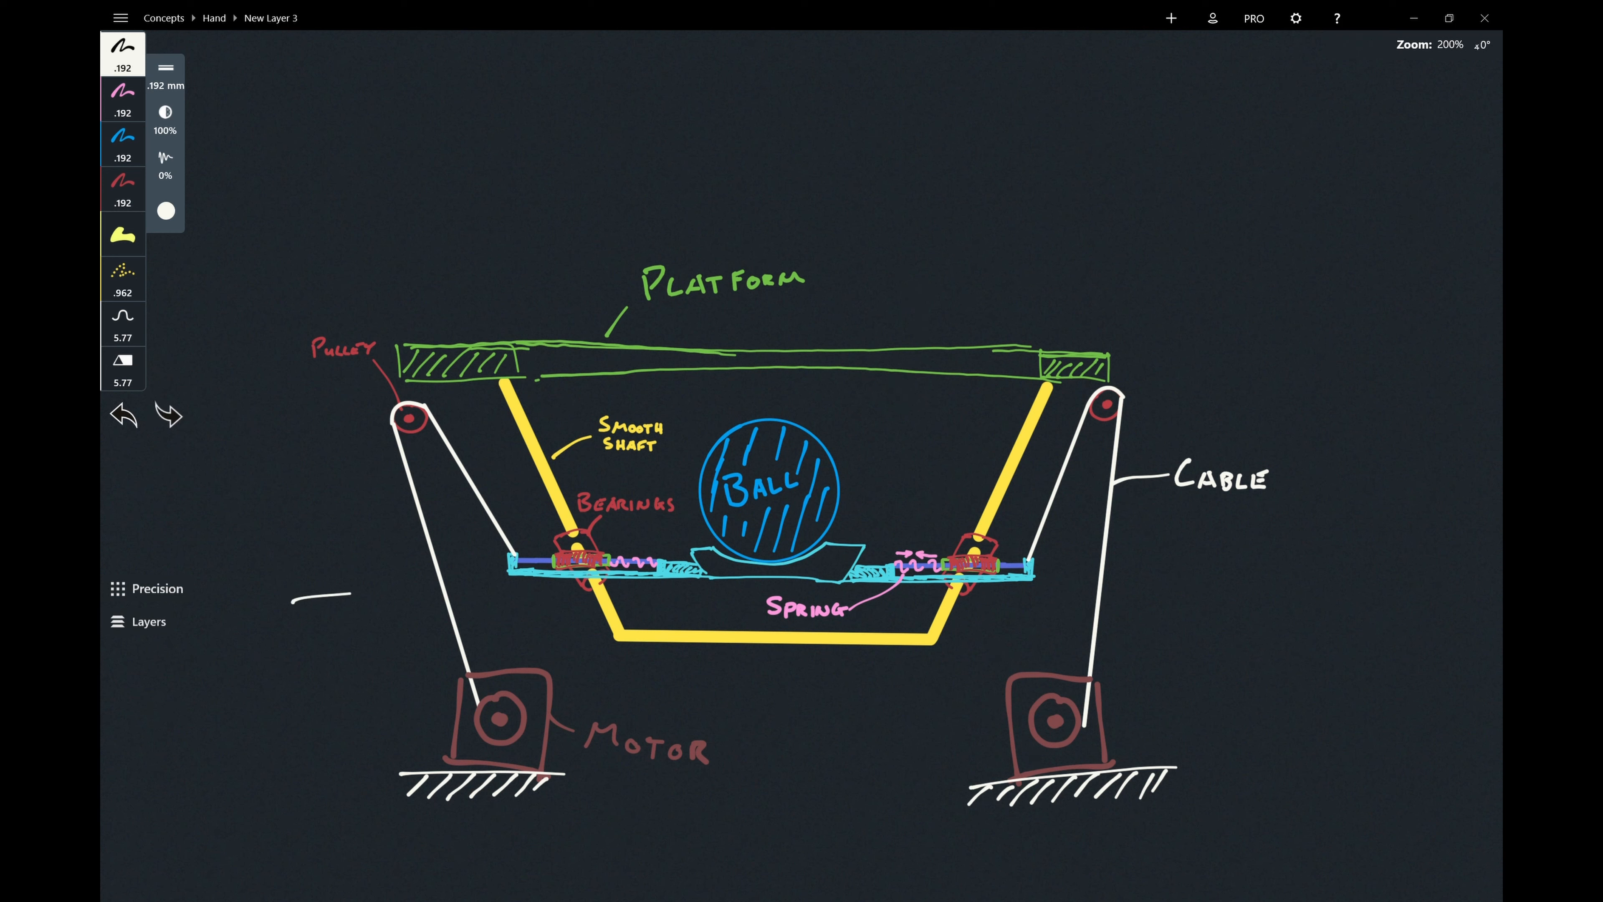